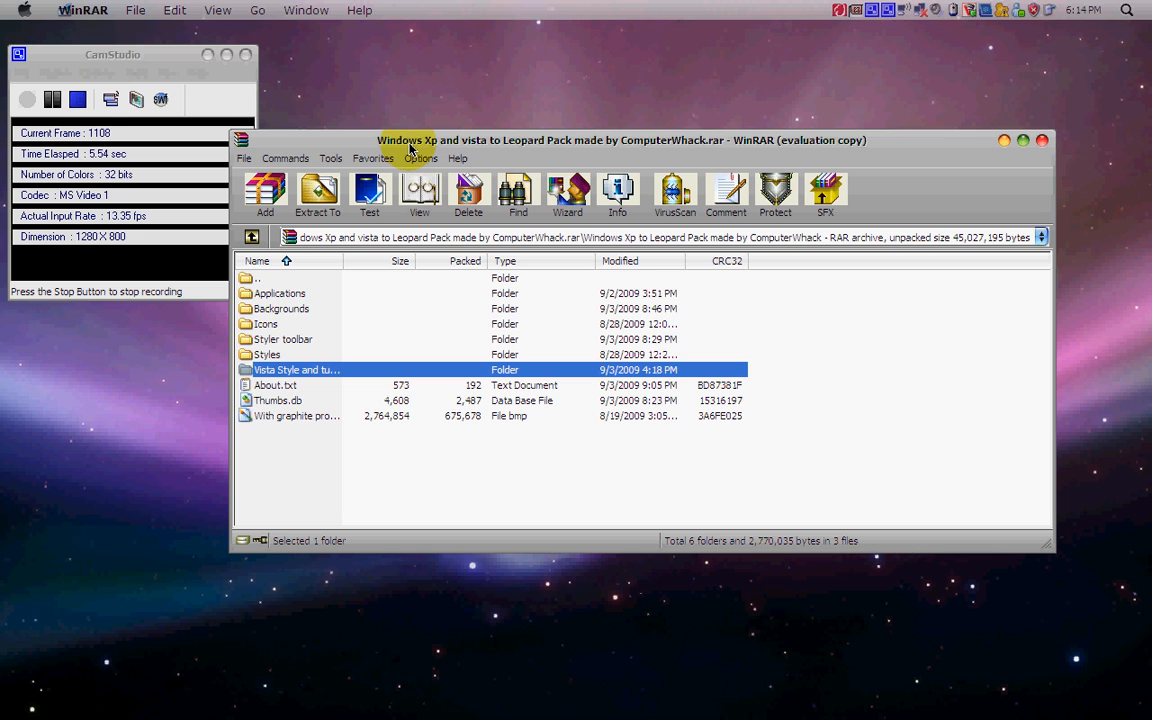
{"action": "mouse_move", "coordinate": [418, 68]}
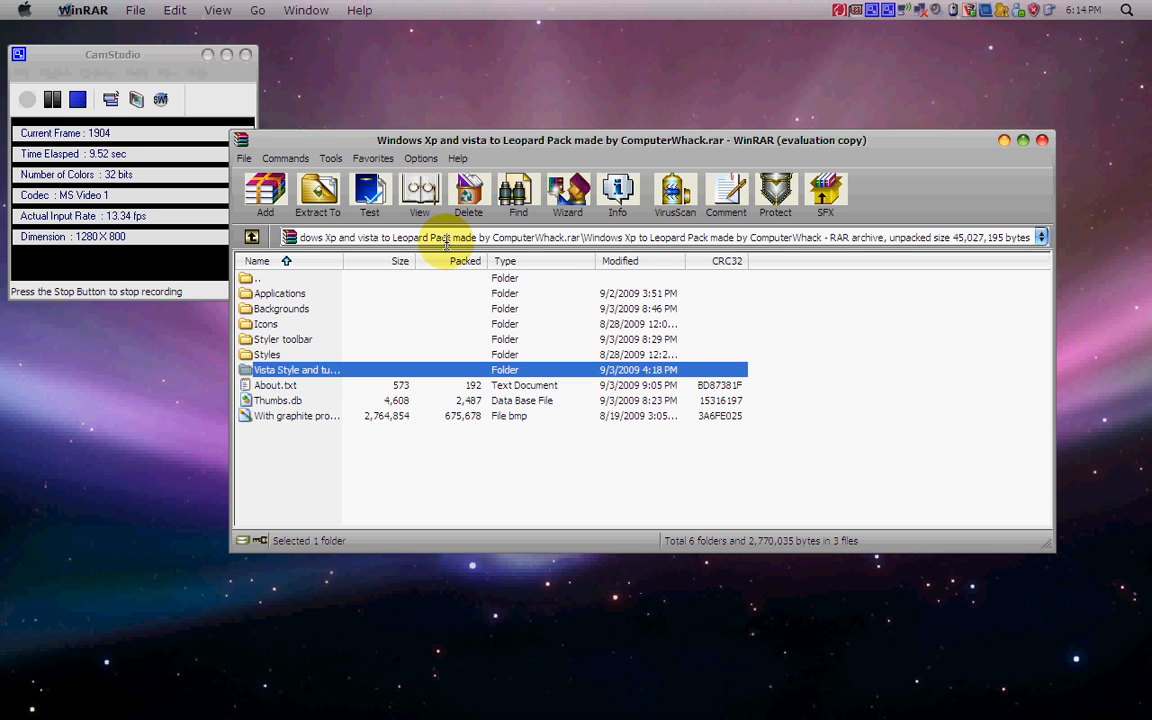
{"action": "mouse_move", "coordinate": [505, 340]}
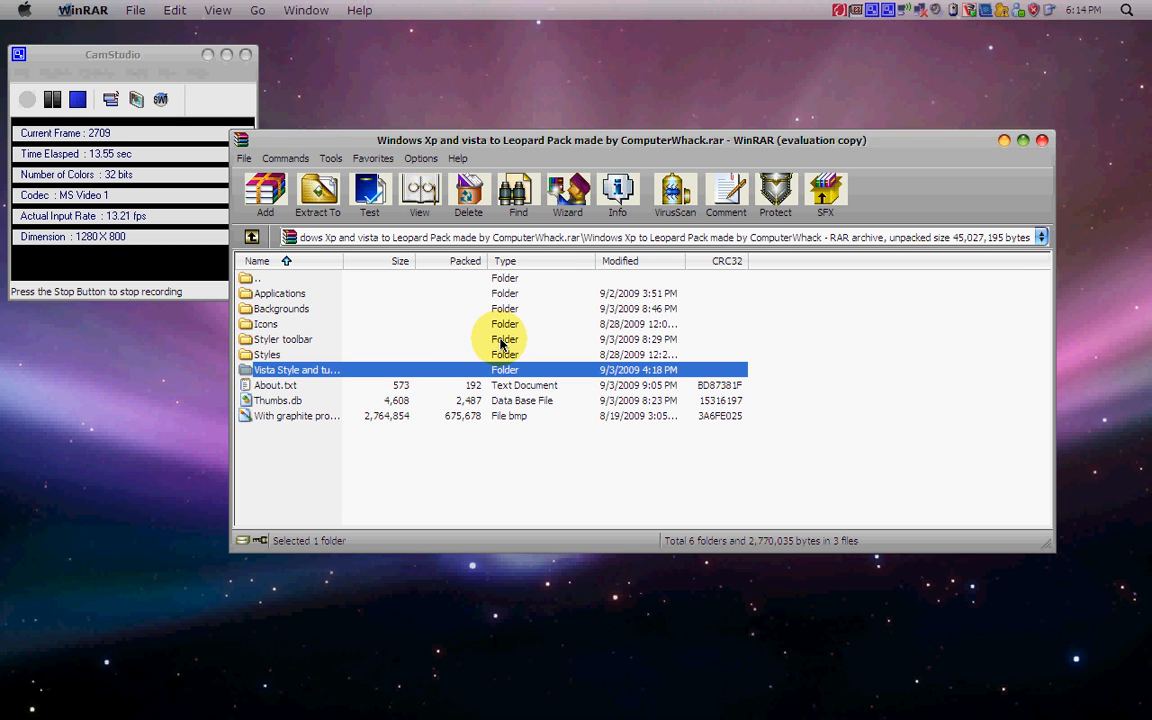
{"action": "mouse_move", "coordinate": [505, 322]}
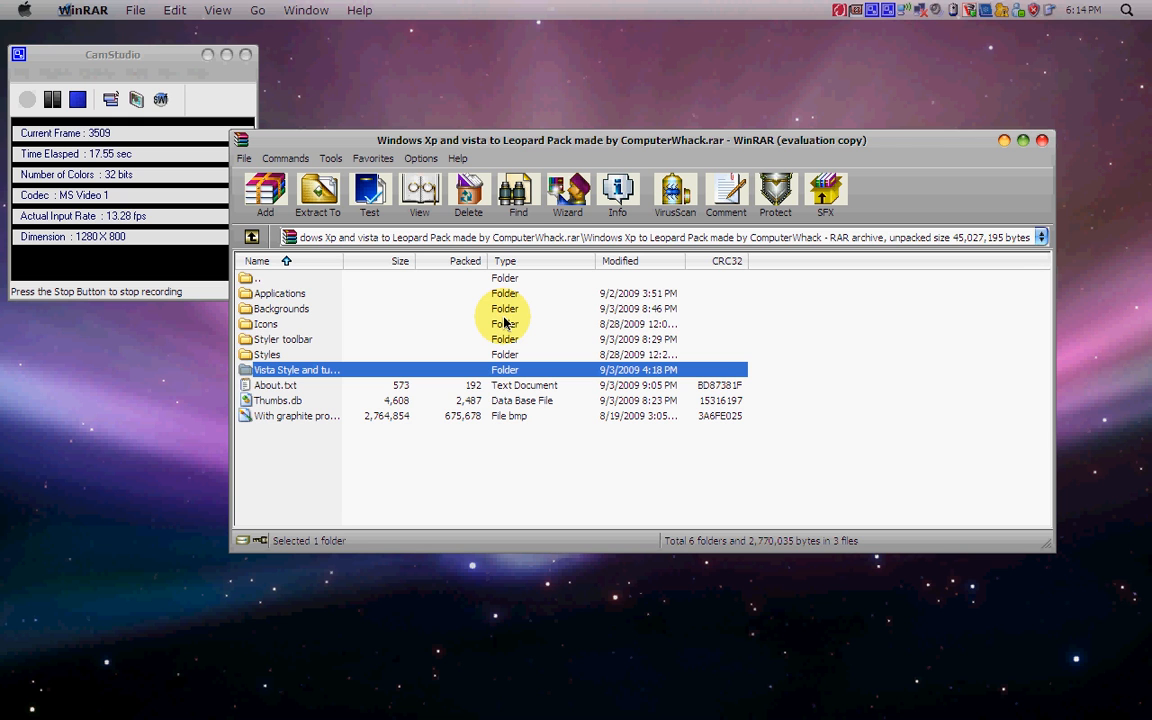
Open the Applications folder in the Leopard pack archive to list its eight installers.
{"action": "left_click", "coordinate": [279, 293]}
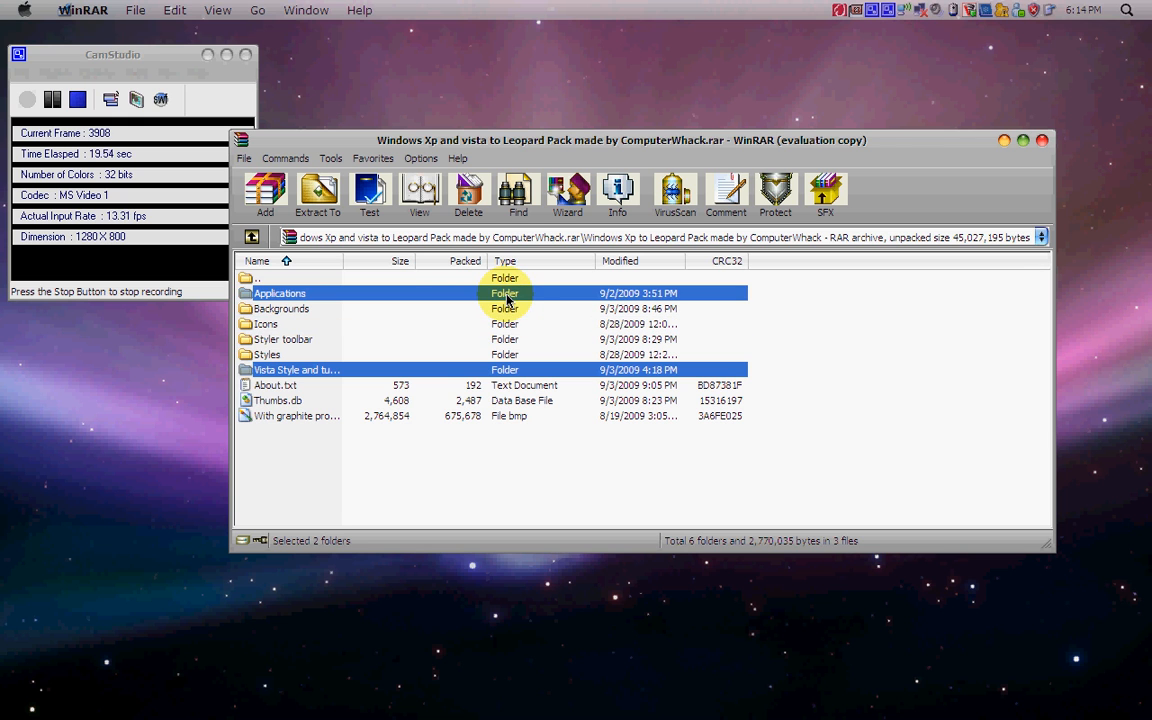
{"action": "double_click", "coordinate": [279, 293]}
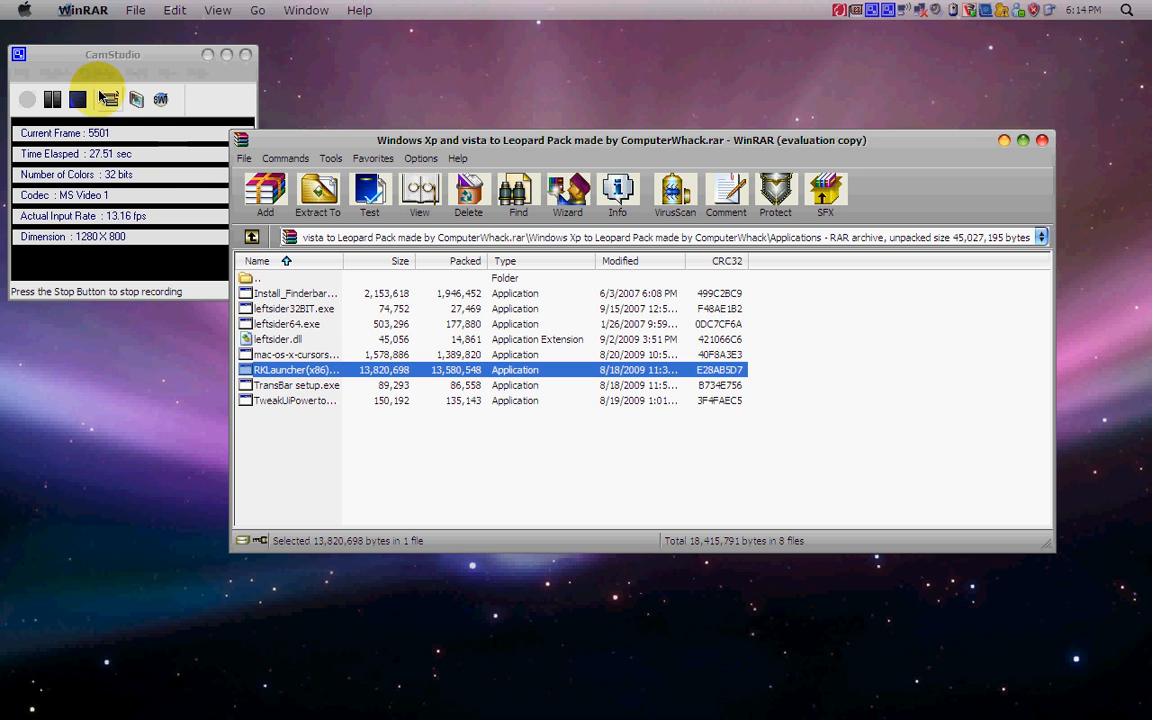
Launch RK Launcher from the Start menu so its Mac-style dock appears.
{"action": "right_click", "coordinate": [320, 90]}
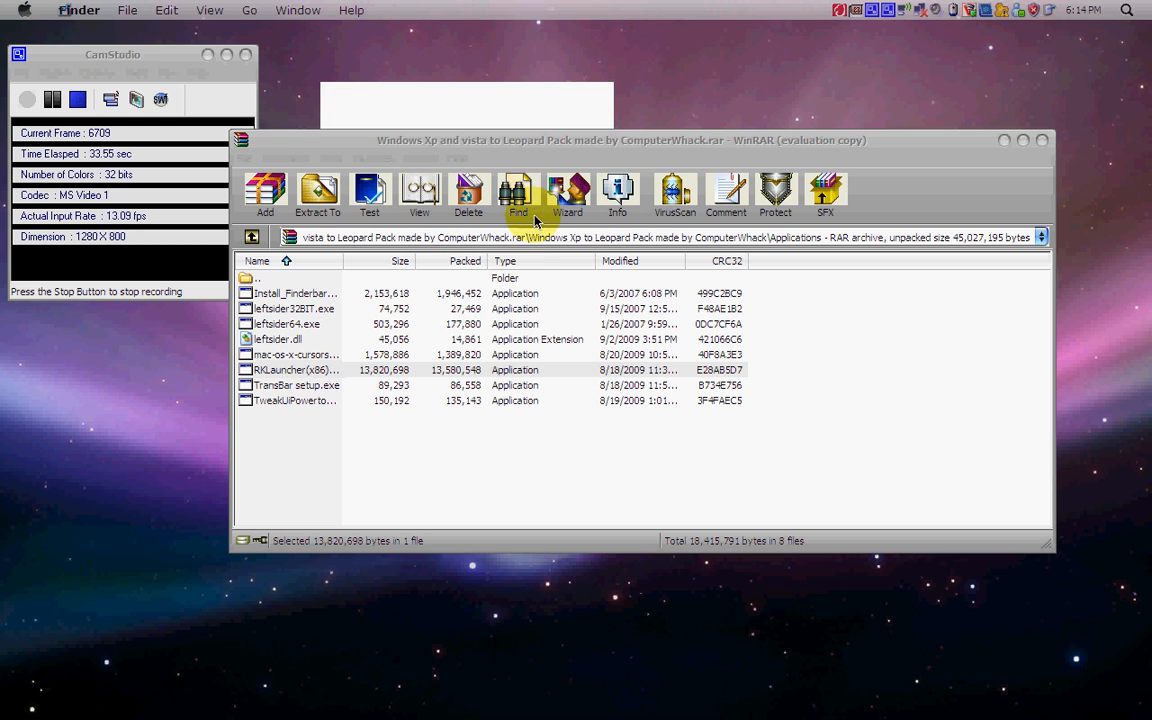
{"action": "mouse_move", "coordinate": [610, 140]}
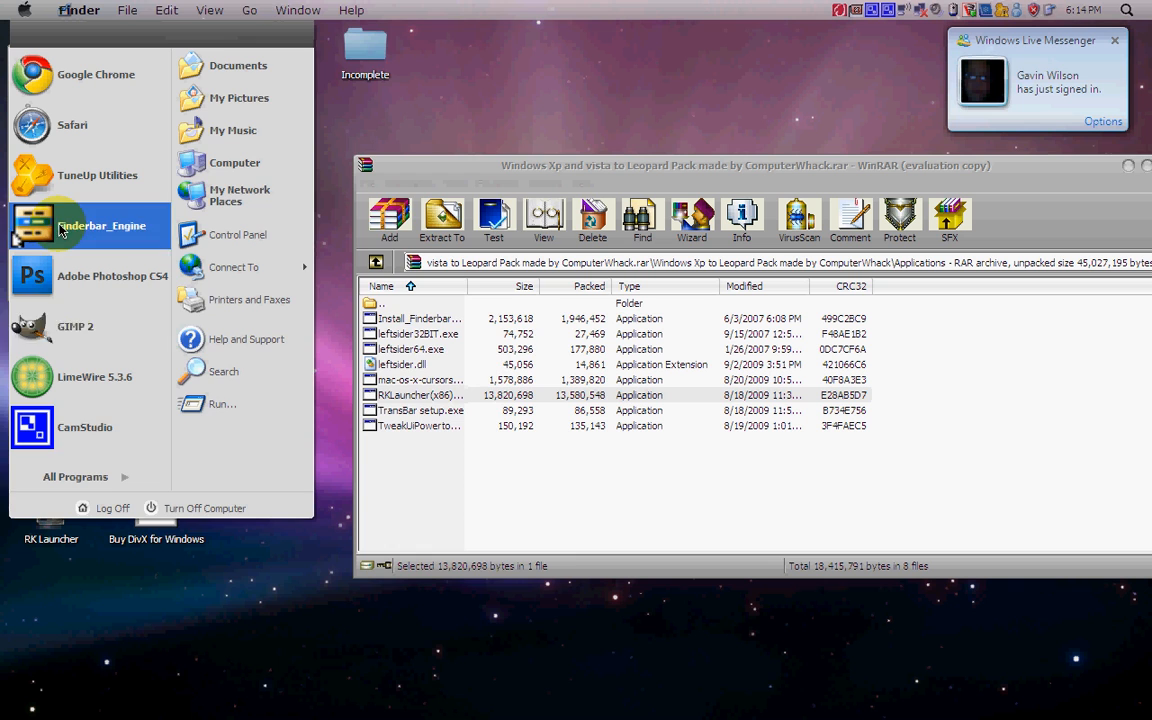
{"action": "left_click", "coordinate": [75, 476]}
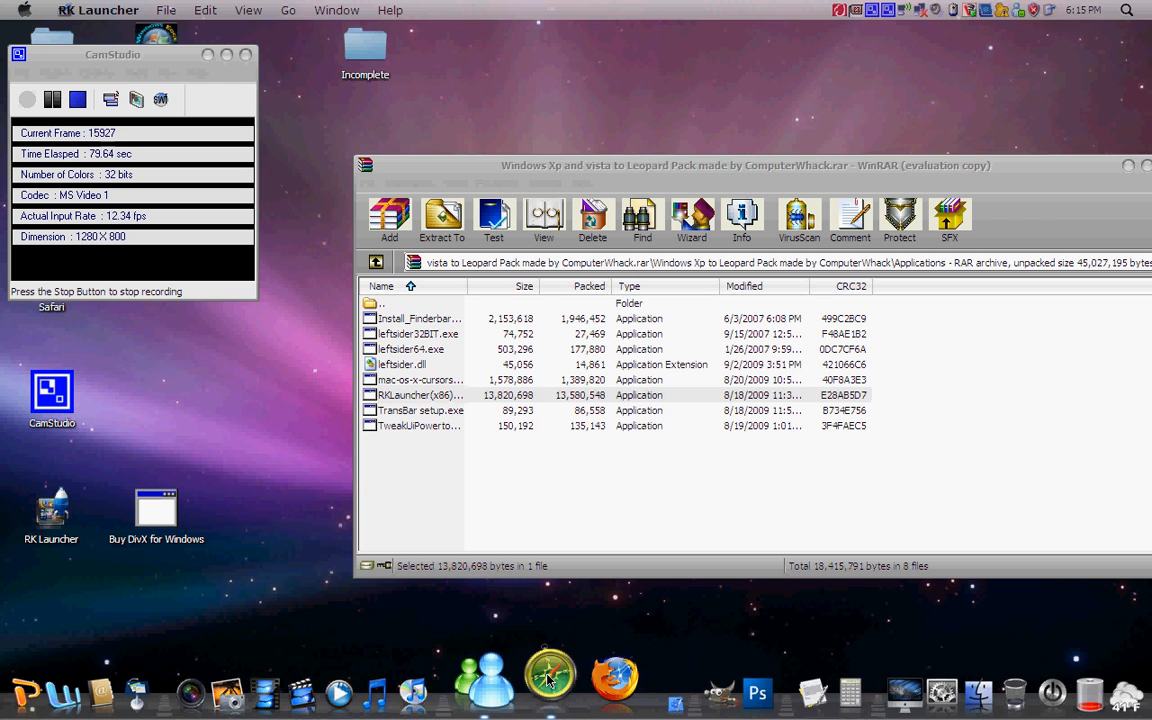
Put CamStudio on the RK Launcher dock and bring up its dock item menu.
{"action": "left_click", "coordinate": [548, 685]}
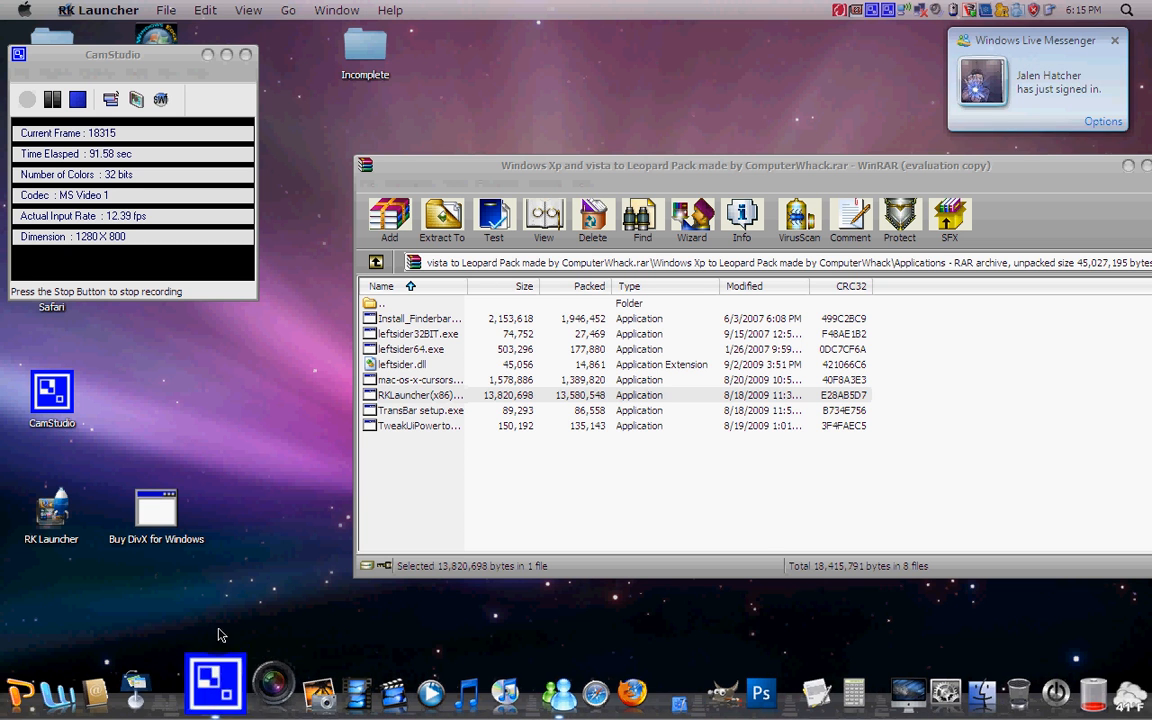
{"action": "right_click", "coordinate": [214, 683]}
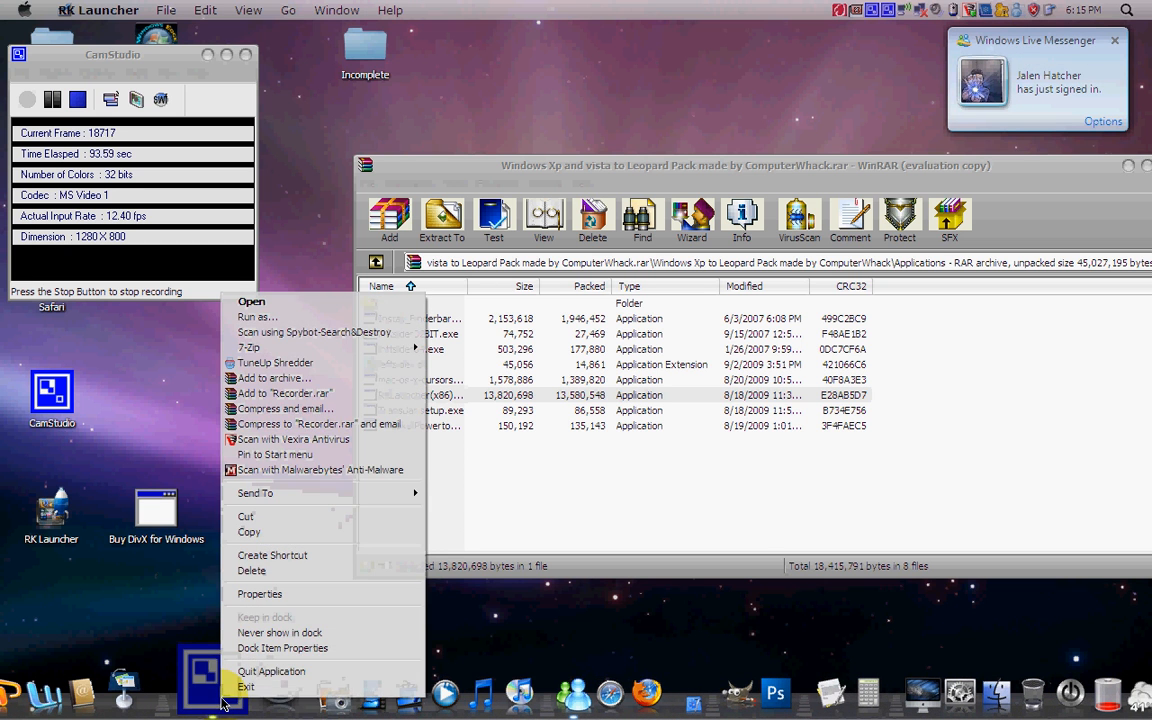
Set CamStudio's dock item to use the QuickTime custom icon.
{"action": "left_click", "coordinate": [259, 593]}
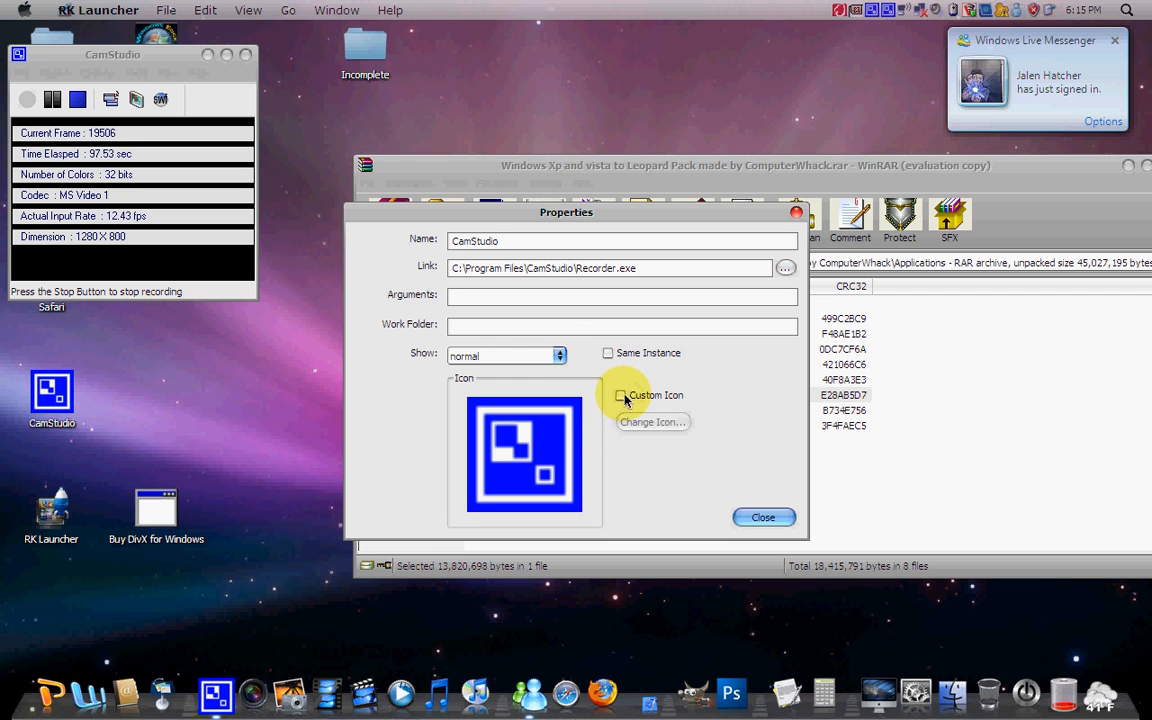
{"action": "left_click", "coordinate": [651, 421]}
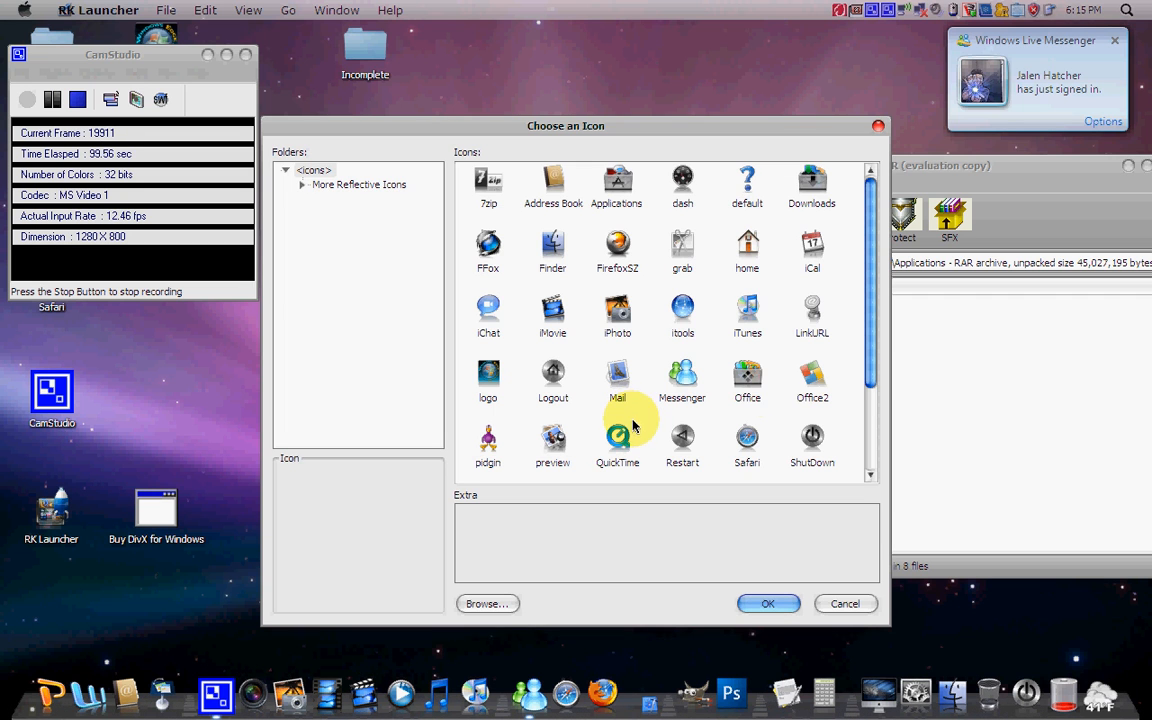
{"action": "scroll", "scroll_direction": "down", "scroll_amount": 3}
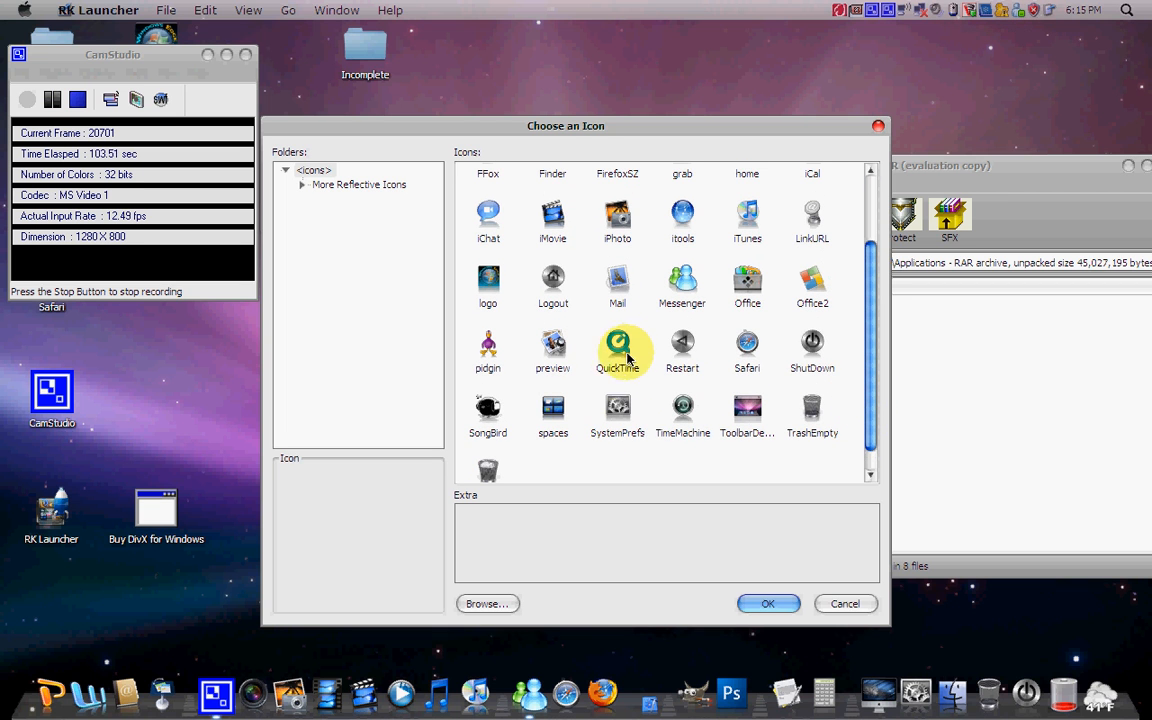
{"action": "left_click", "coordinate": [617, 350]}
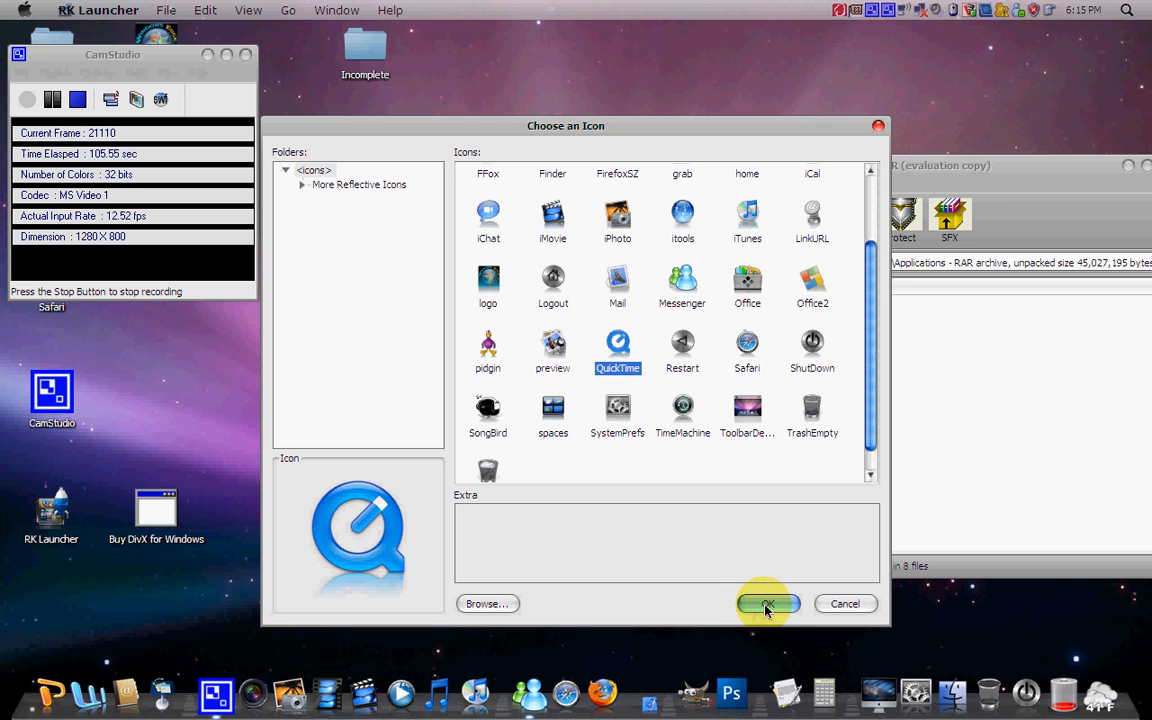
{"action": "left_click", "coordinate": [768, 603]}
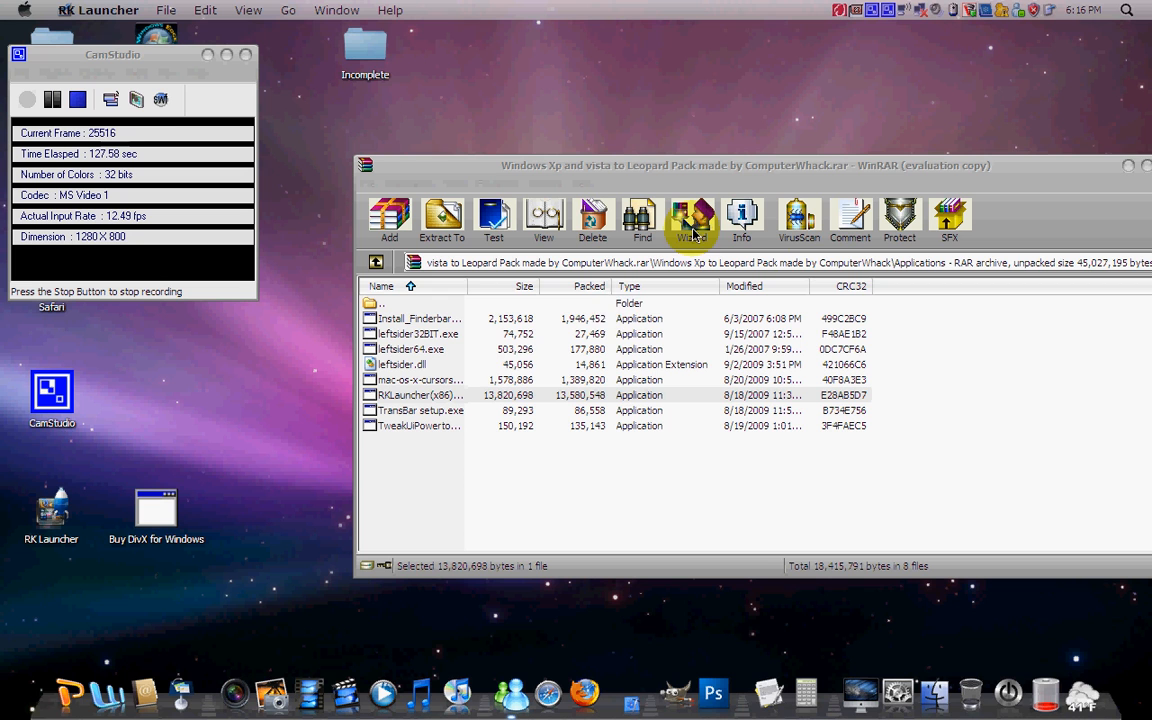
{"action": "mouse_move", "coordinate": [476, 338]}
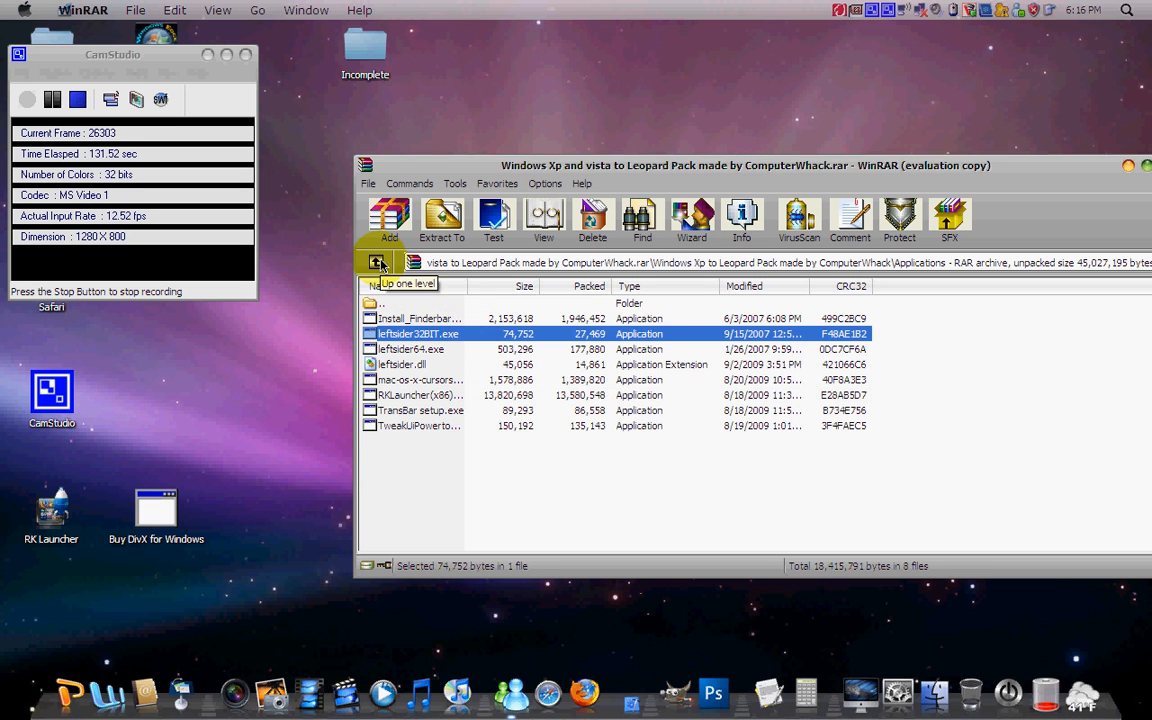
Navigate up to Icons, then into Taskbar icons holding the MacSound installer.
{"action": "left_click", "coordinate": [376, 262]}
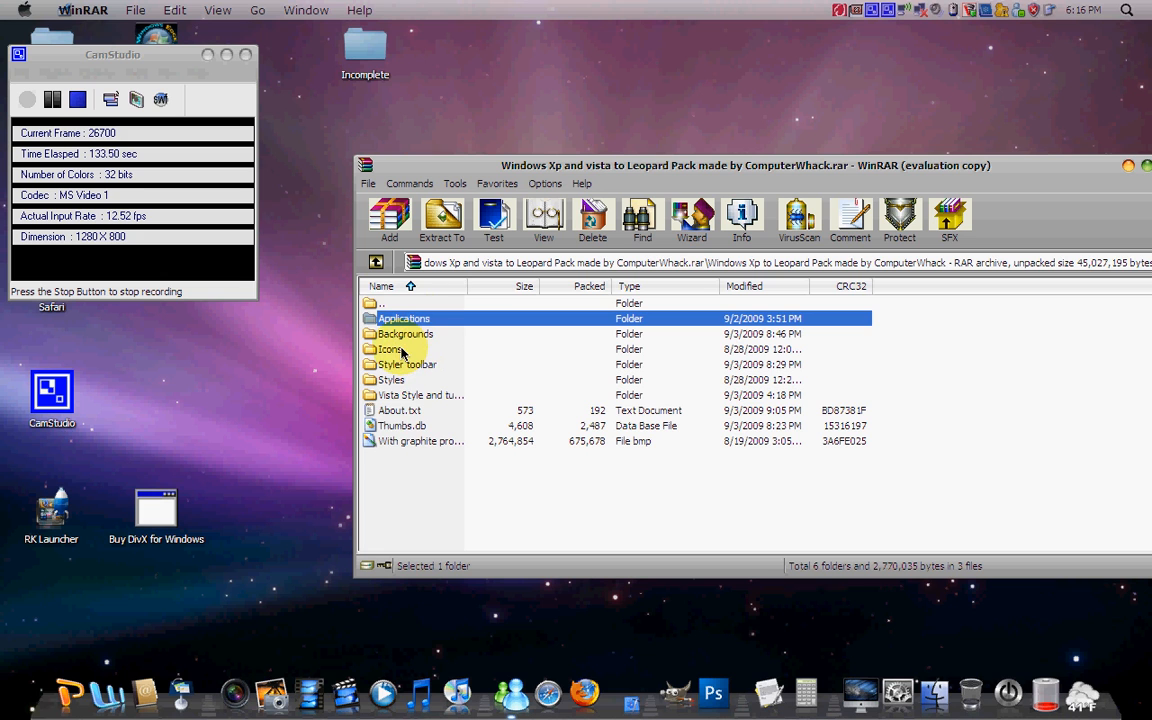
{"action": "double_click", "coordinate": [390, 349]}
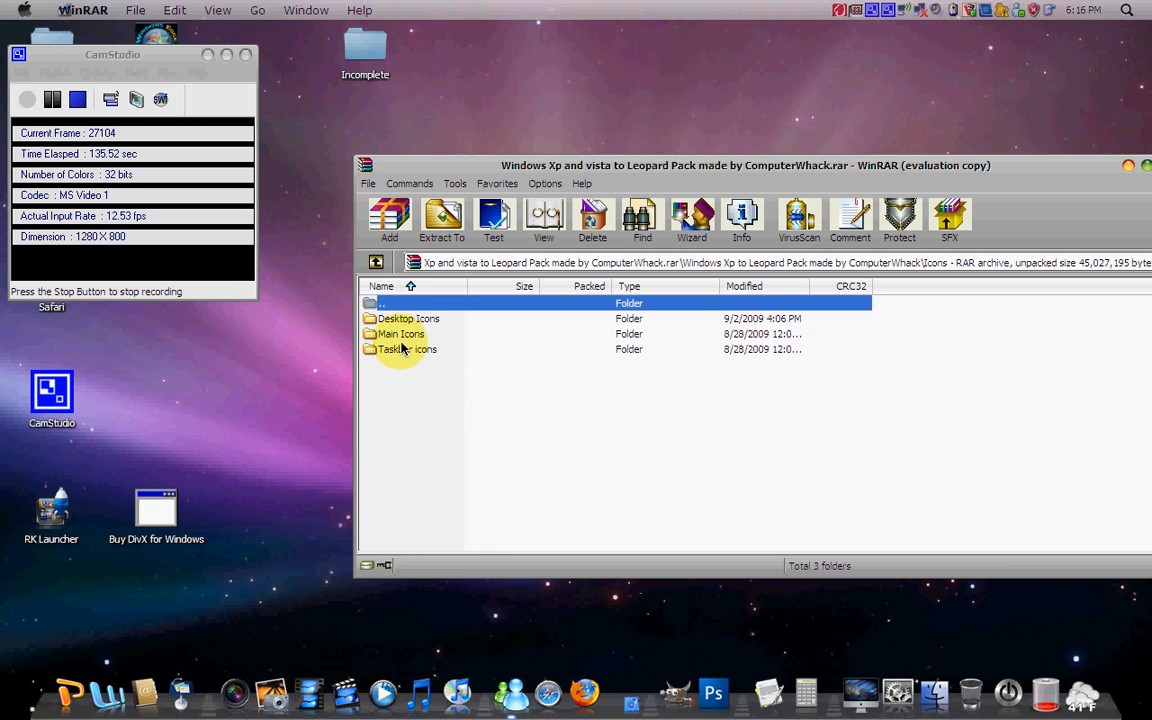
{"action": "left_click", "coordinate": [406, 349]}
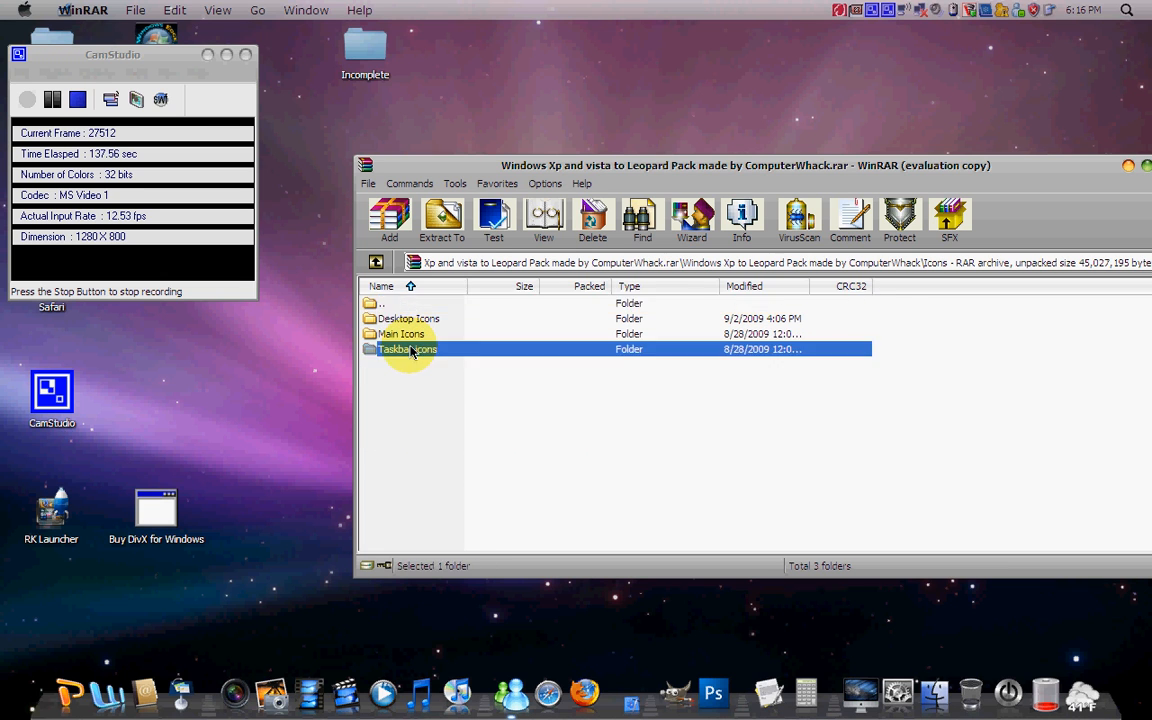
{"action": "double_click", "coordinate": [407, 349]}
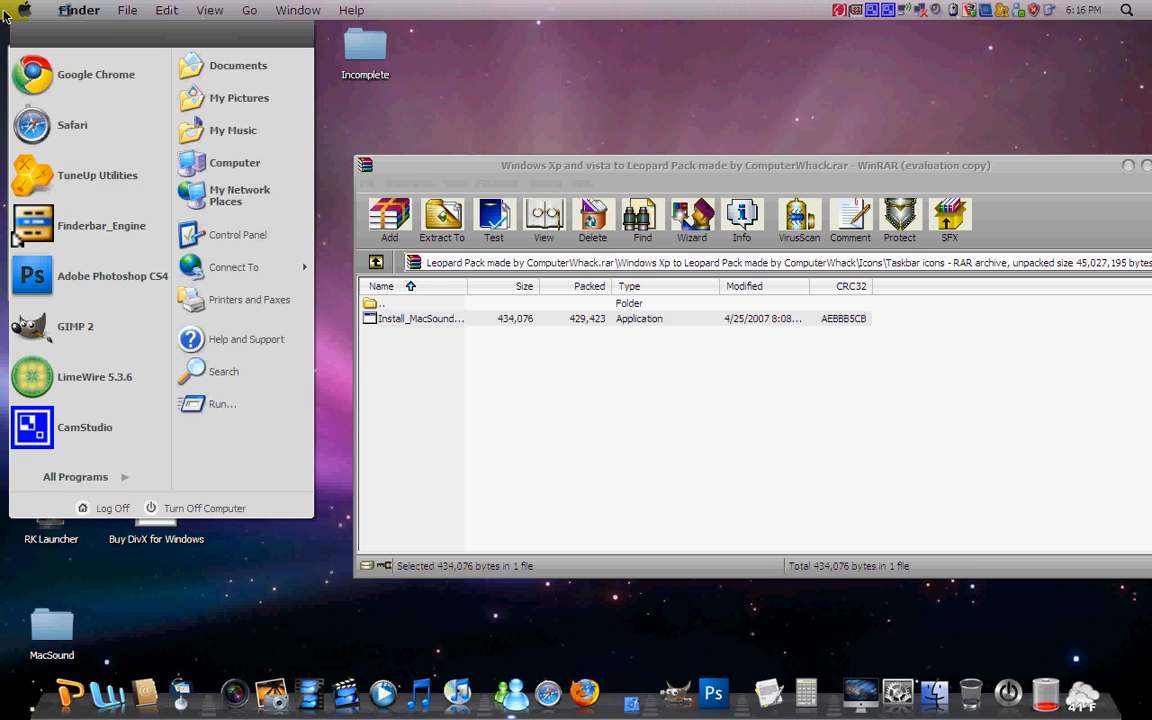
{"action": "left_click", "coordinate": [75, 476]}
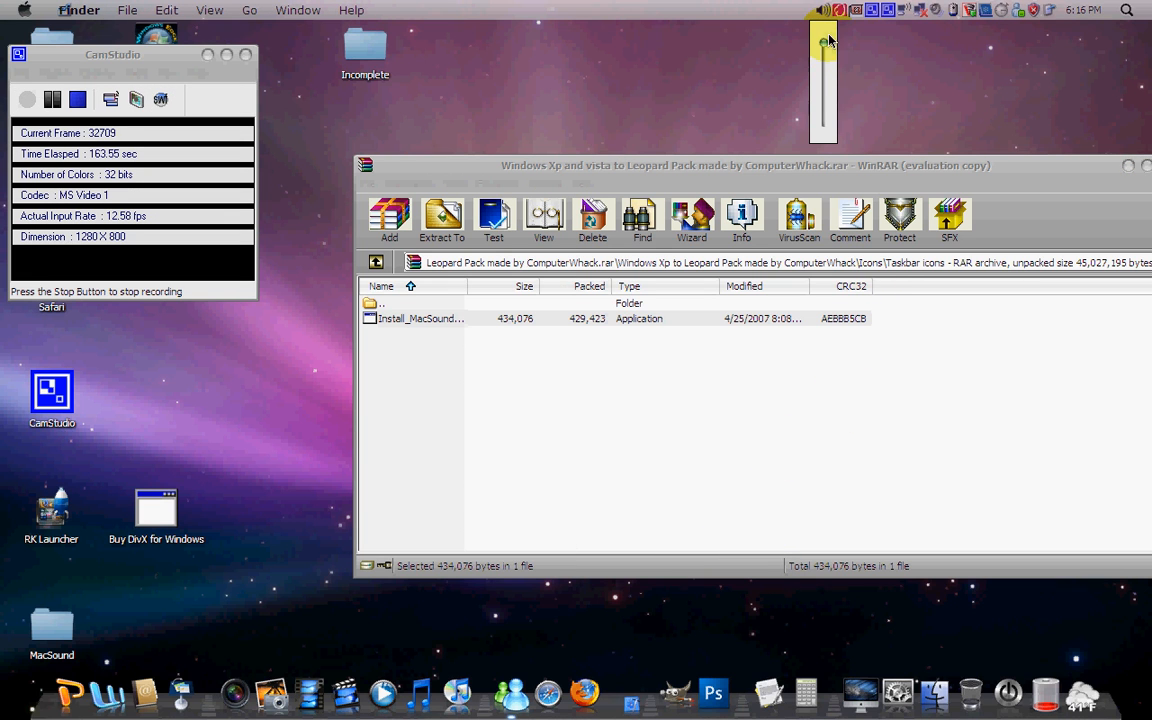
Open Taskbar Properties and enable hiding of inactive notification icons.
{"action": "right_click", "coordinate": [823, 10]}
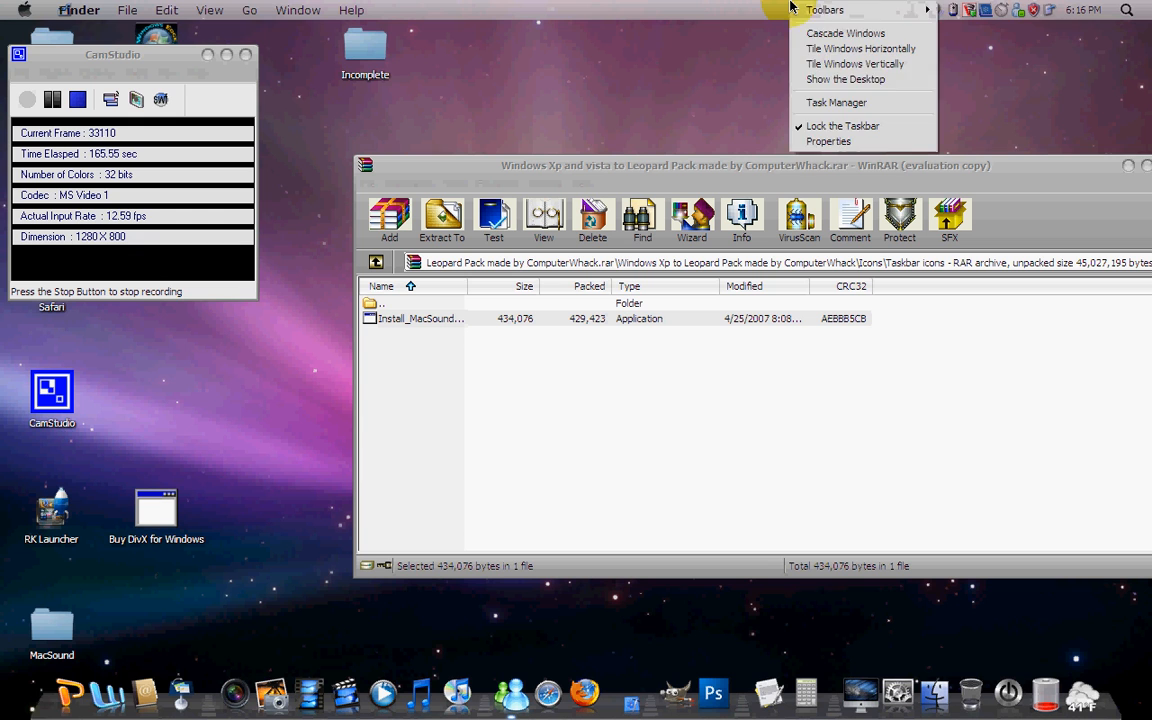
{"action": "left_click", "coordinate": [828, 141]}
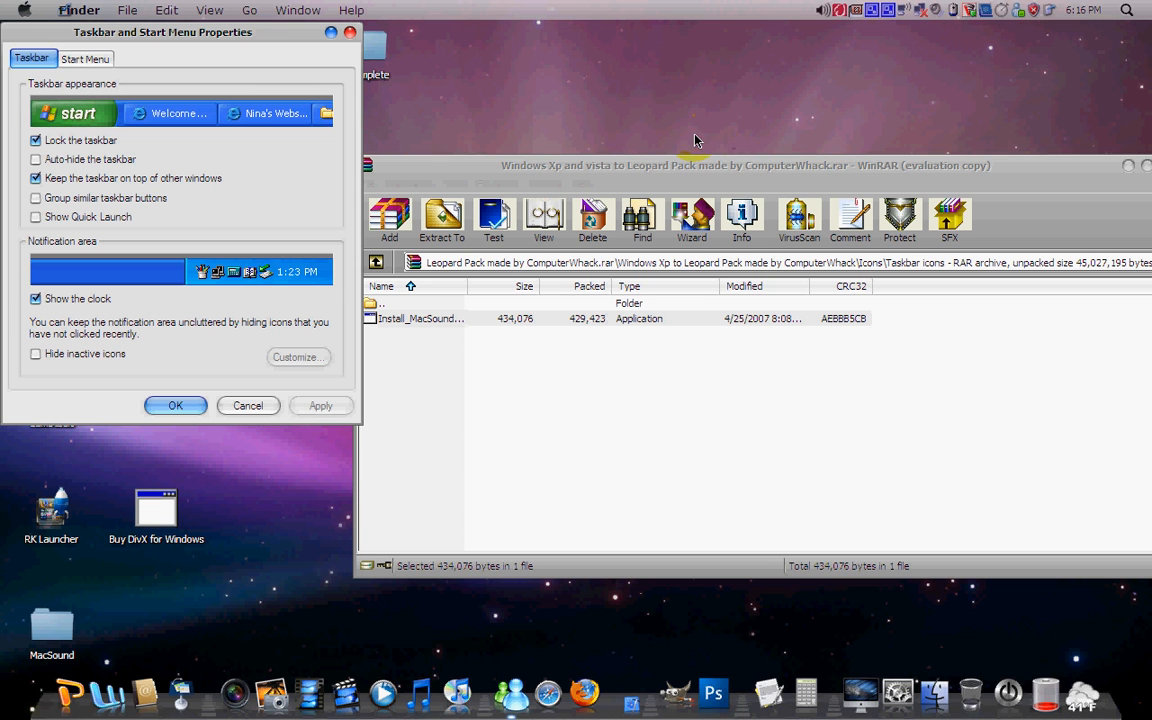
{"action": "left_click", "coordinate": [36, 354]}
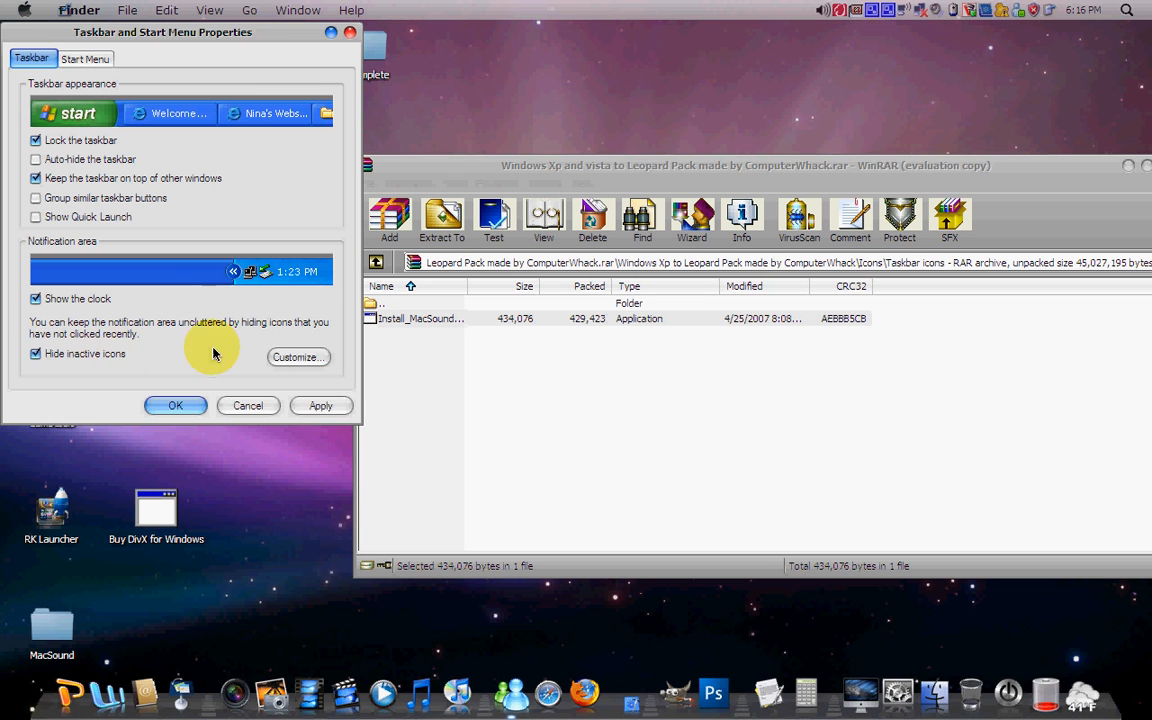
Set leftsider and other tray icons, including CamStudio, to always hide, then close.
{"action": "left_click", "coordinate": [298, 357]}
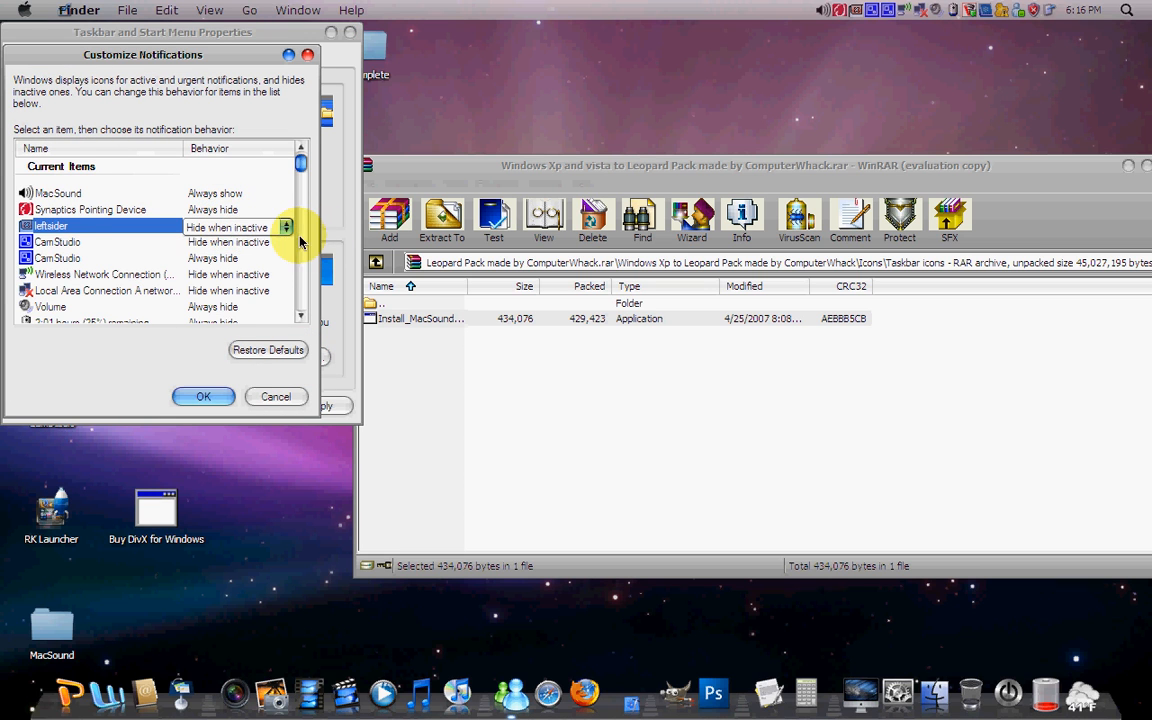
{"action": "left_click", "coordinate": [237, 226]}
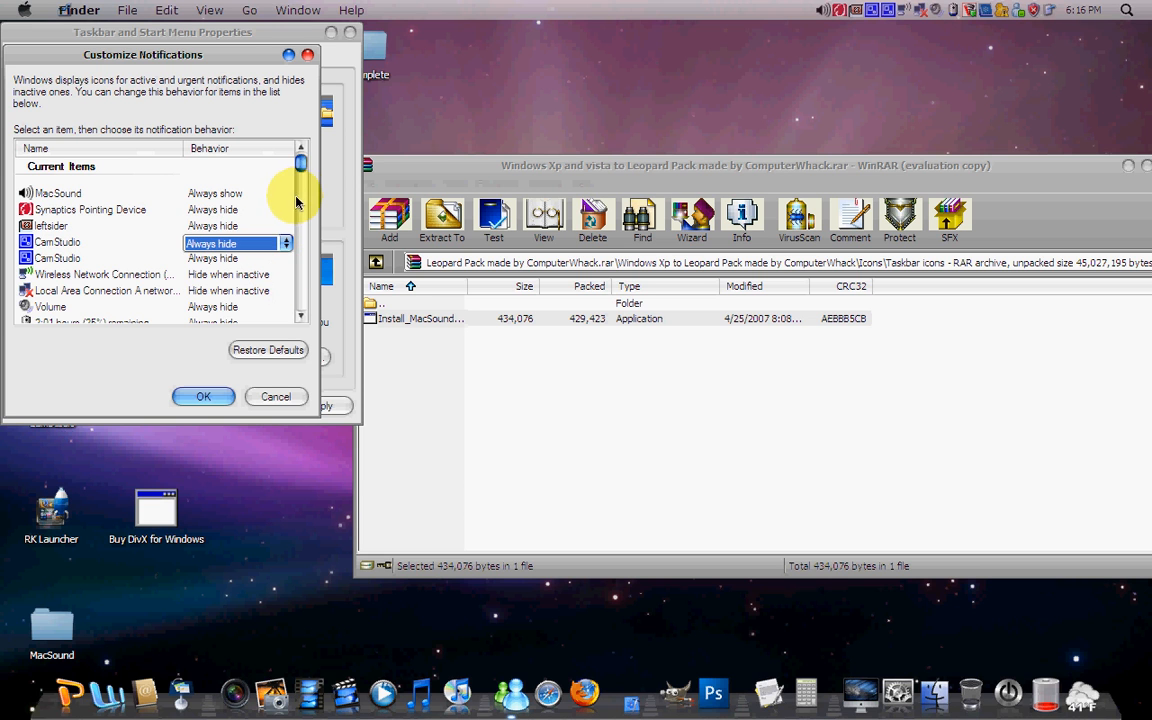
{"action": "scroll", "scroll_direction": "down", "scroll_amount": 3}
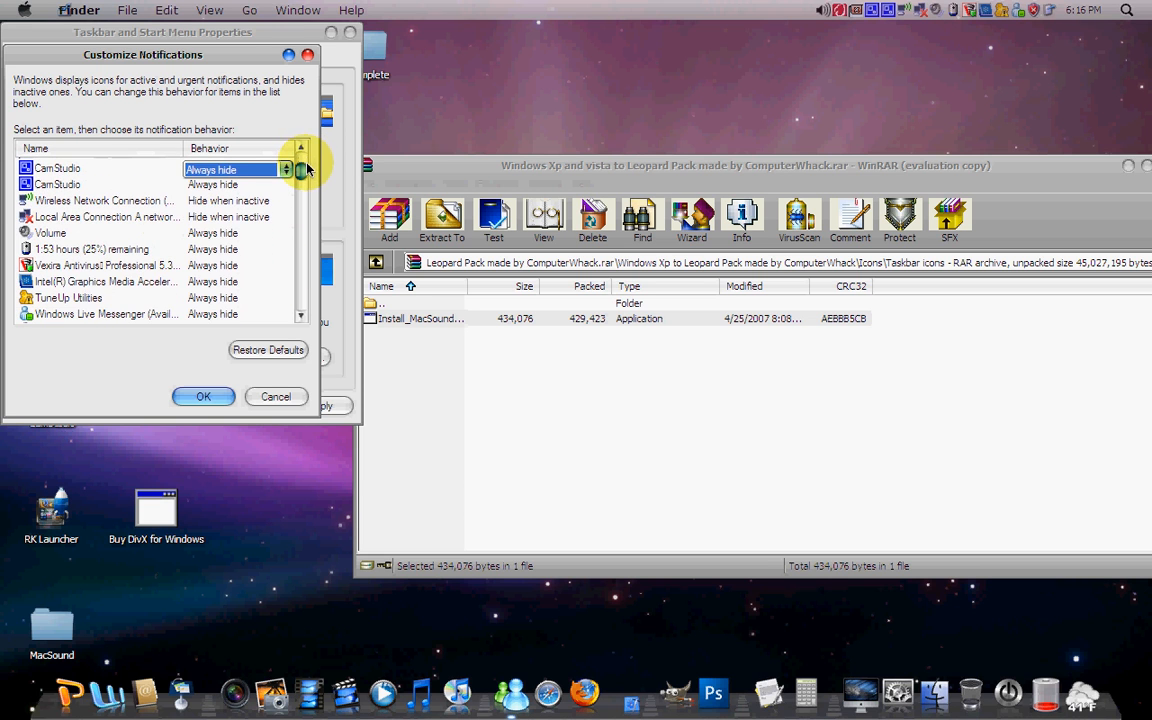
{"action": "left_click", "coordinate": [93, 249]}
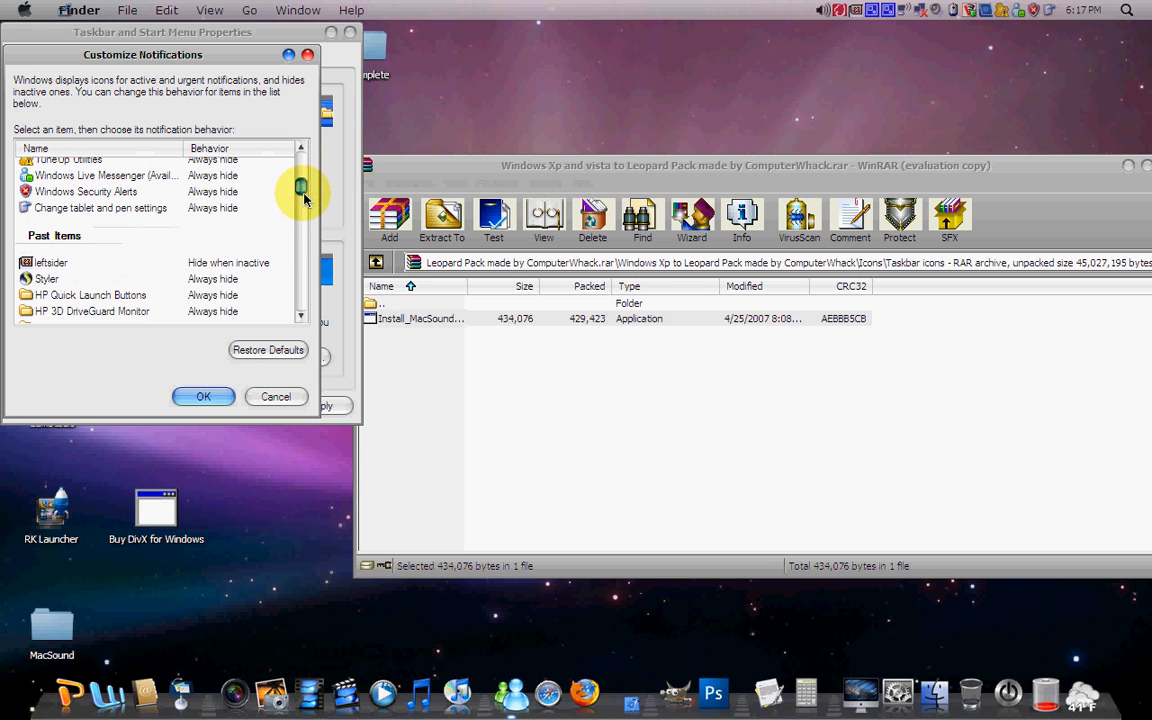
{"action": "left_click", "coordinate": [203, 396]}
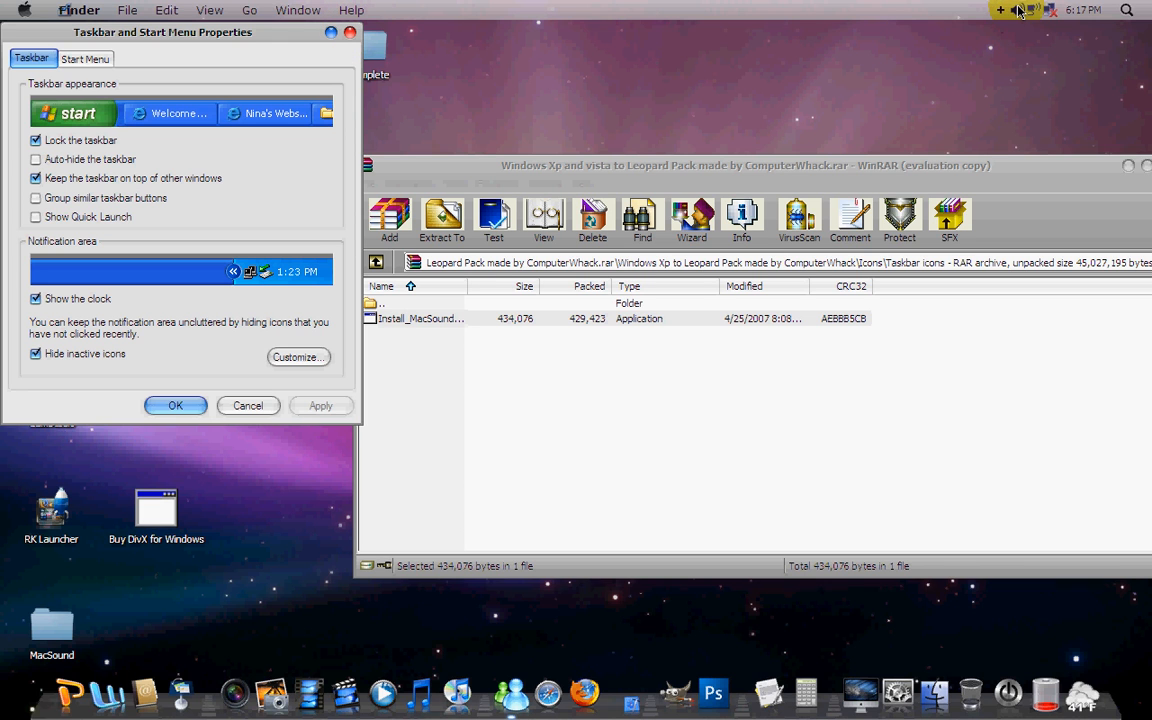
{"action": "left_click", "coordinate": [1017, 10]}
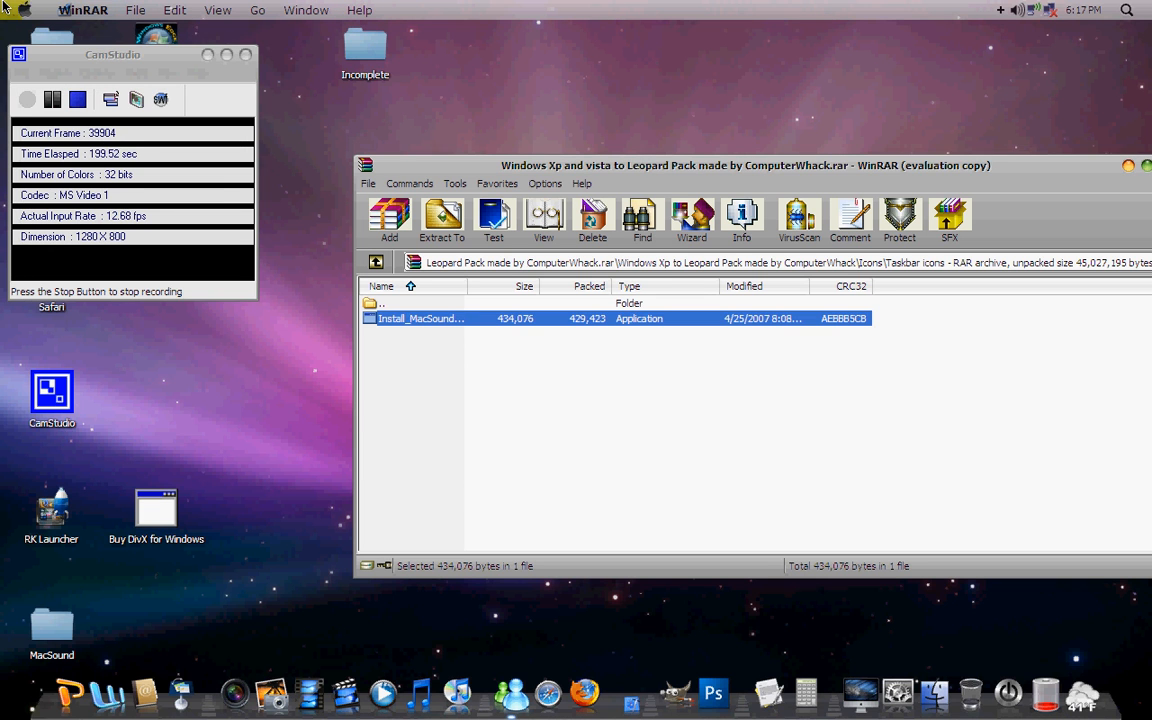
Go into Main Icons and launch LeopardXP.ita to bring up IconTweaker's install prompt.
{"action": "left_click", "coordinate": [24, 10]}
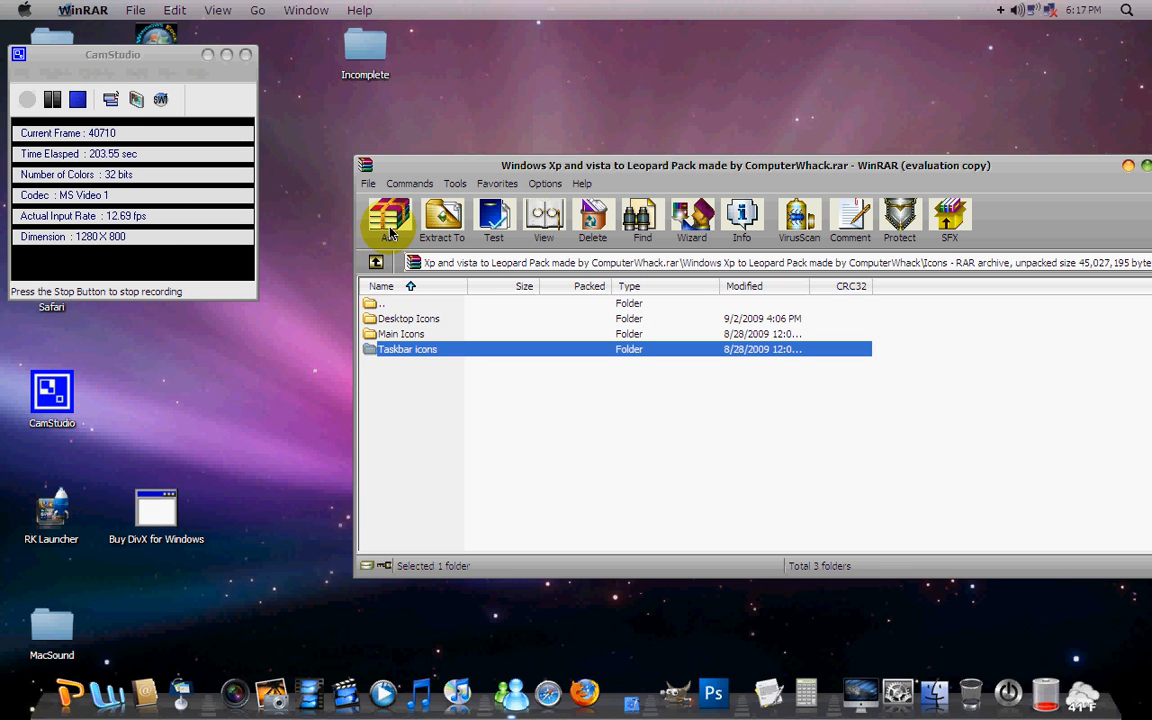
{"action": "mouse_move", "coordinate": [395, 303]}
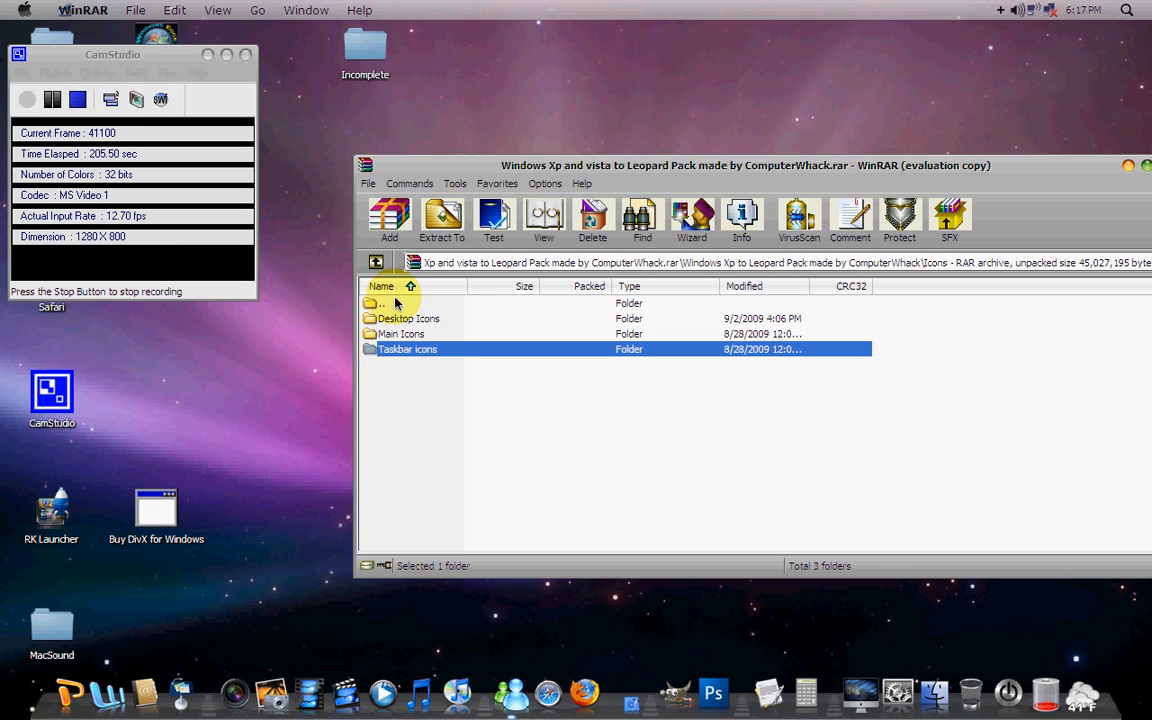
{"action": "double_click", "coordinate": [401, 333]}
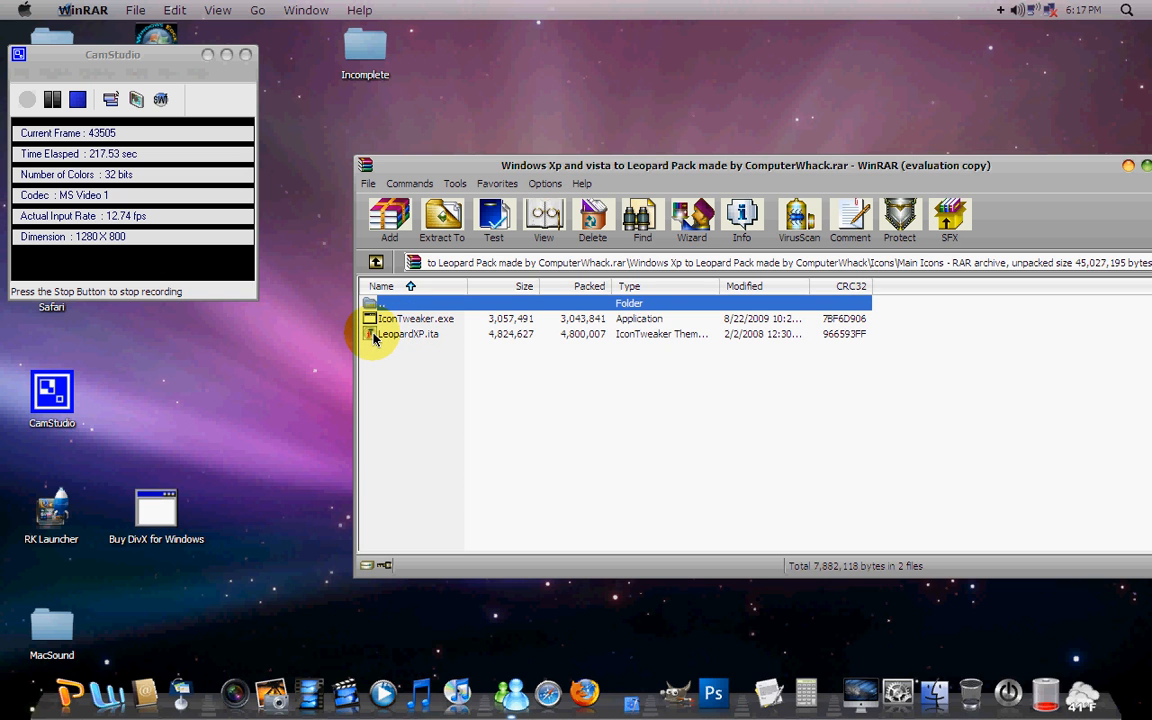
{"action": "left_click", "coordinate": [441, 218]}
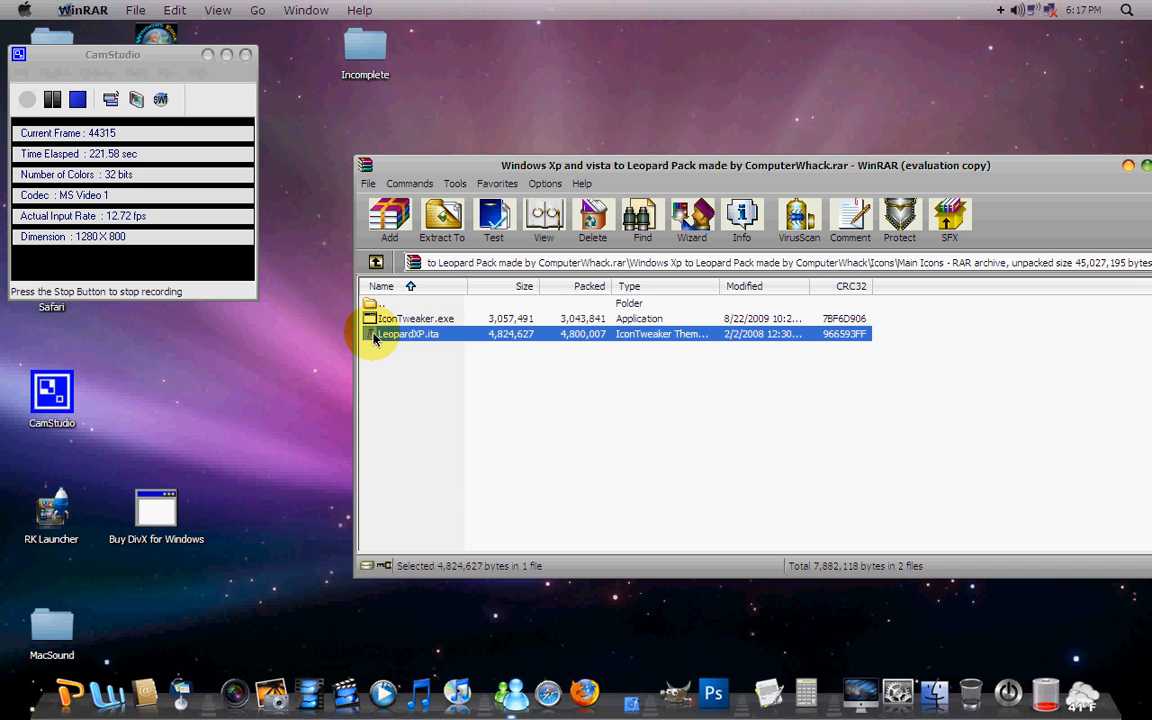
{"action": "double_click", "coordinate": [408, 333]}
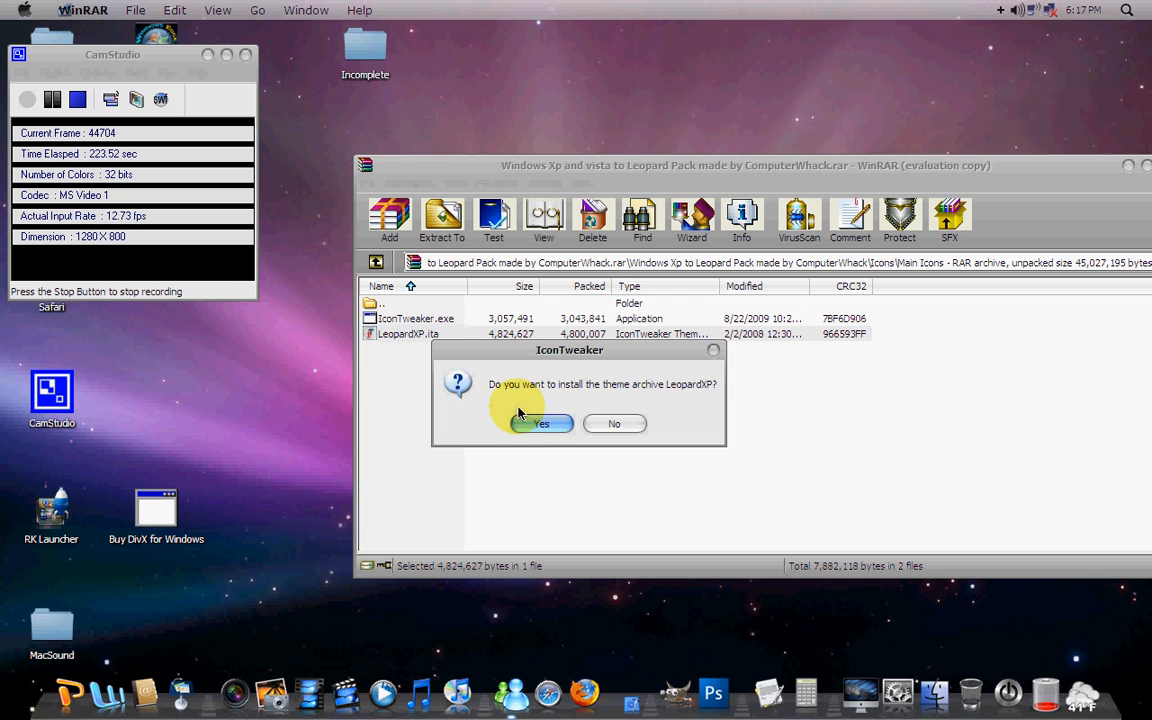
Confirm installing the LeopardXP theme and choose the LeopardXP Blue icon theme.
{"action": "left_click", "coordinate": [541, 423]}
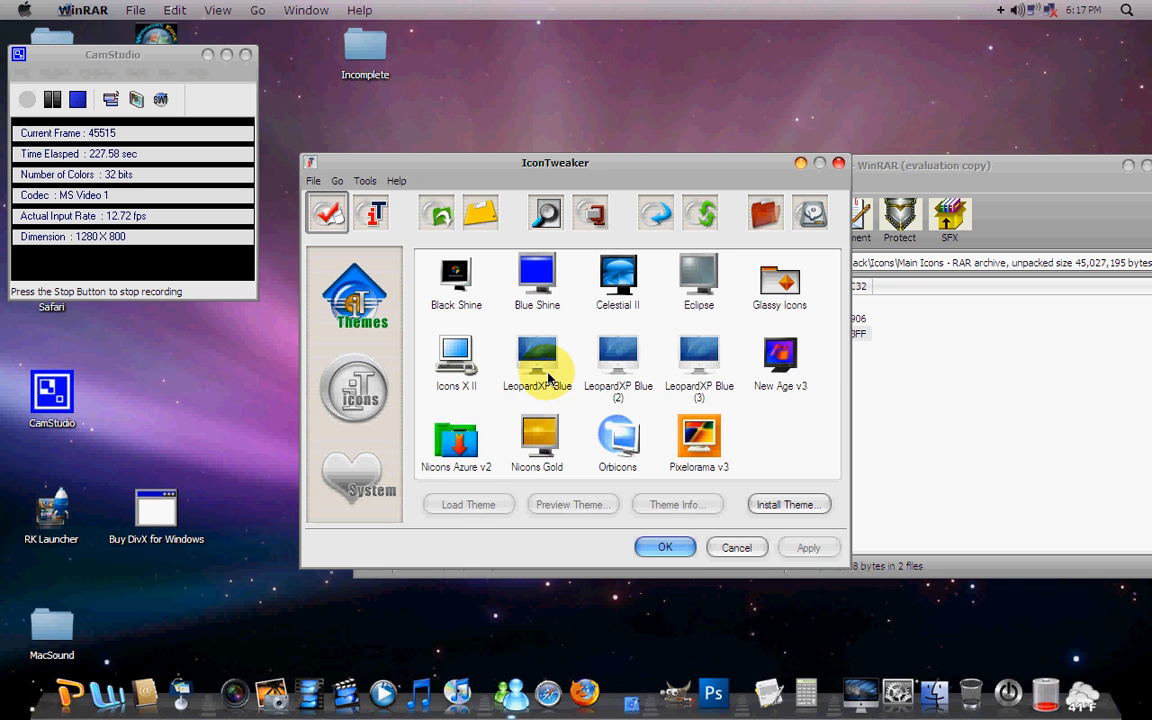
{"action": "left_click", "coordinate": [357, 388]}
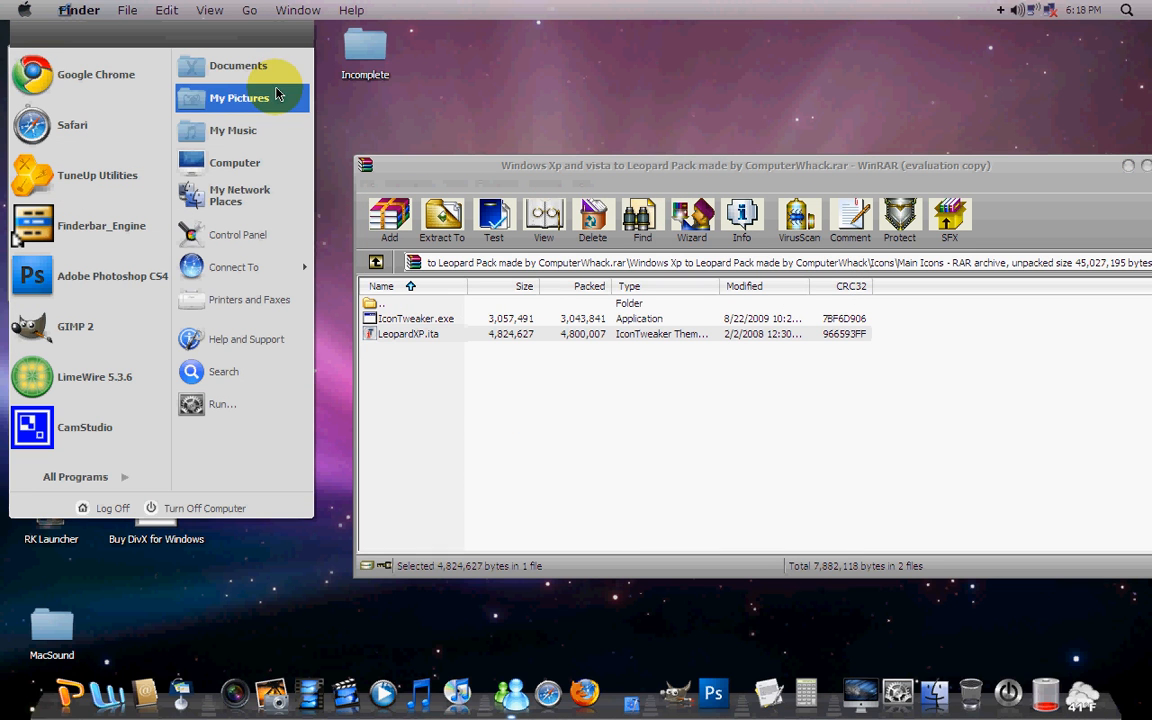
{"action": "mouse_move", "coordinate": [338, 293]}
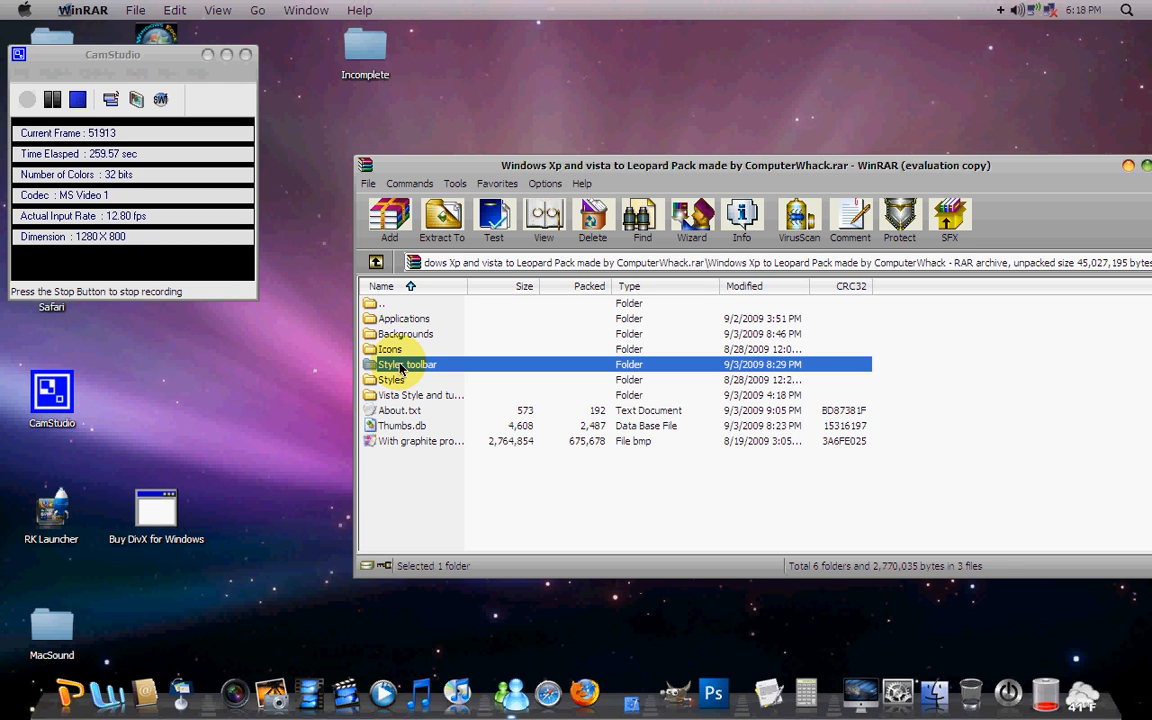
Open the Styler toolbar folder and highlight the Styler1401.msi installer.
{"action": "double_click", "coordinate": [407, 364]}
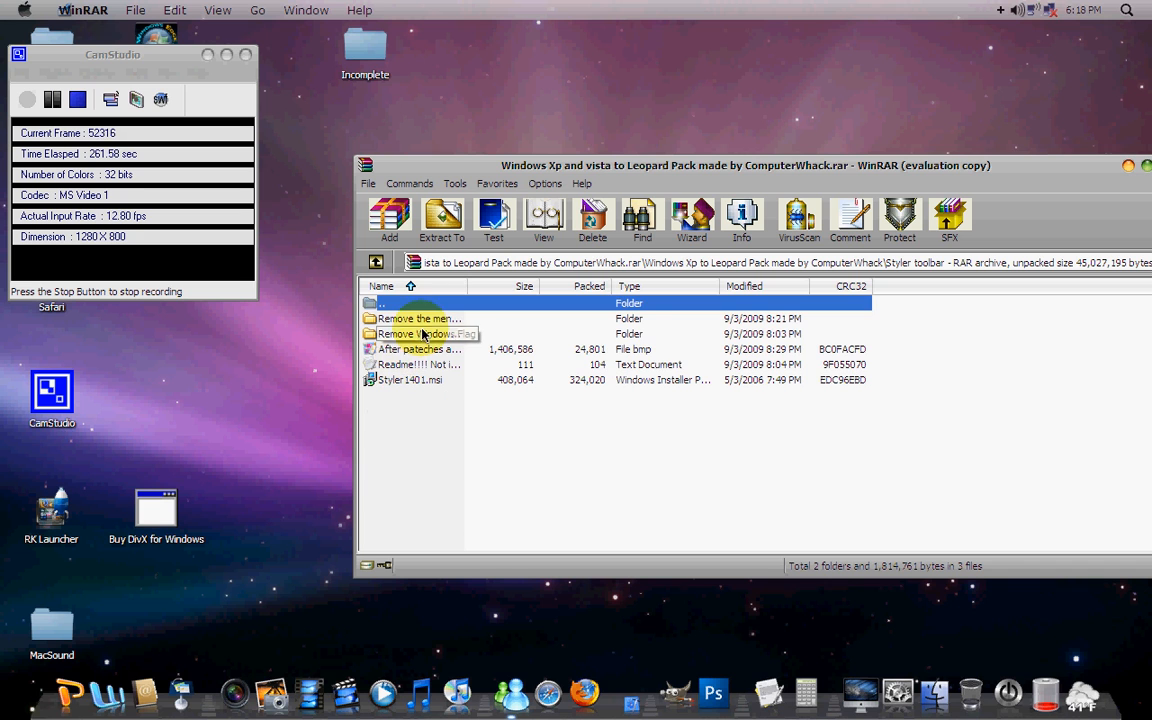
{"action": "left_click", "coordinate": [419, 364]}
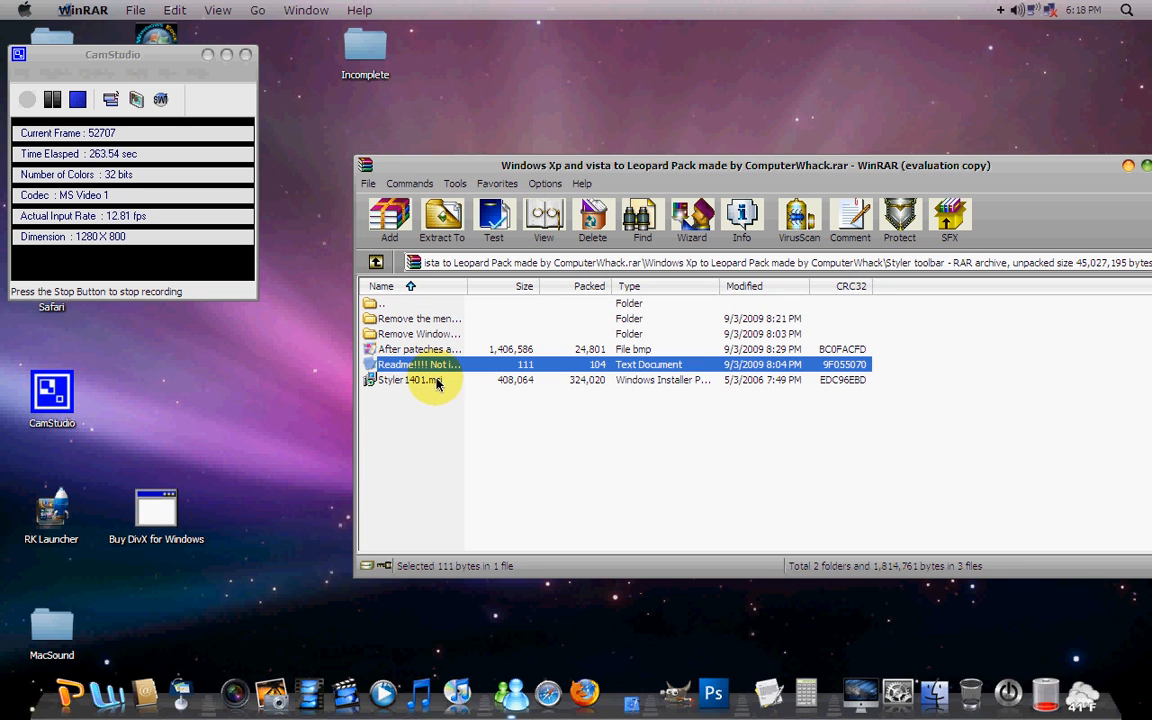
{"action": "left_click", "coordinate": [410, 380]}
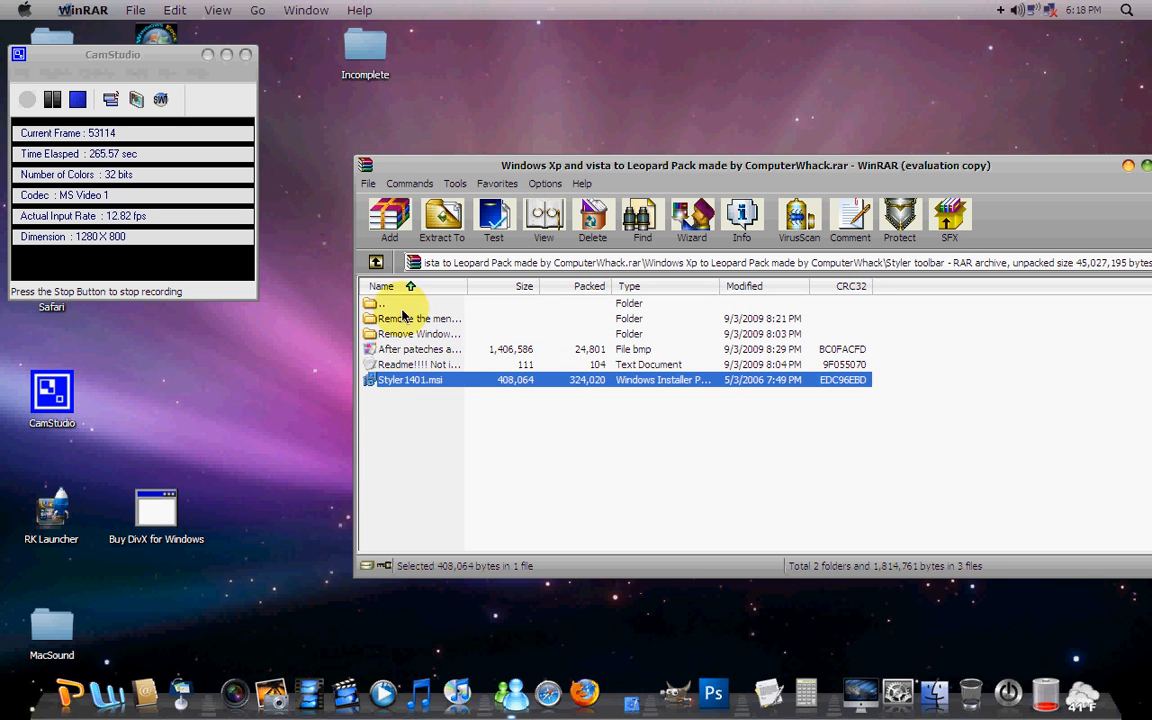
Run Styler1401.msi and install it to the default C:\Program Files\Styler\ folder.
{"action": "double_click", "coordinate": [410, 379]}
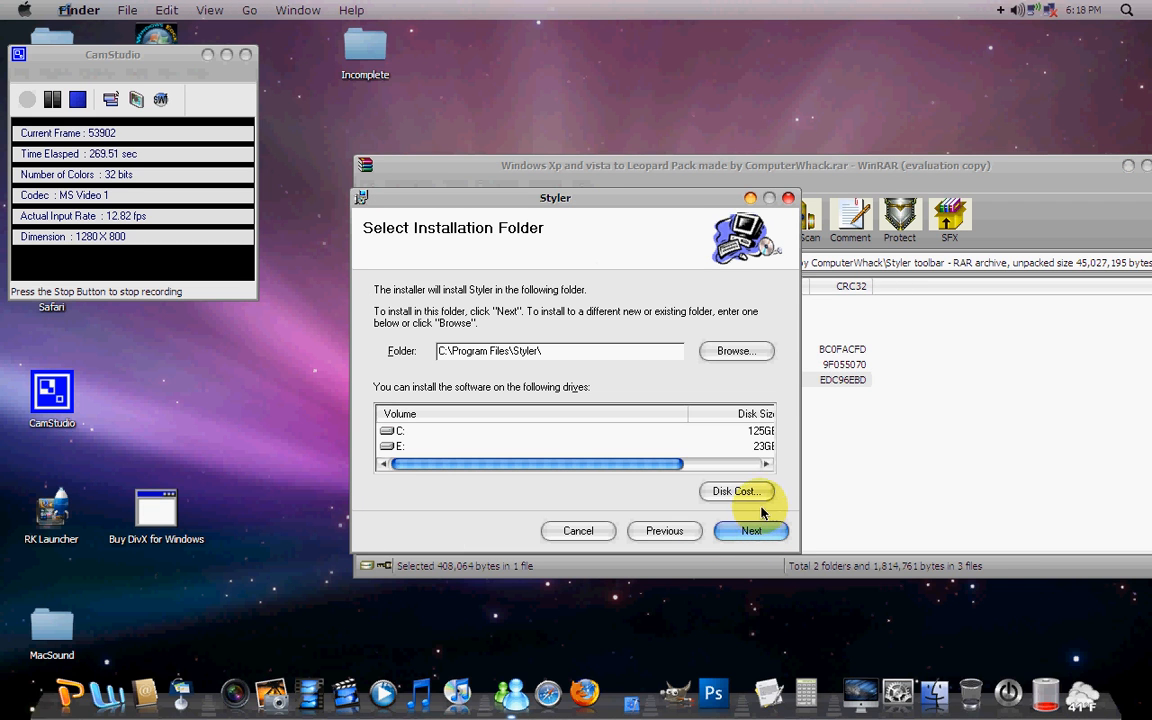
{"action": "left_click", "coordinate": [751, 531]}
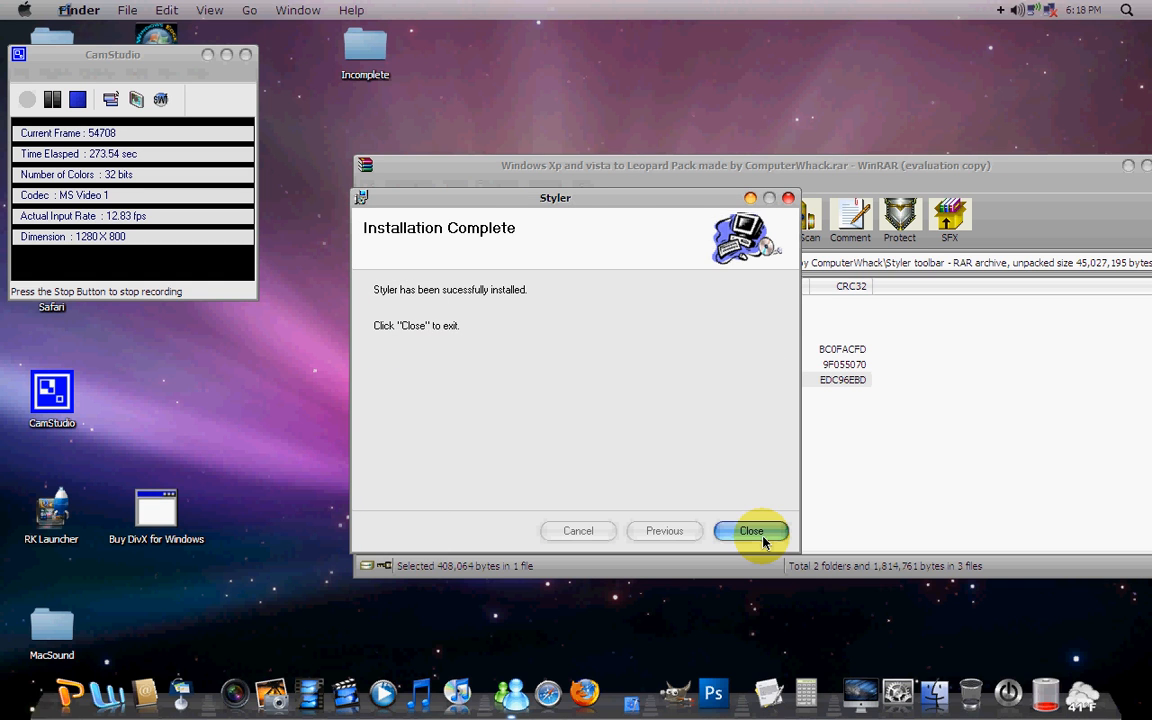
Close the finished Styler installer and launch TuneUp Styler from All Programs.
{"action": "left_click", "coordinate": [751, 531]}
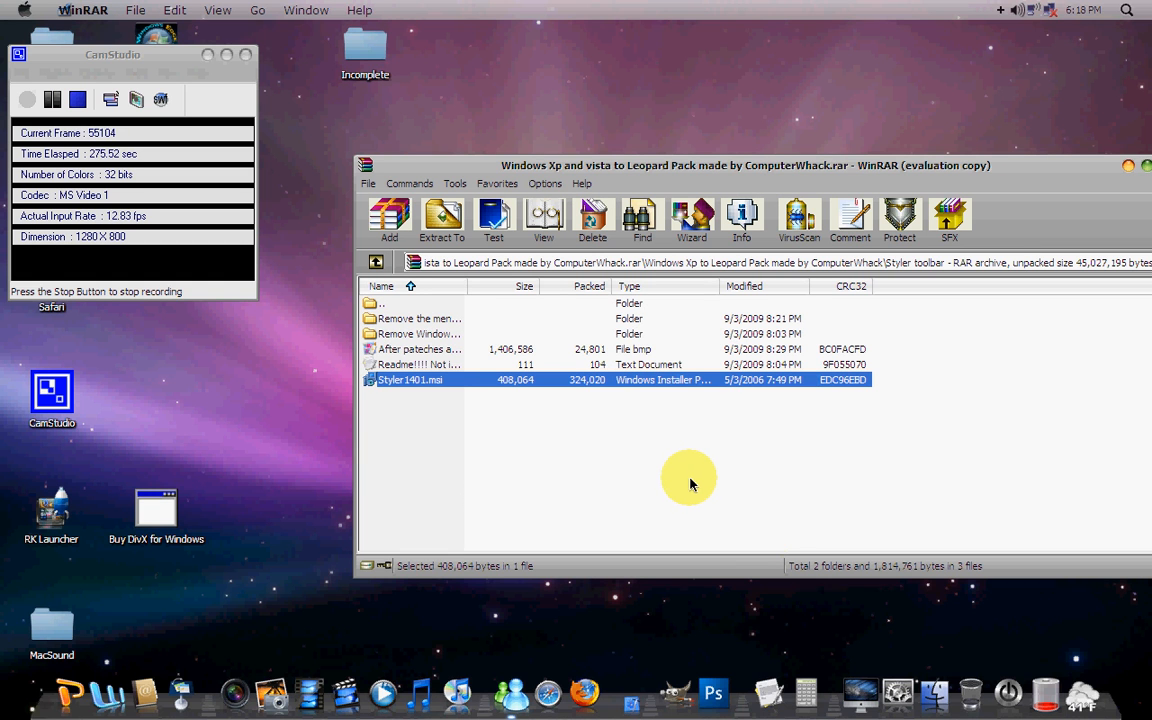
{"action": "mouse_move", "coordinate": [460, 500]}
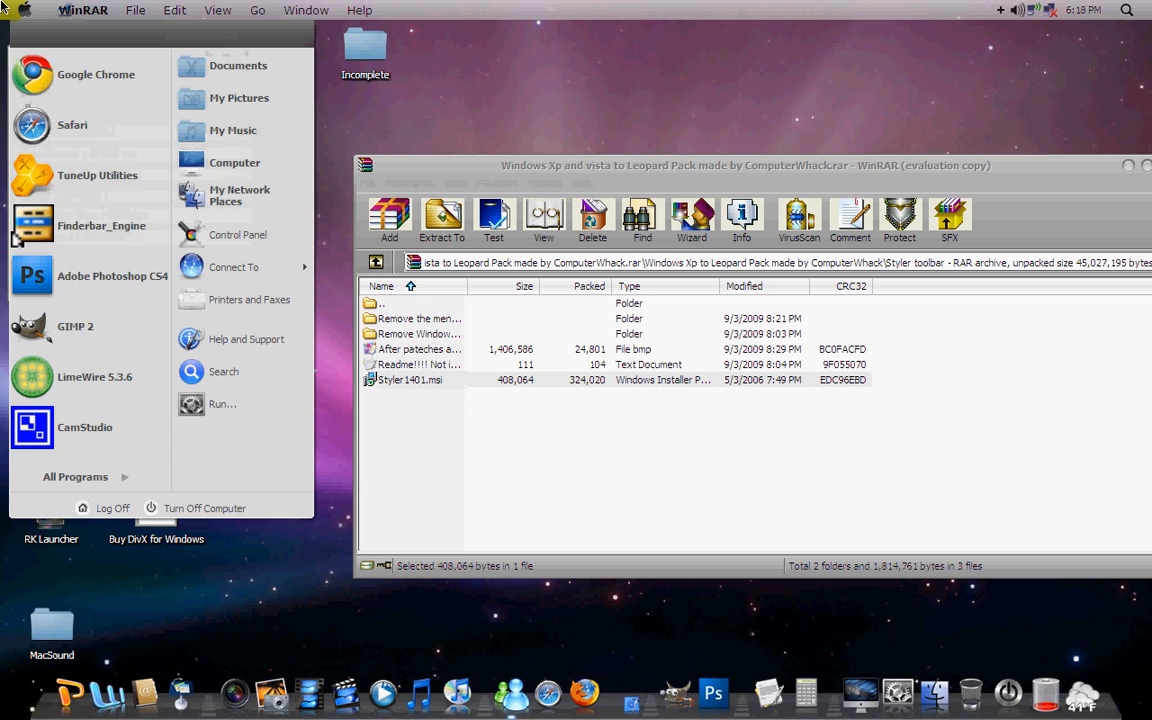
{"action": "left_click", "coordinate": [75, 476]}
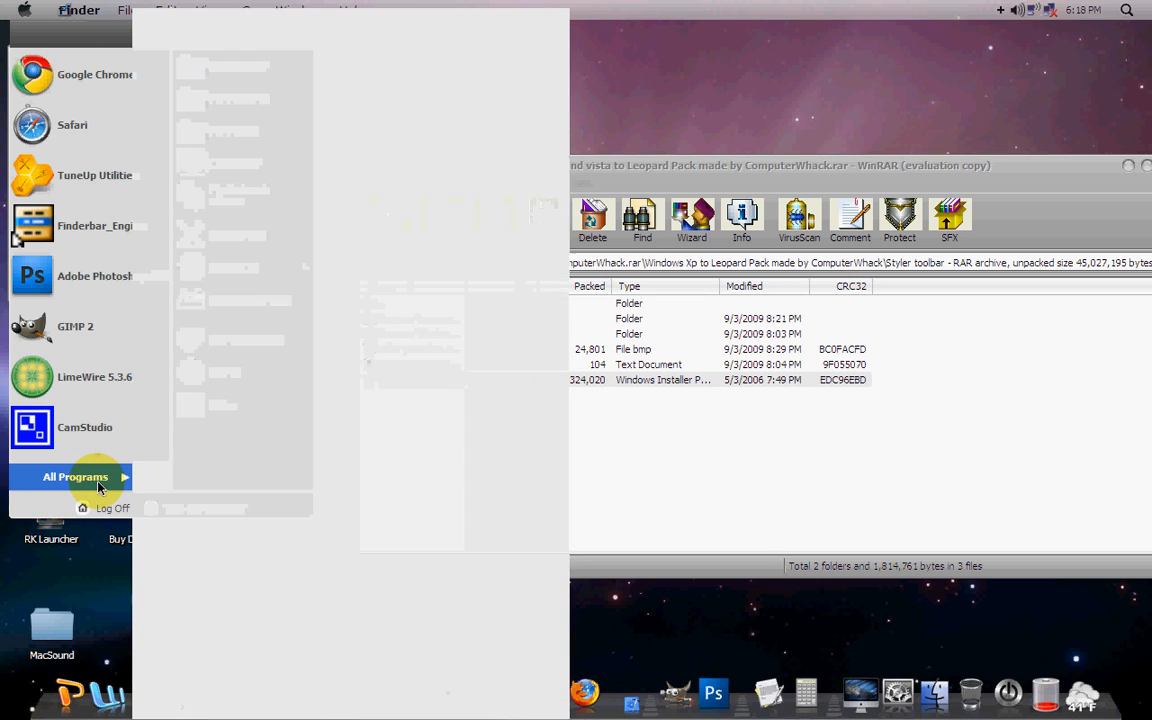
{"action": "left_click", "coordinate": [75, 476]}
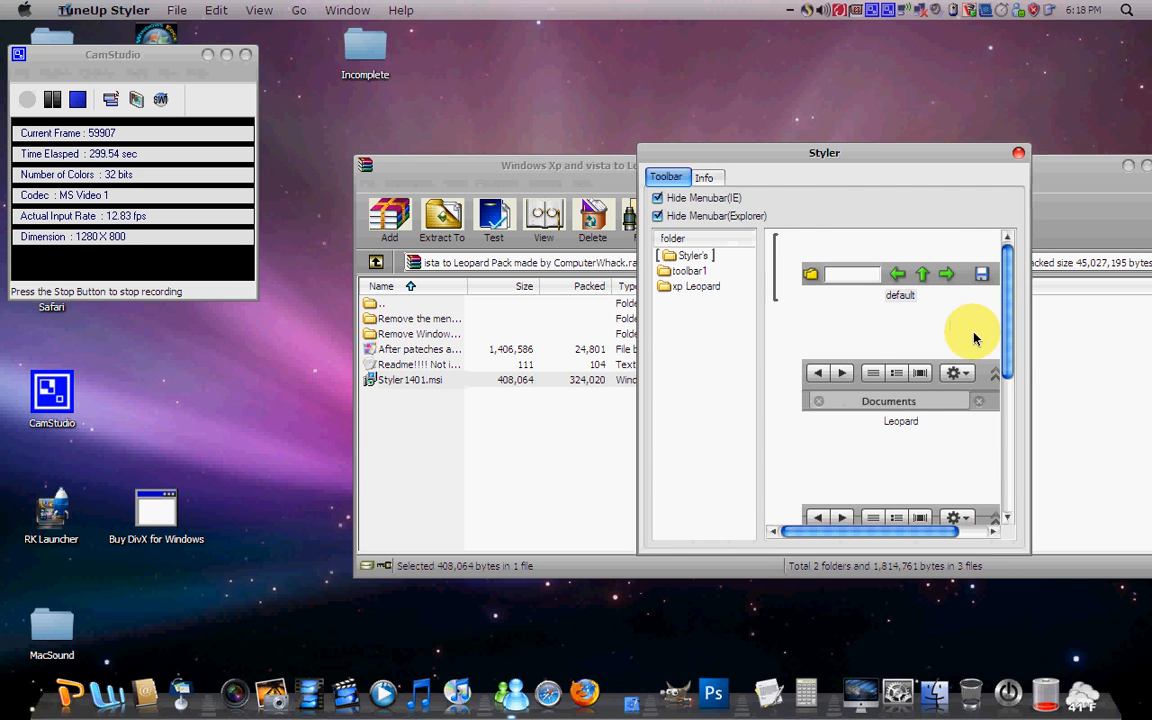
Check Styler's Info tab for version 1.401, then return to the toolbar choices.
{"action": "scroll", "scroll_direction": "down", "scroll_amount": 3}
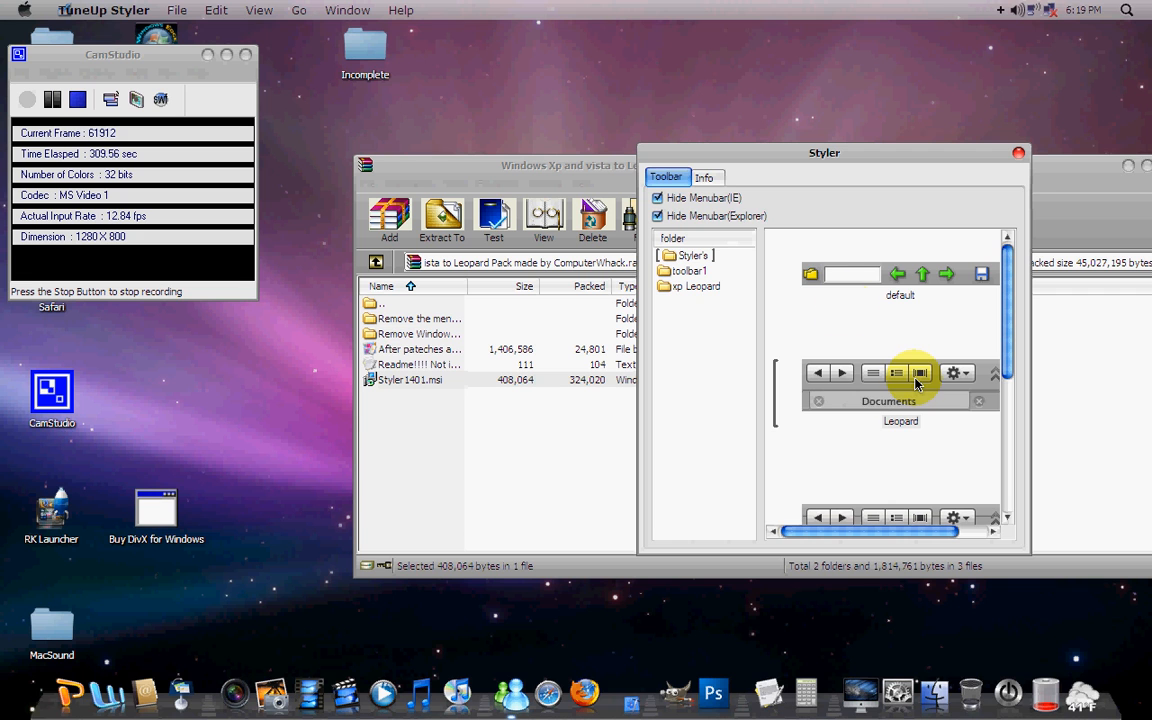
{"action": "left_click", "coordinate": [704, 177]}
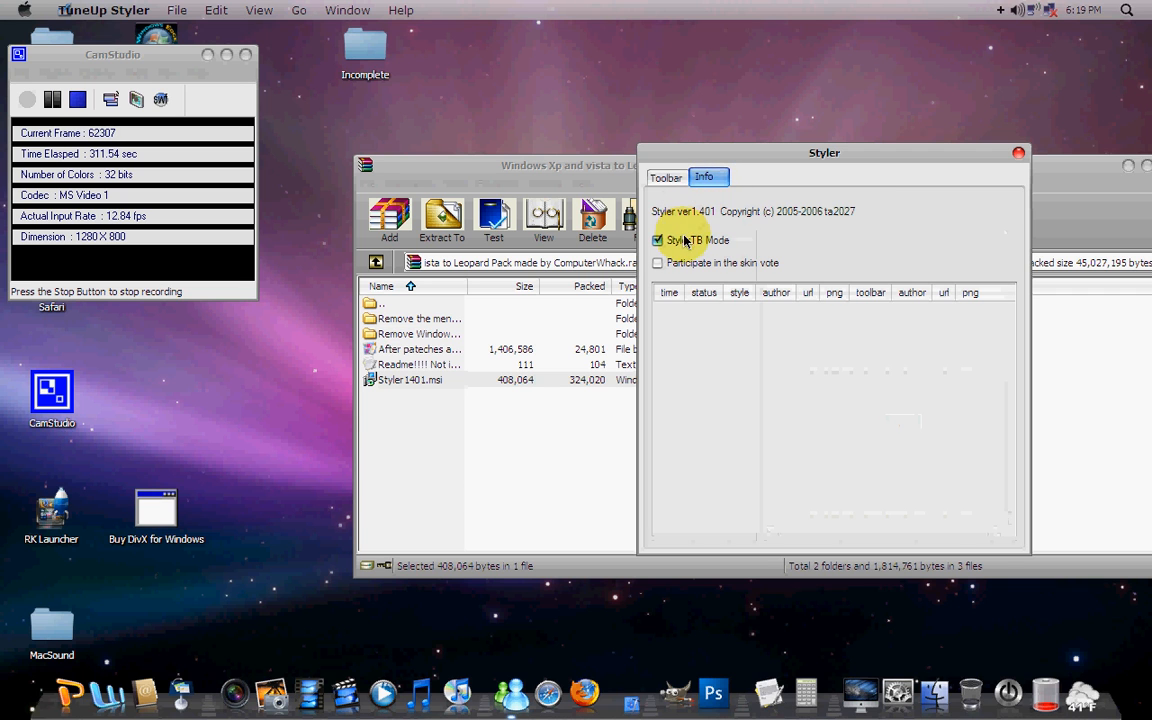
{"action": "left_click", "coordinate": [666, 177]}
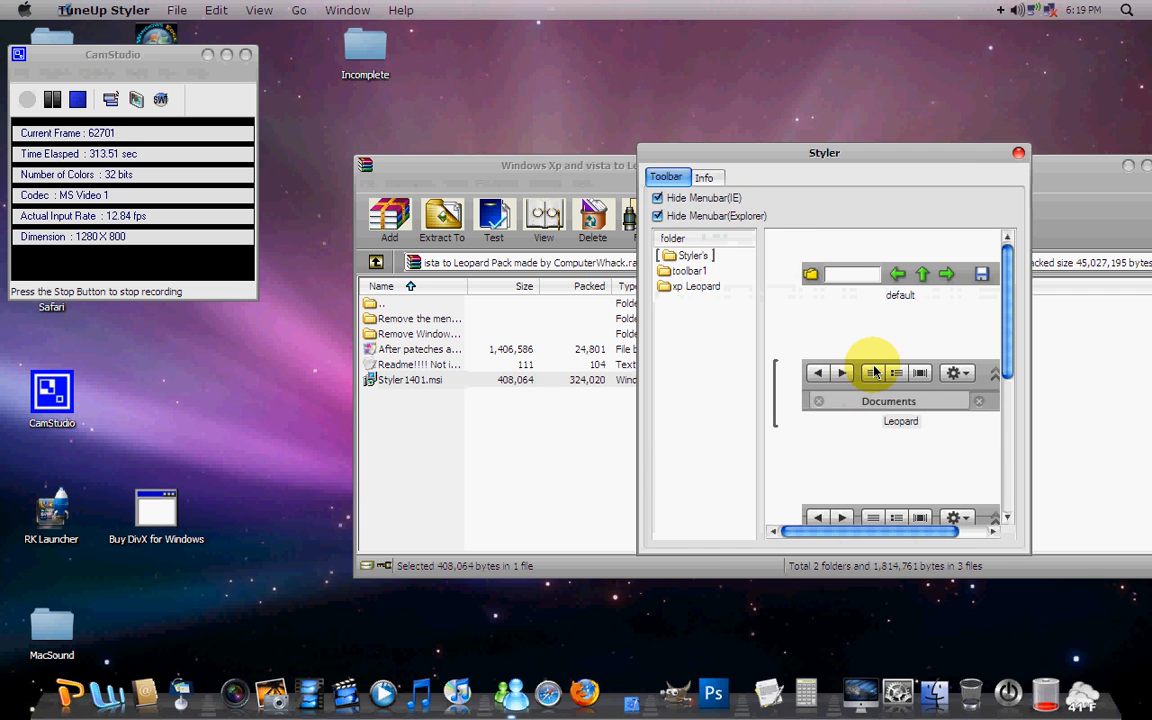
{"action": "mouse_move", "coordinate": [938, 232]}
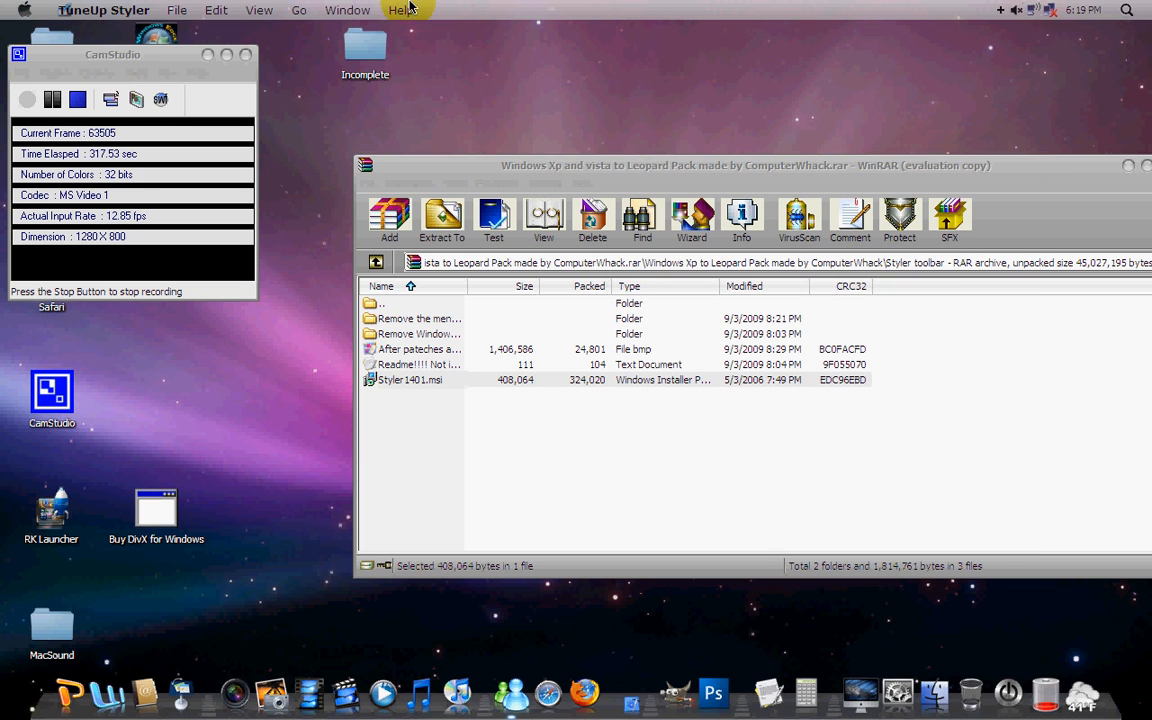
Open Documents and select the OS_X_Leopard_1_1 ZIP archive.
{"action": "left_click", "coordinate": [177, 10]}
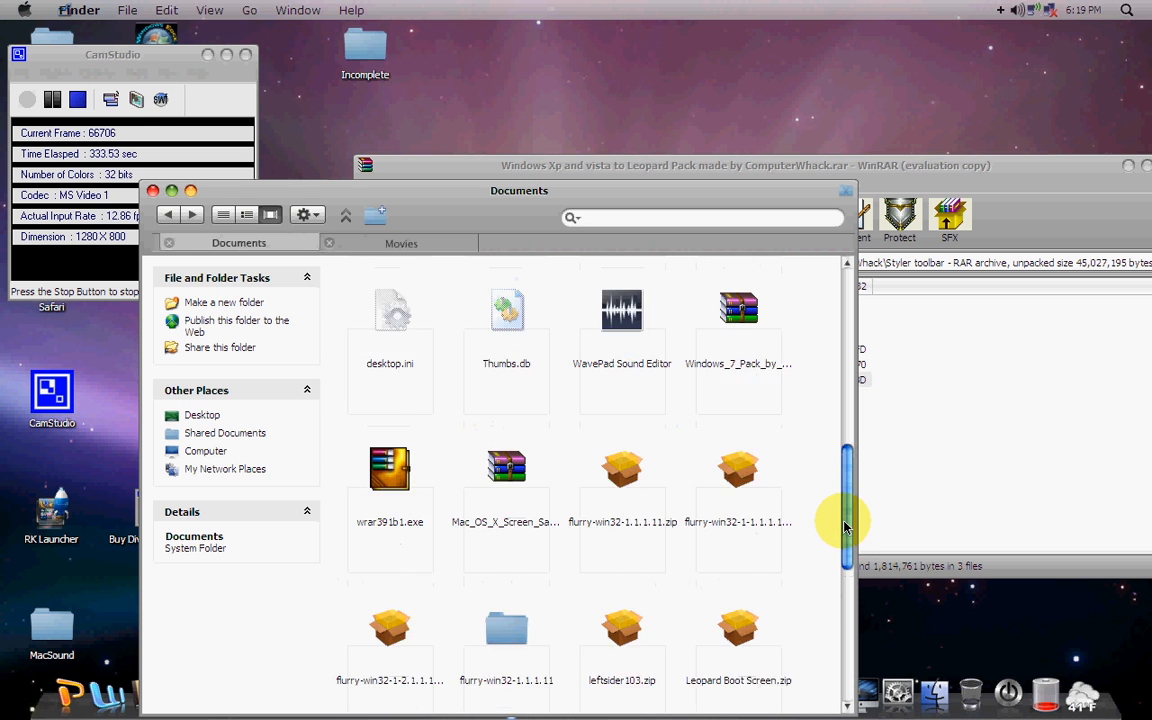
{"action": "scroll", "scroll_direction": "down", "scroll_amount": 3}
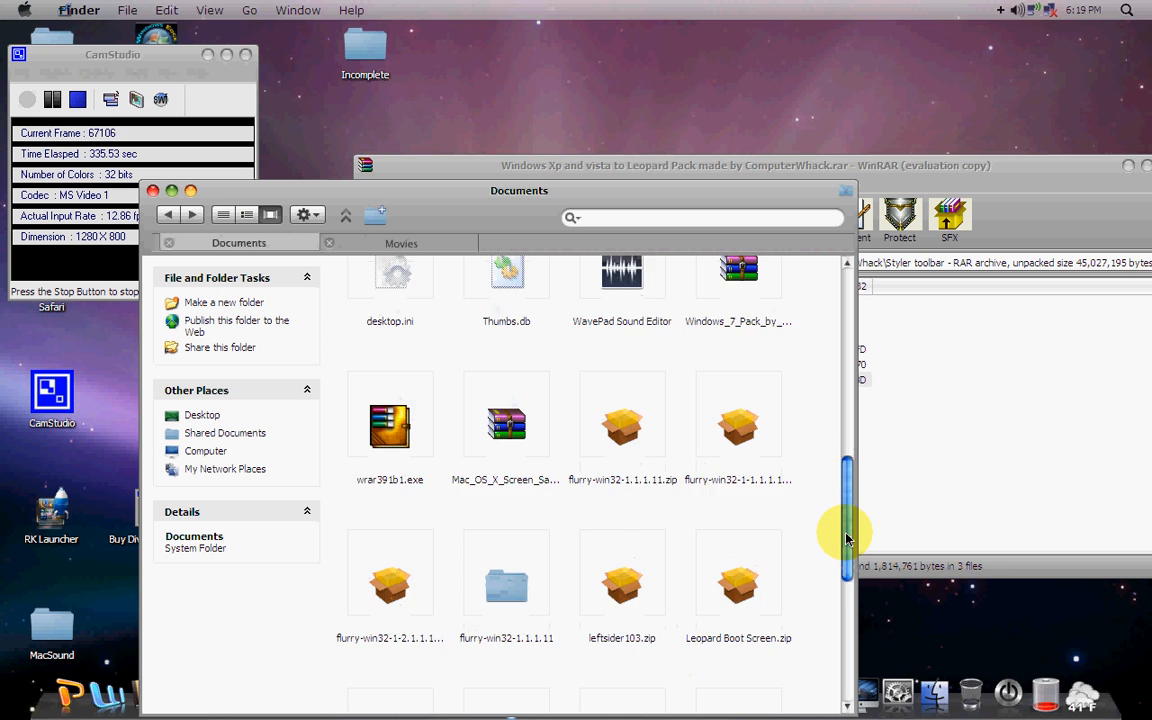
{"action": "scroll", "scroll_direction": "down", "scroll_amount": 3}
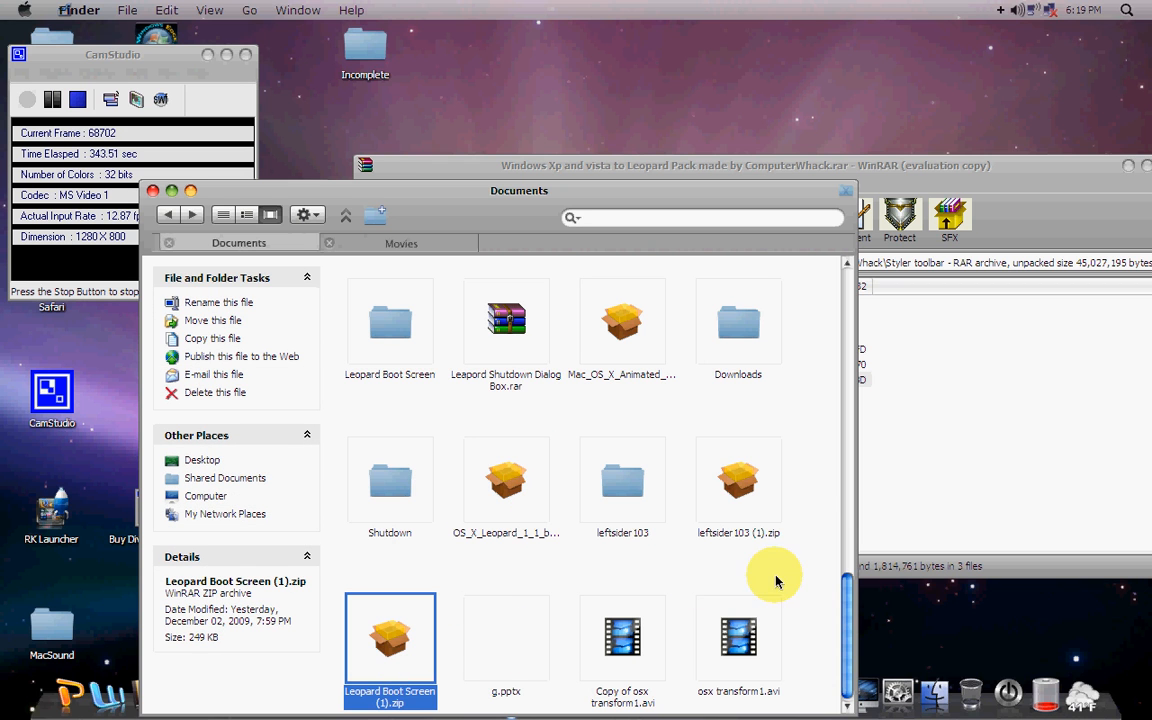
{"action": "left_click", "coordinate": [506, 481]}
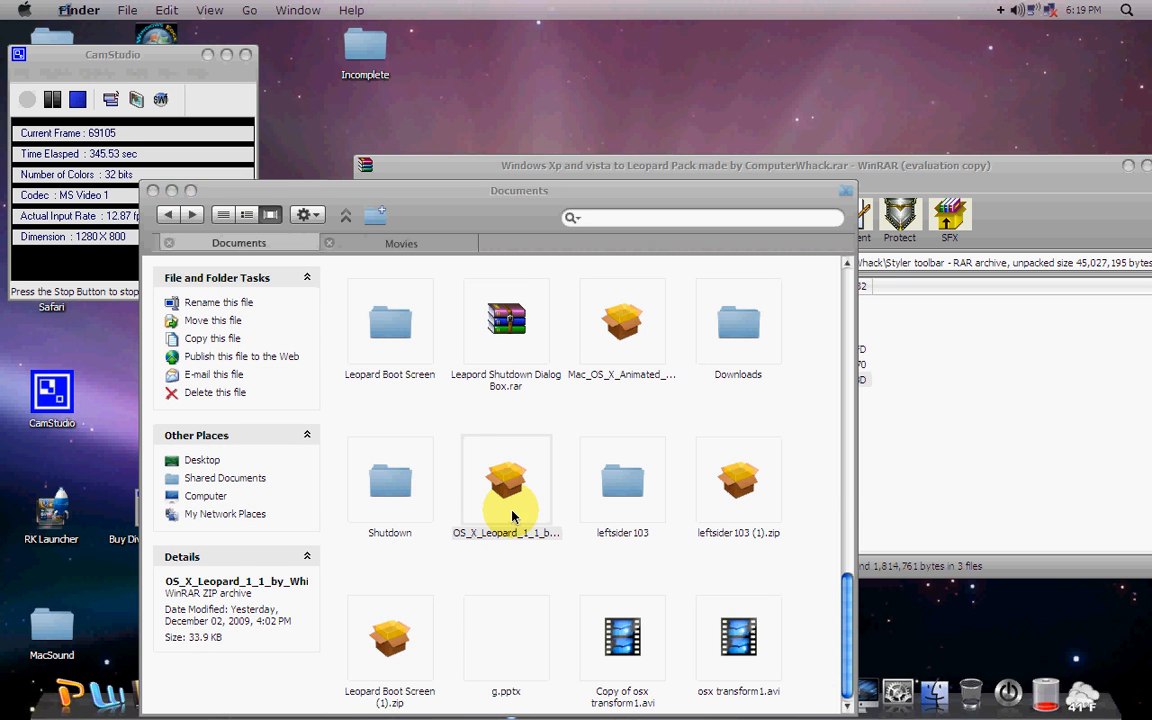
Open the OS_X_Leopard ZIP in WinRAR, enter the x folder and open bg.png.
{"action": "double_click", "coordinate": [506, 481]}
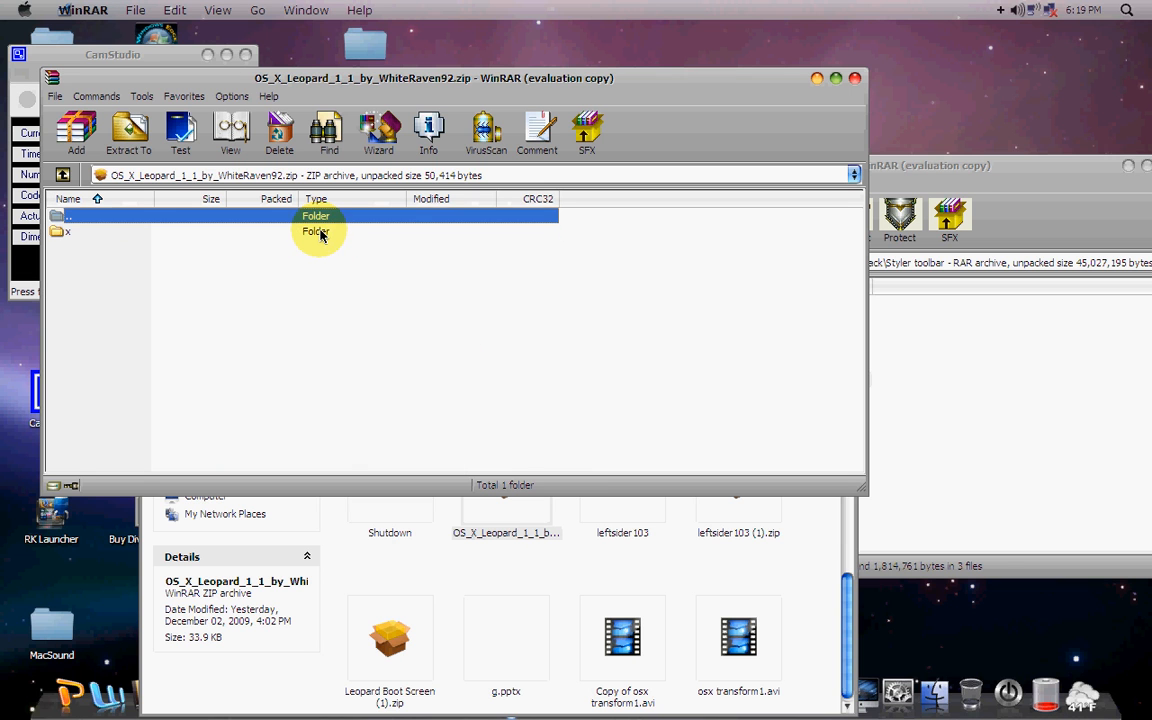
{"action": "double_click", "coordinate": [315, 216]}
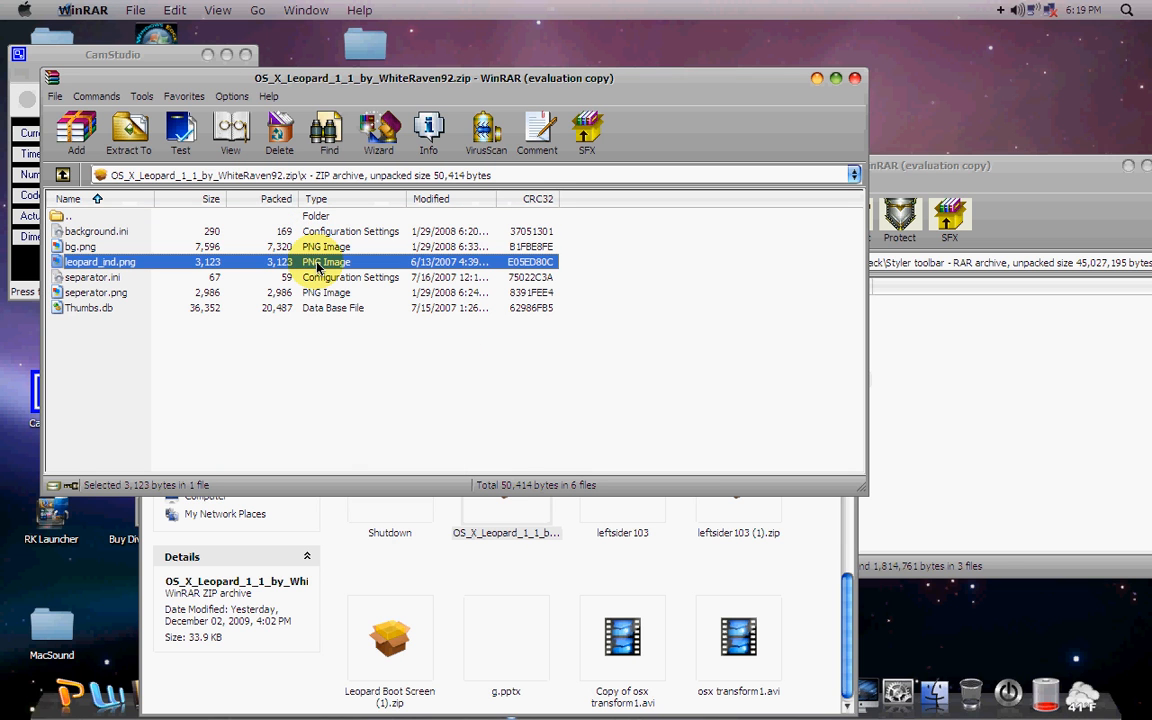
{"action": "left_click", "coordinate": [80, 246]}
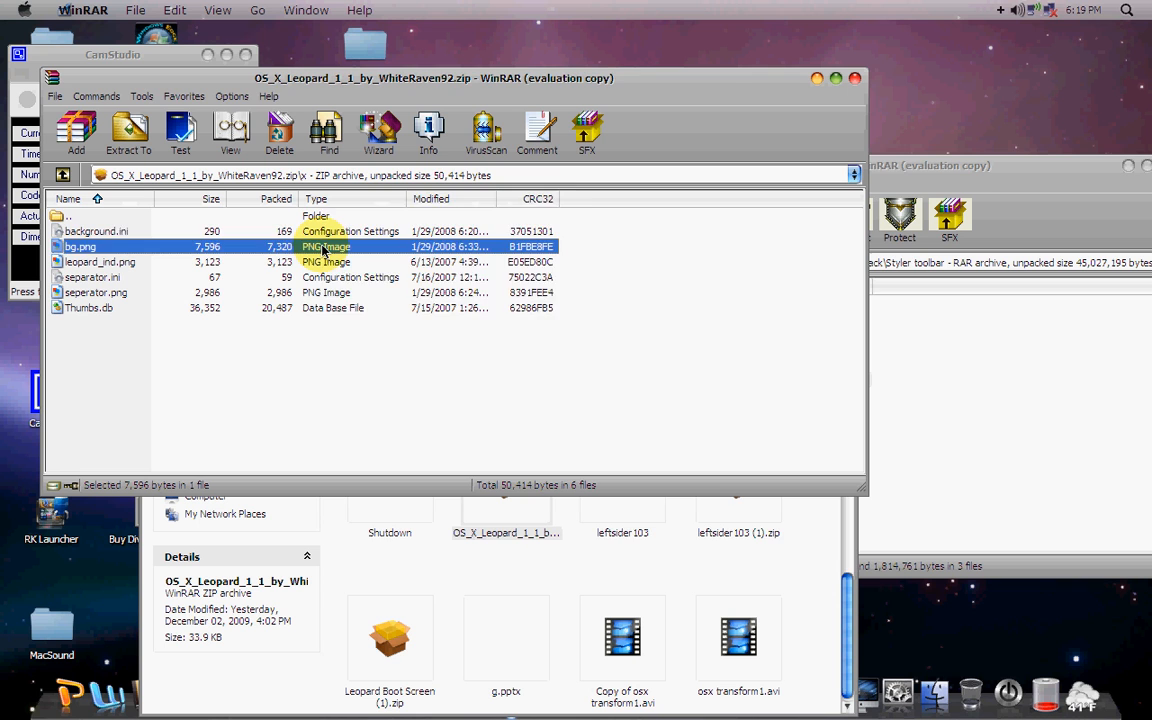
{"action": "double_click", "coordinate": [80, 247]}
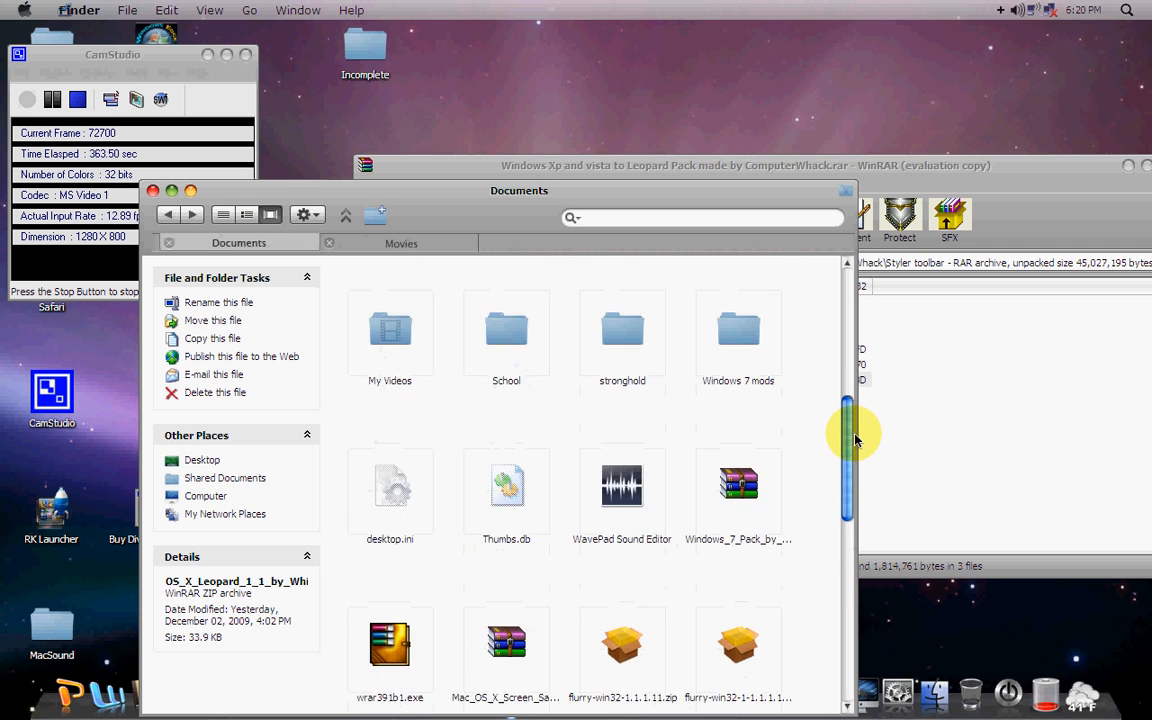
Open the Mac mods folder and its Leopard_Styler_Toolbar_by_Kevin250 archive.
{"action": "left_click_drag", "start_coordinate": [853, 440], "coordinate": [851, 283]}
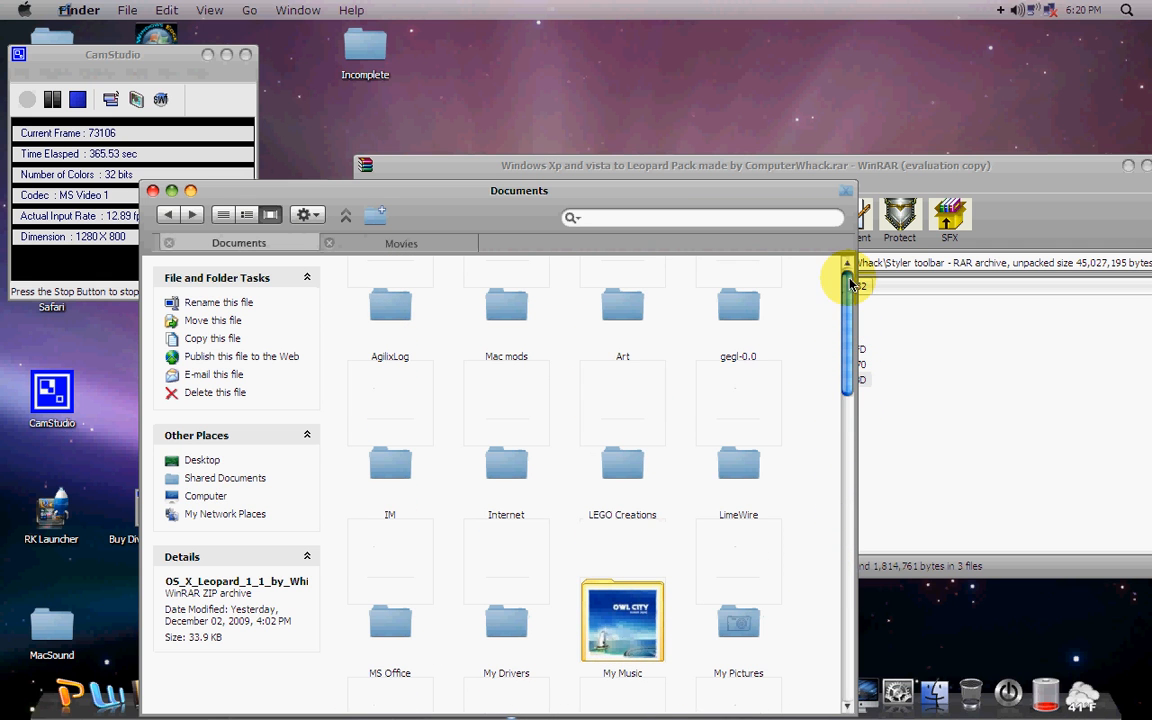
{"action": "left_click", "coordinate": [390, 303]}
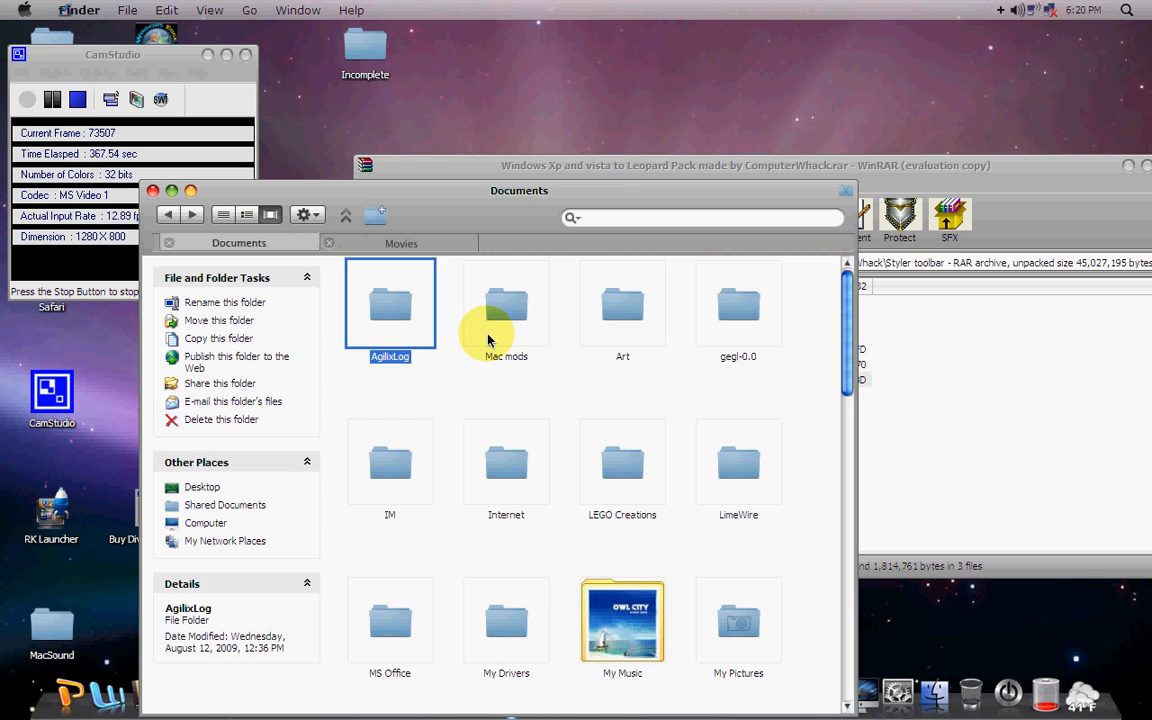
{"action": "double_click", "coordinate": [505, 303]}
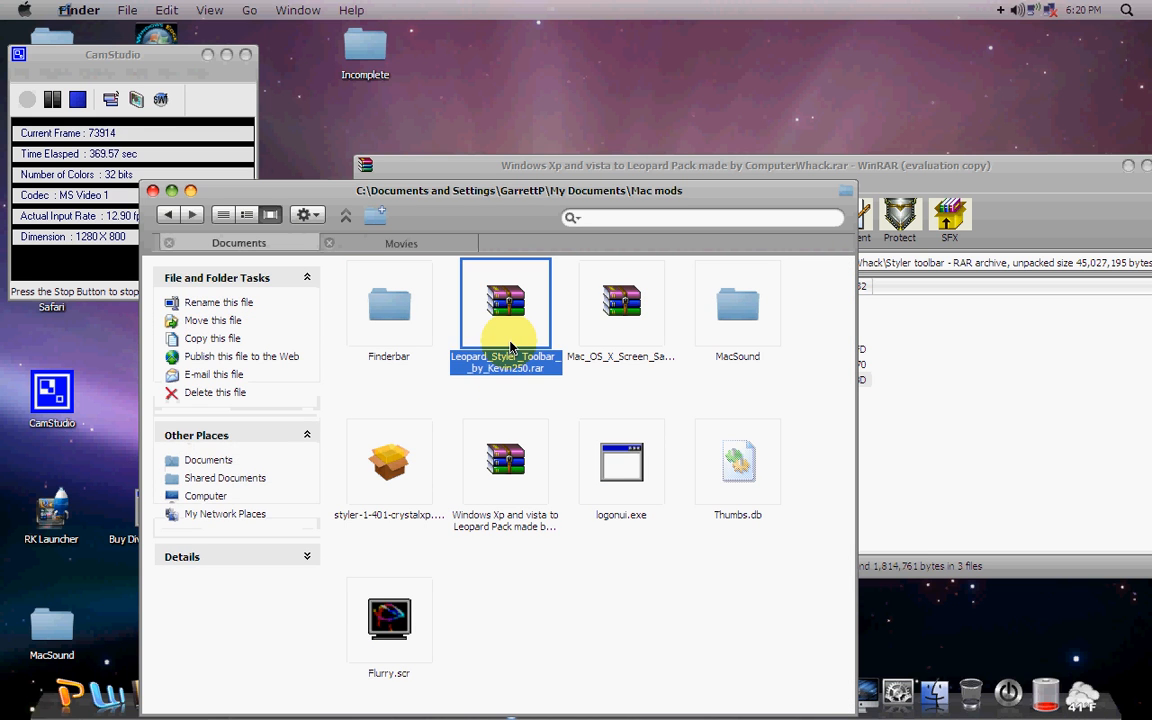
{"action": "double_click", "coordinate": [505, 305]}
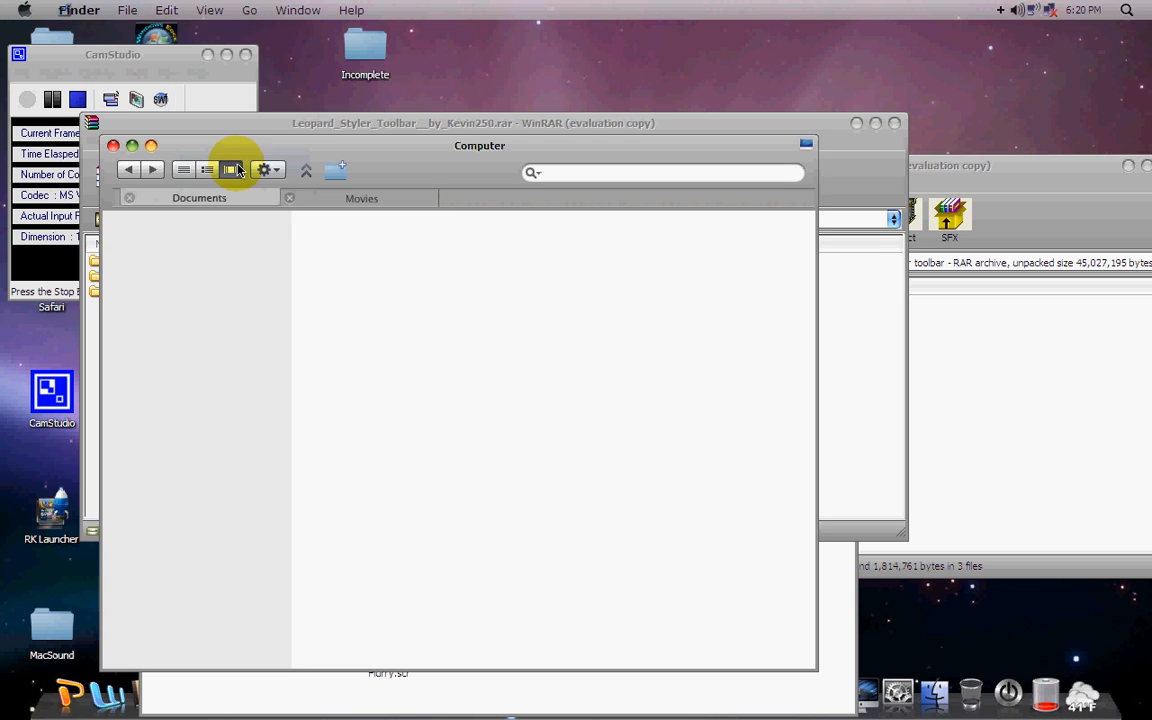
{"action": "left_click", "coordinate": [230, 169]}
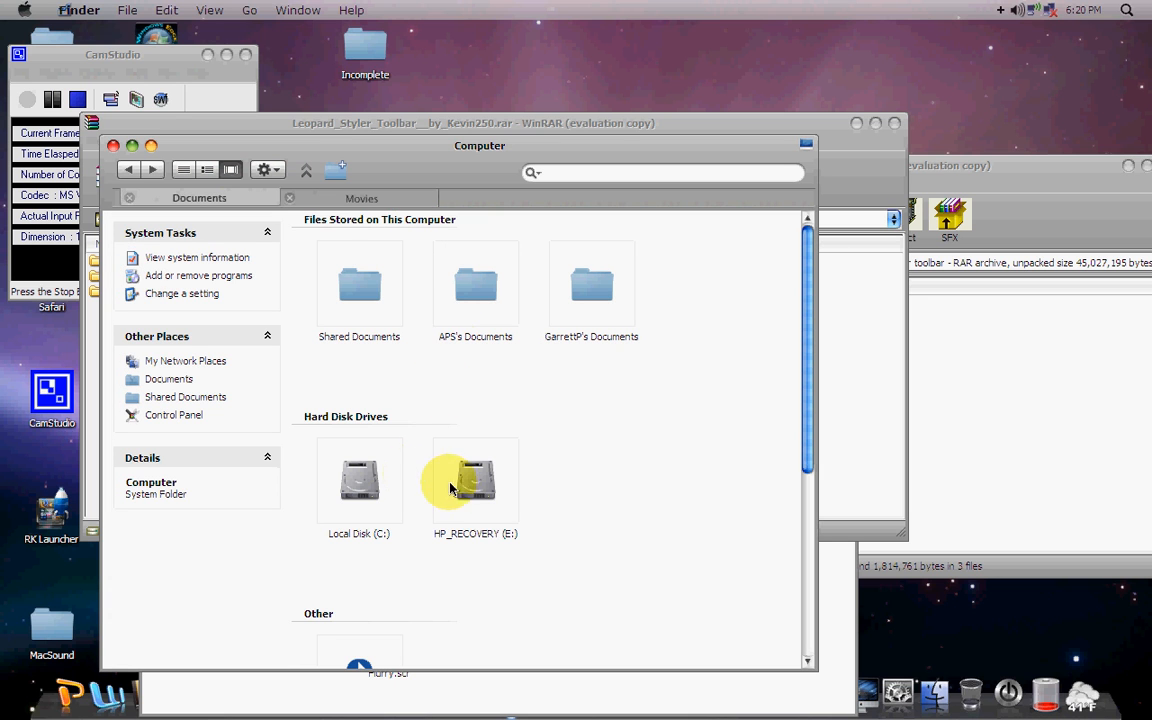
{"action": "double_click", "coordinate": [475, 485]}
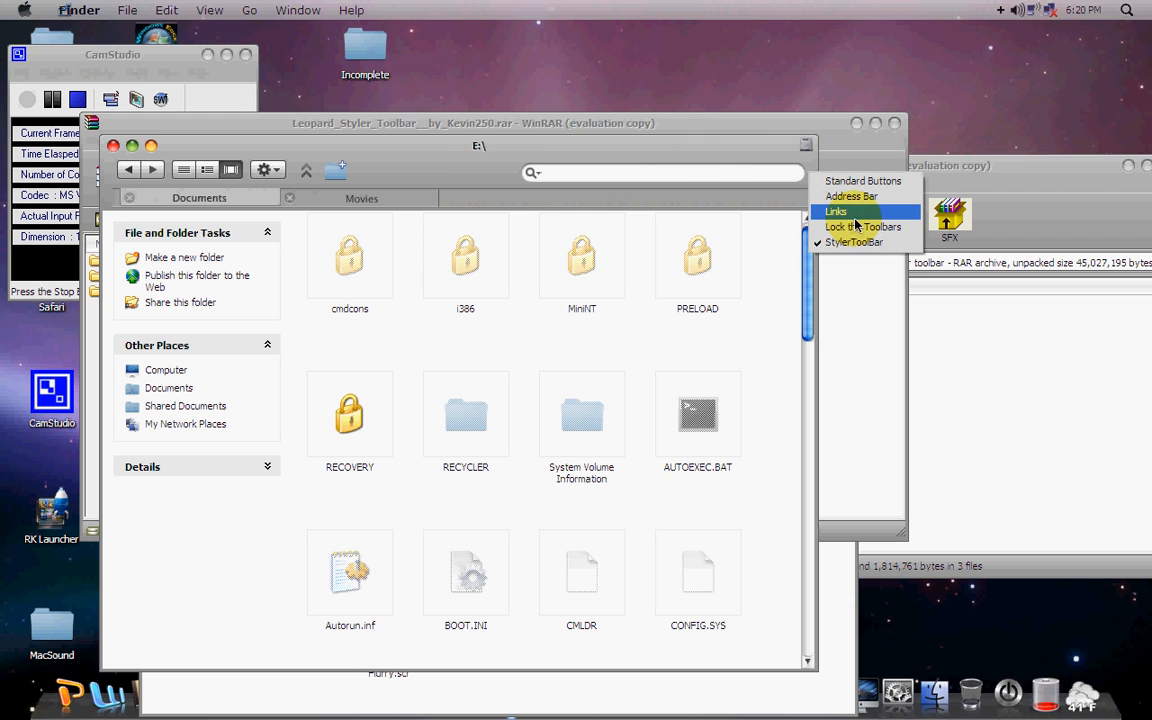
{"action": "mouse_move", "coordinate": [862, 226]}
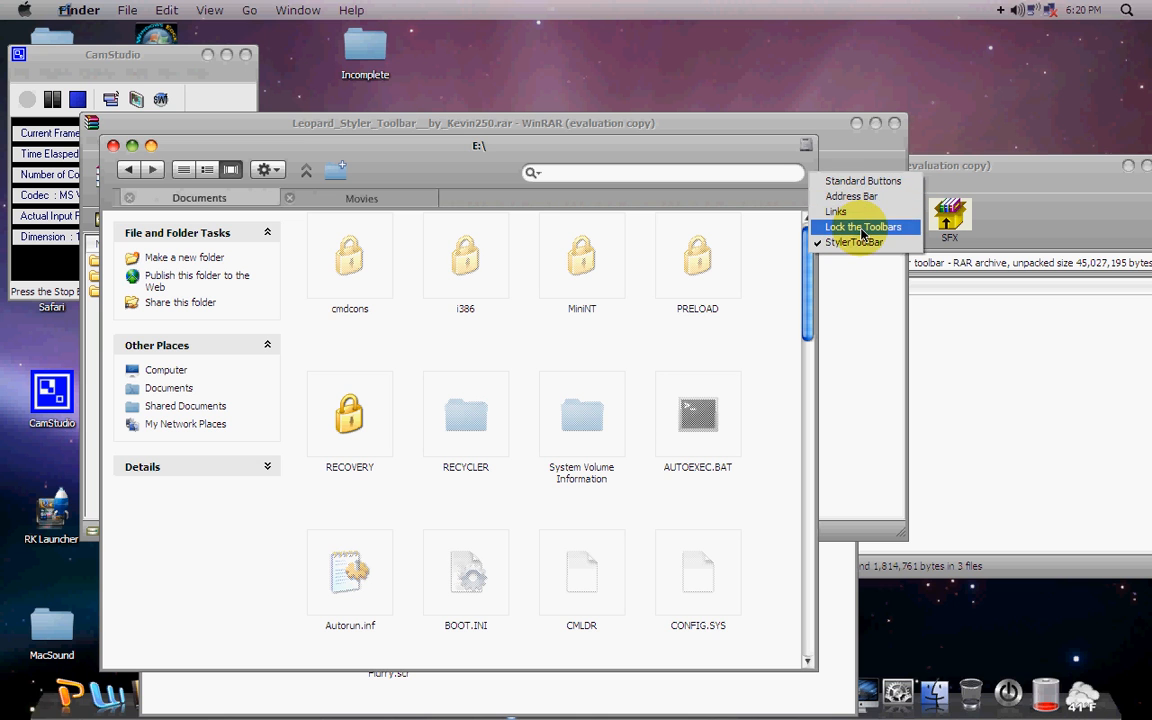
{"action": "mouse_move", "coordinate": [853, 242]}
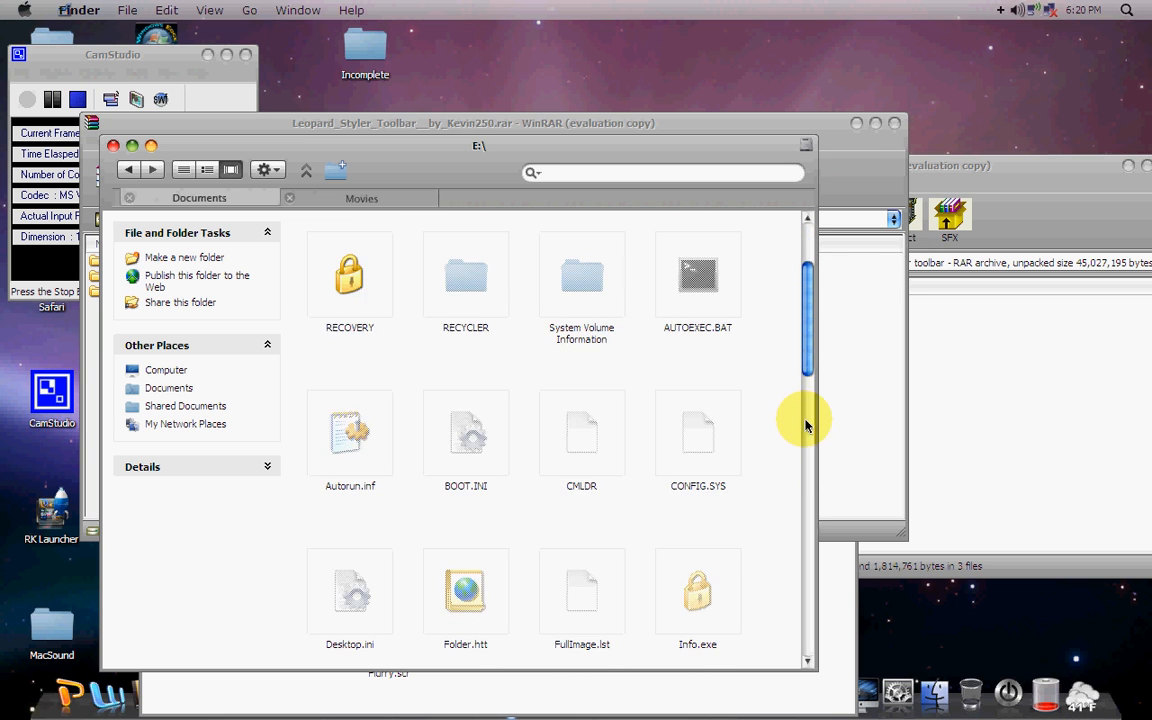
{"action": "scroll", "scroll_direction": "down", "scroll_amount": 3}
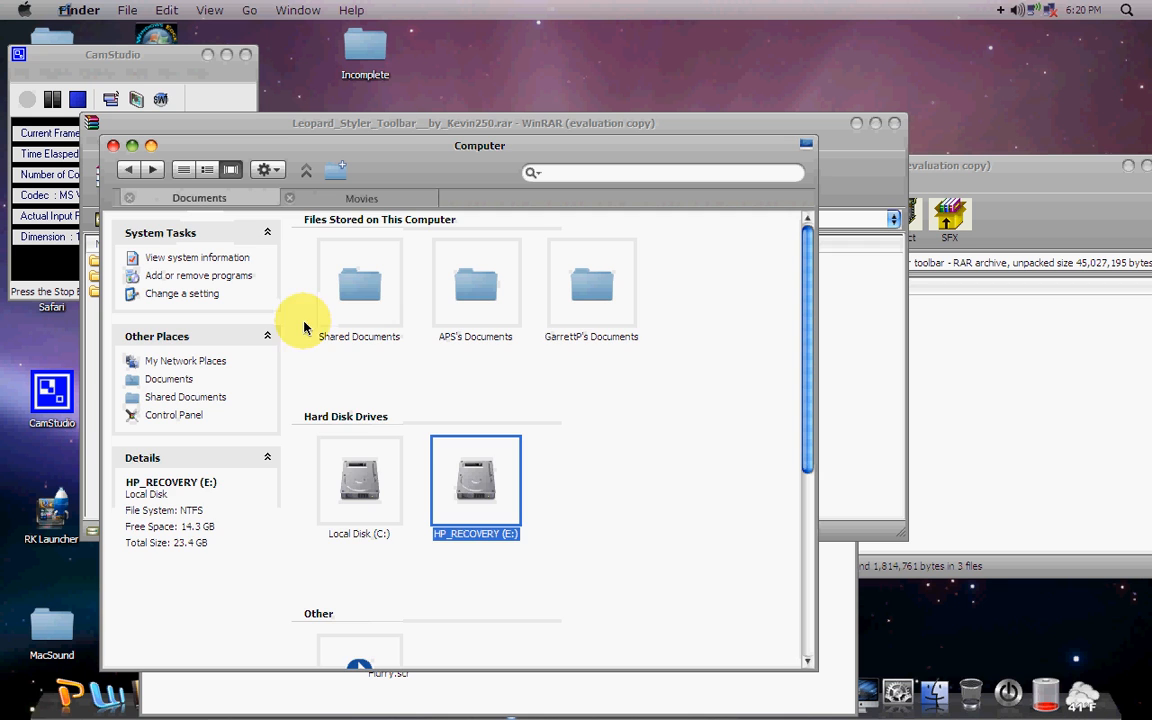
Browse to C:\Program Files\Styler\TB\skins and open the Styler's folder.
{"action": "double_click", "coordinate": [359, 480]}
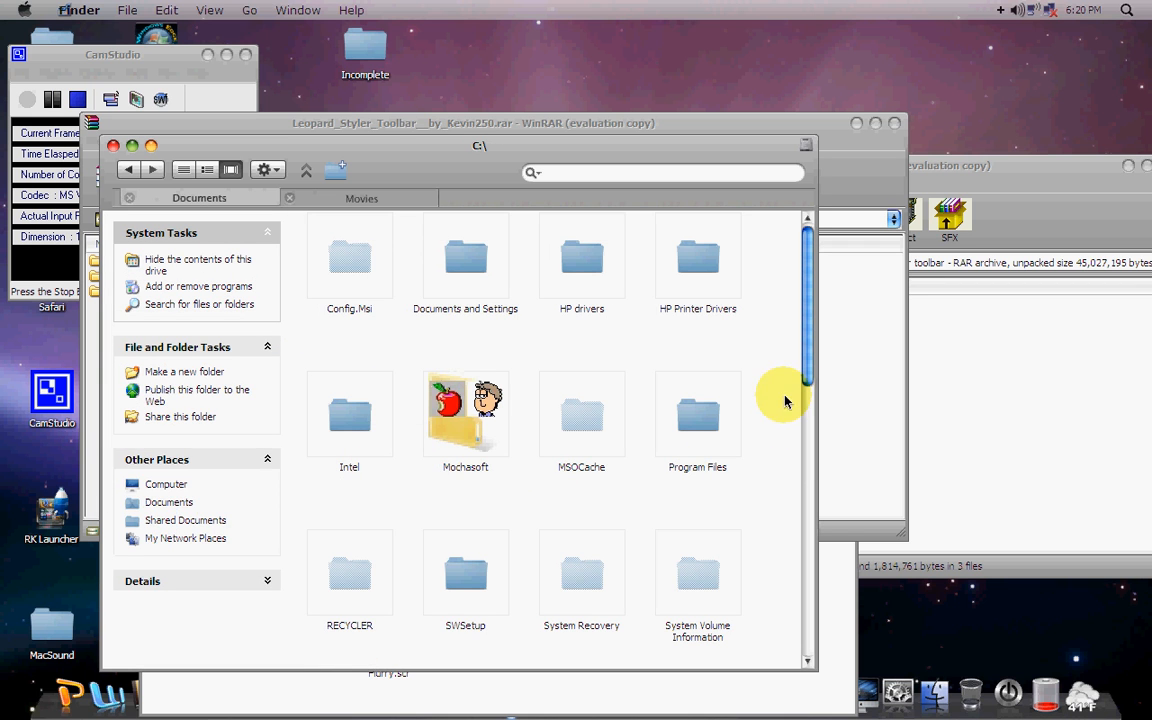
{"action": "double_click", "coordinate": [697, 415]}
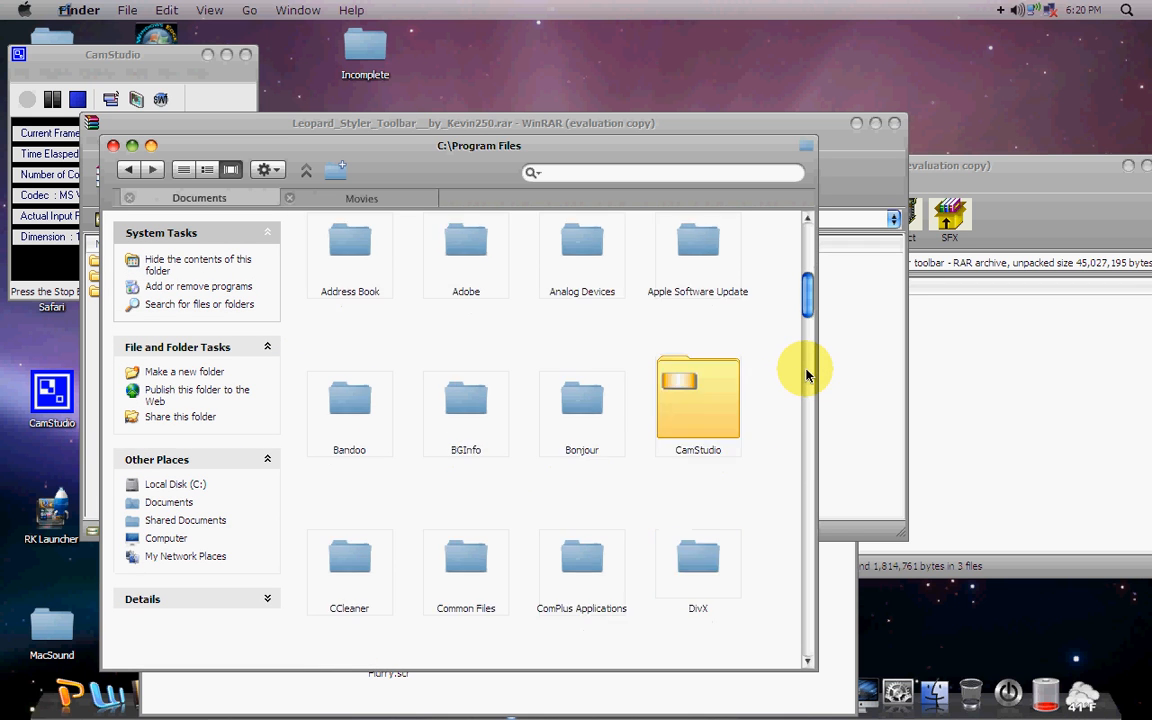
{"action": "scroll", "scroll_direction": "down", "scroll_amount": 3}
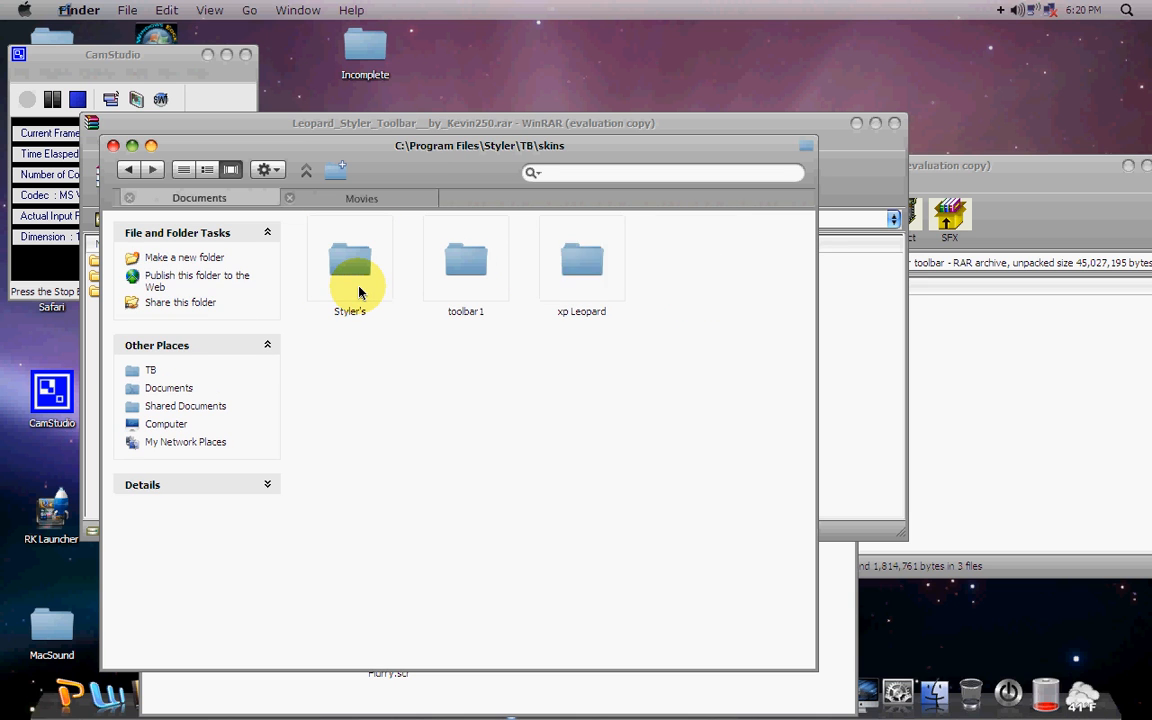
{"action": "double_click", "coordinate": [349, 260]}
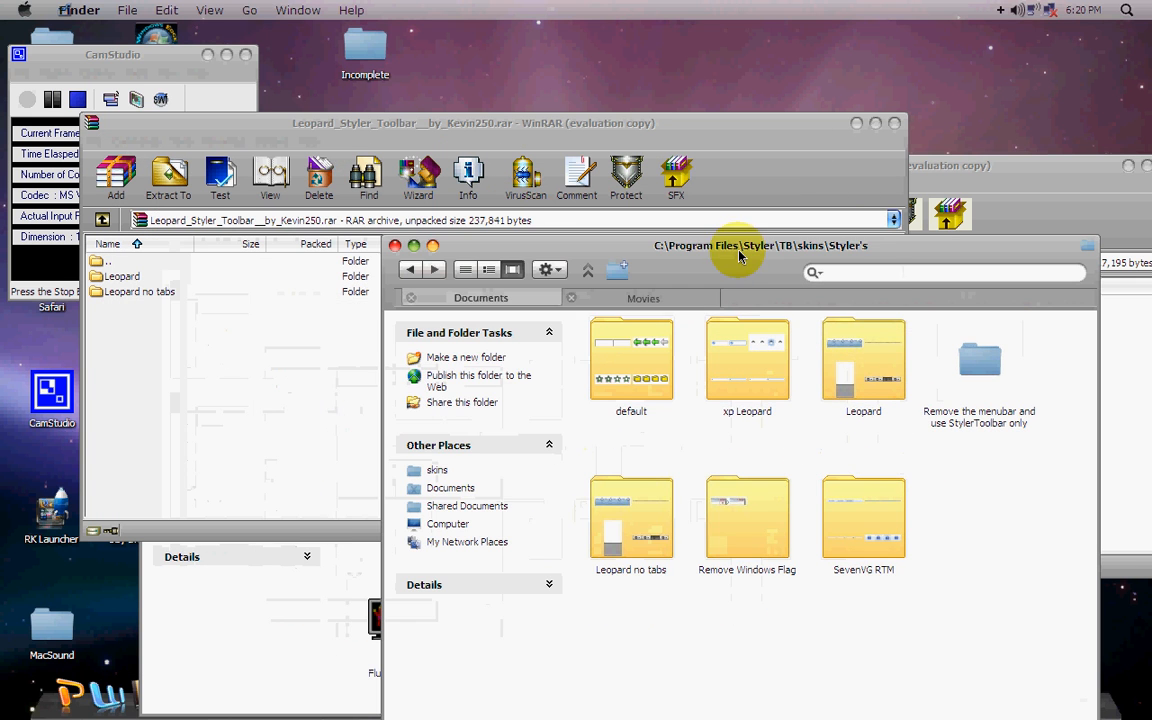
Copy the Leopard no tabs folder over the existing one in Styler's skins.
{"action": "left_click", "coordinate": [140, 291]}
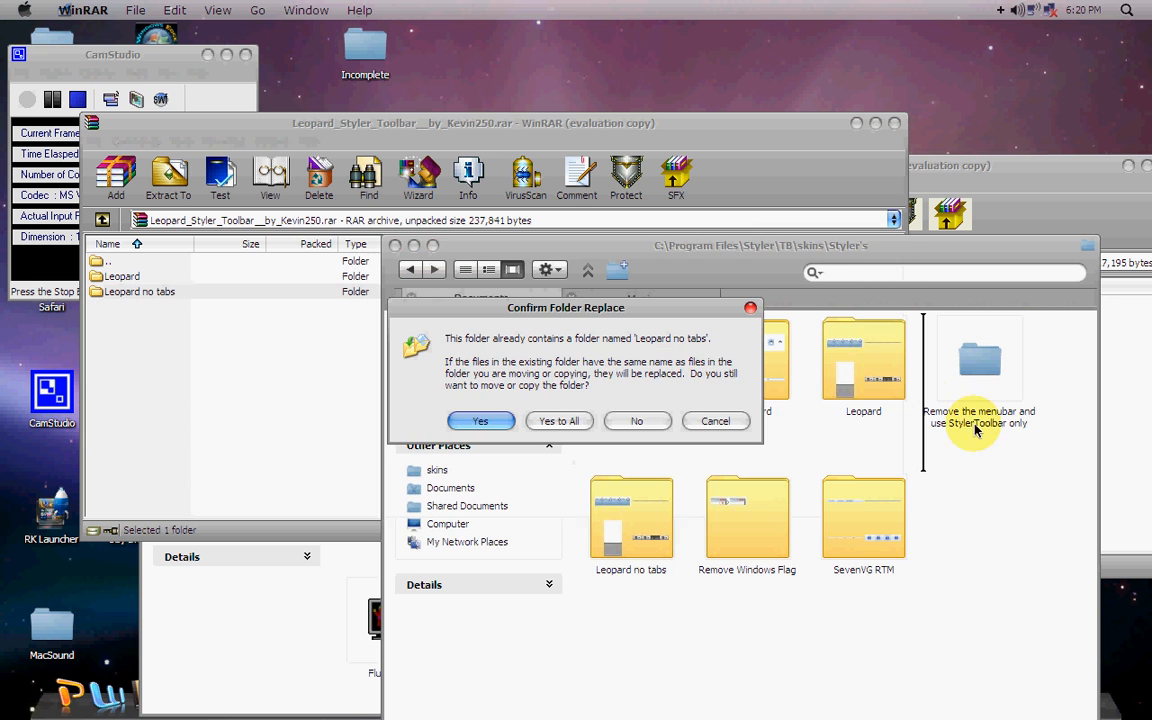
{"action": "left_click", "coordinate": [558, 420]}
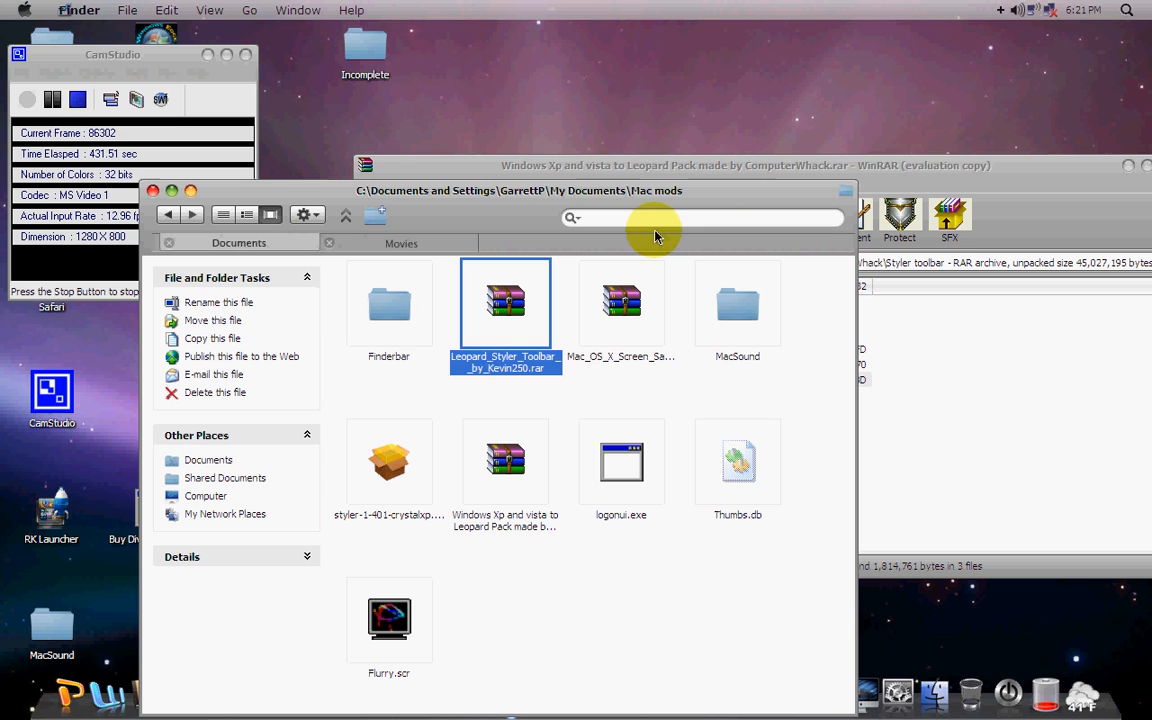
{"action": "mouse_move", "coordinate": [808, 82]}
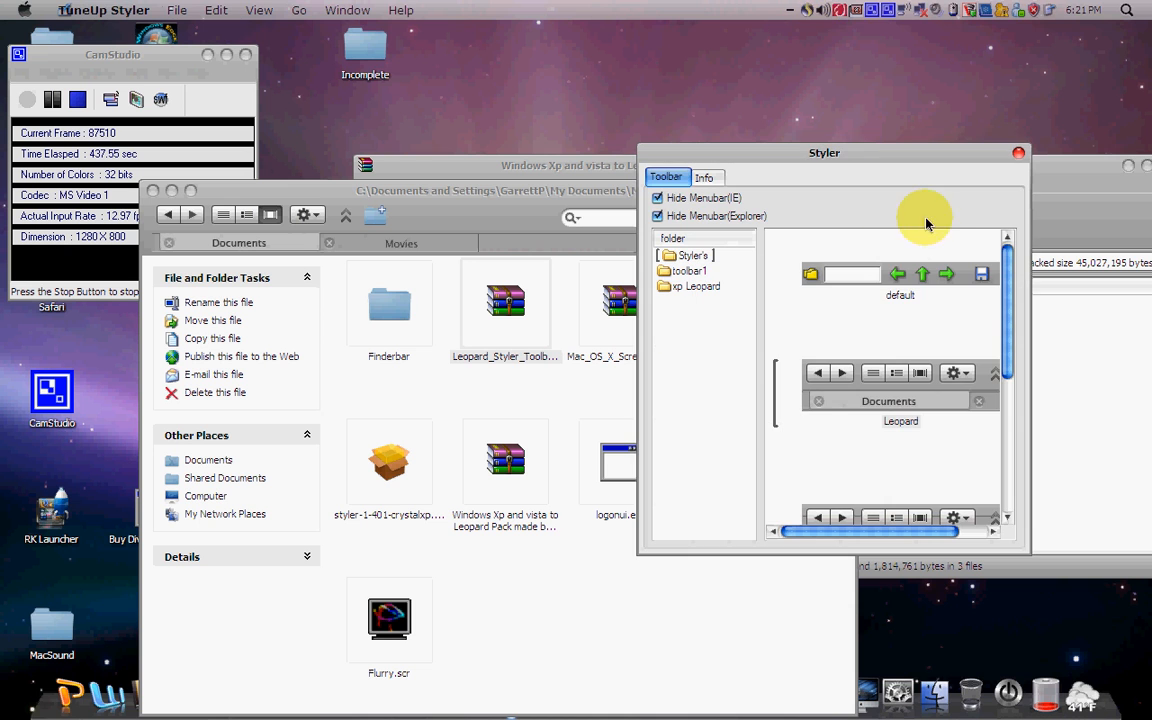
Scroll through Styler's toolbar skin previews and select the Leopard skin.
{"action": "scroll", "scroll_direction": "down", "scroll_amount": 3}
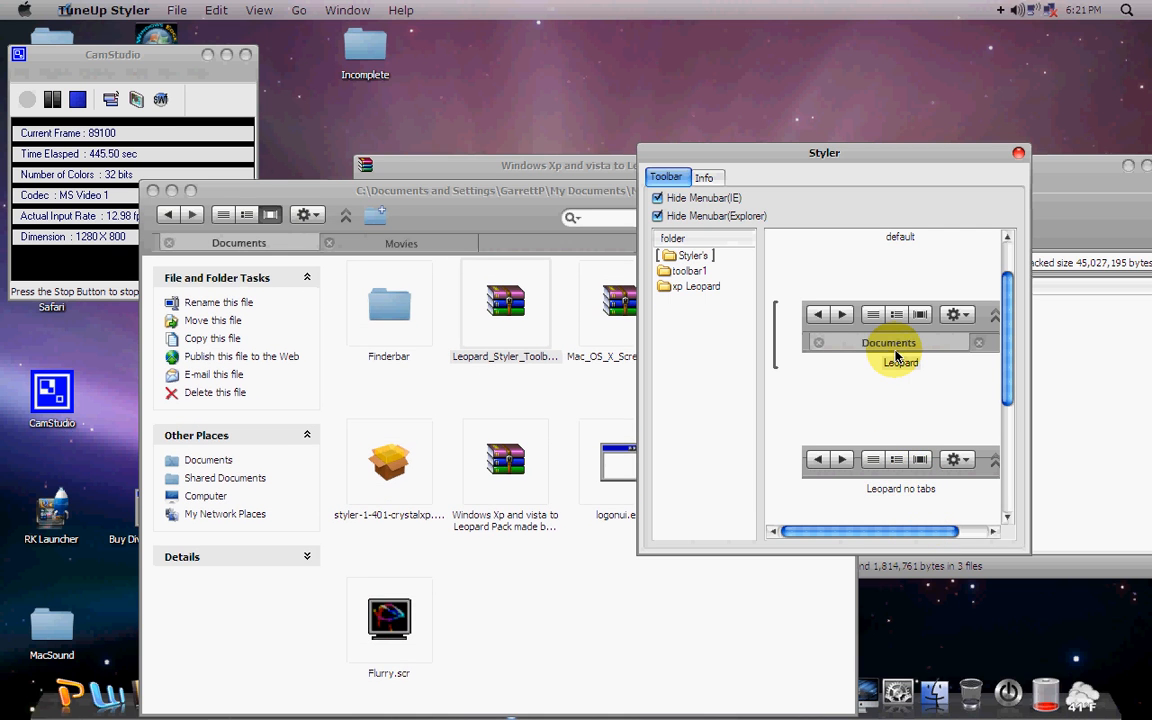
{"action": "mouse_move", "coordinate": [728, 350]}
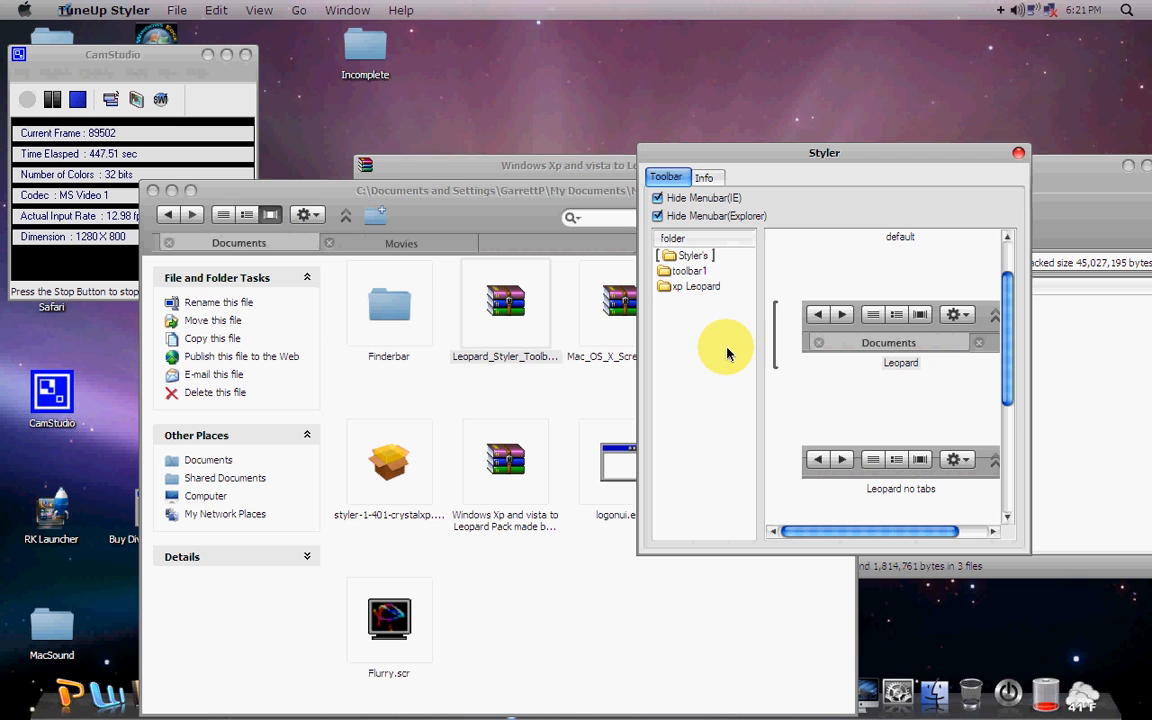
{"action": "left_click", "coordinate": [505, 300]}
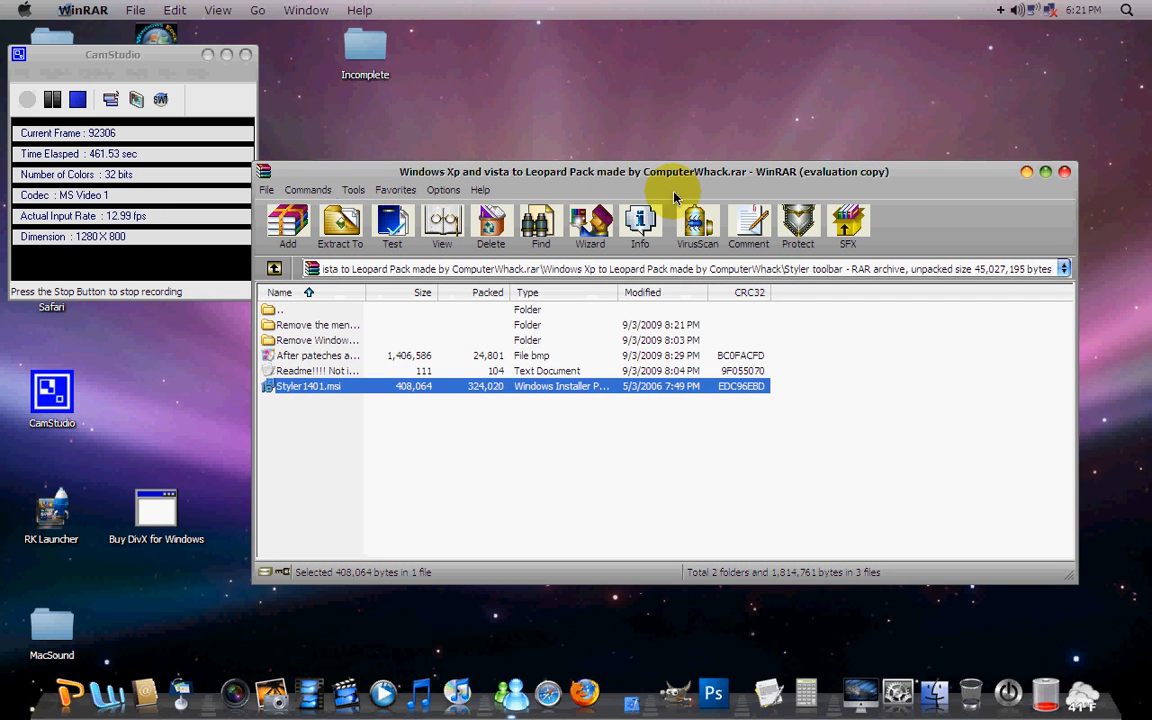
{"action": "mouse_move", "coordinate": [1050, 175]}
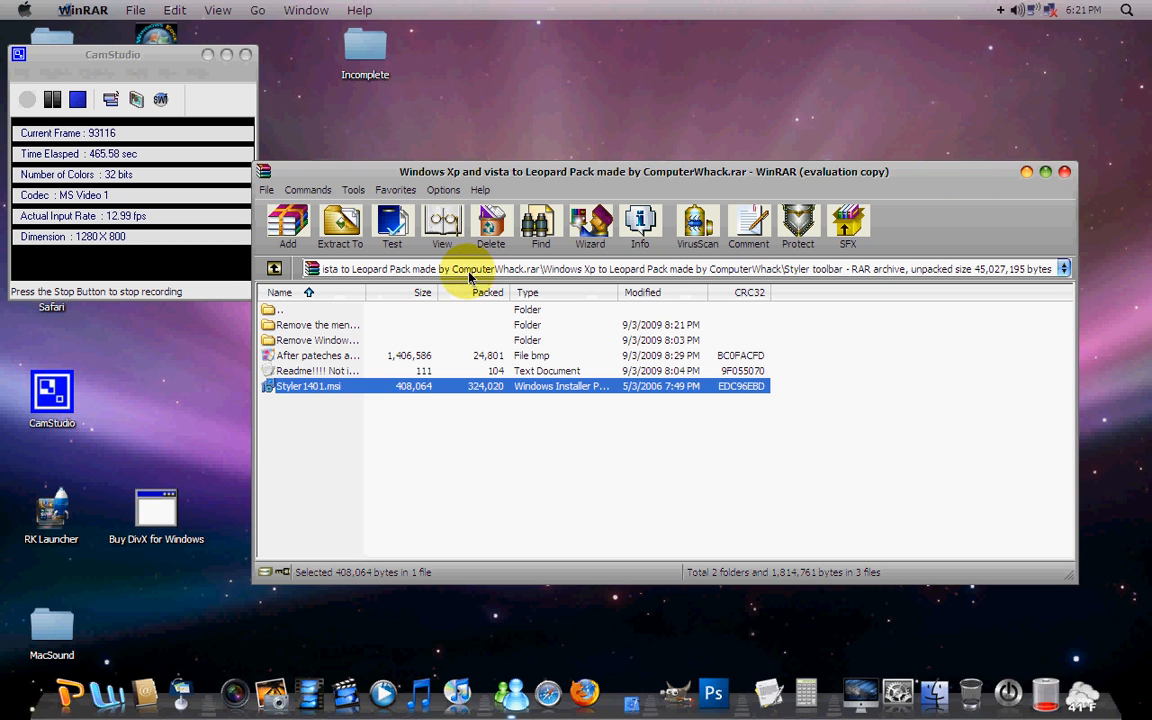
Go up to the Leopard pack's top folder in WinRAR, then close WinRAR.
{"action": "left_click", "coordinate": [274, 268]}
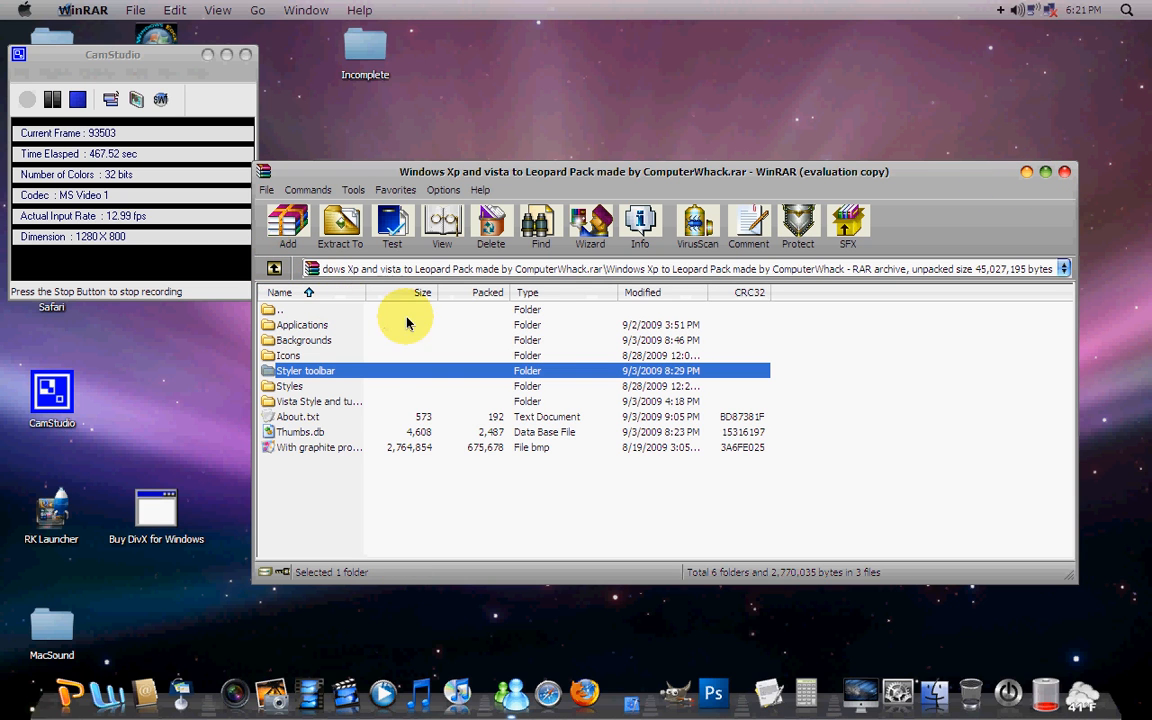
{"action": "mouse_move", "coordinate": [850, 309]}
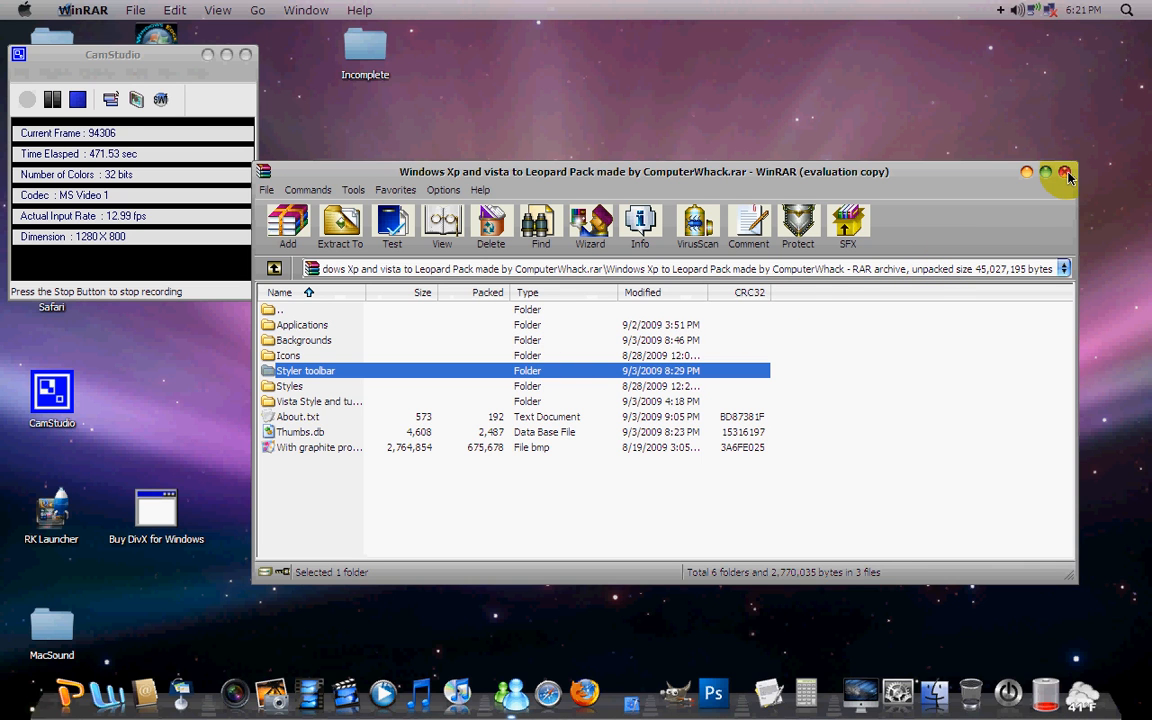
{"action": "left_click", "coordinate": [1066, 171]}
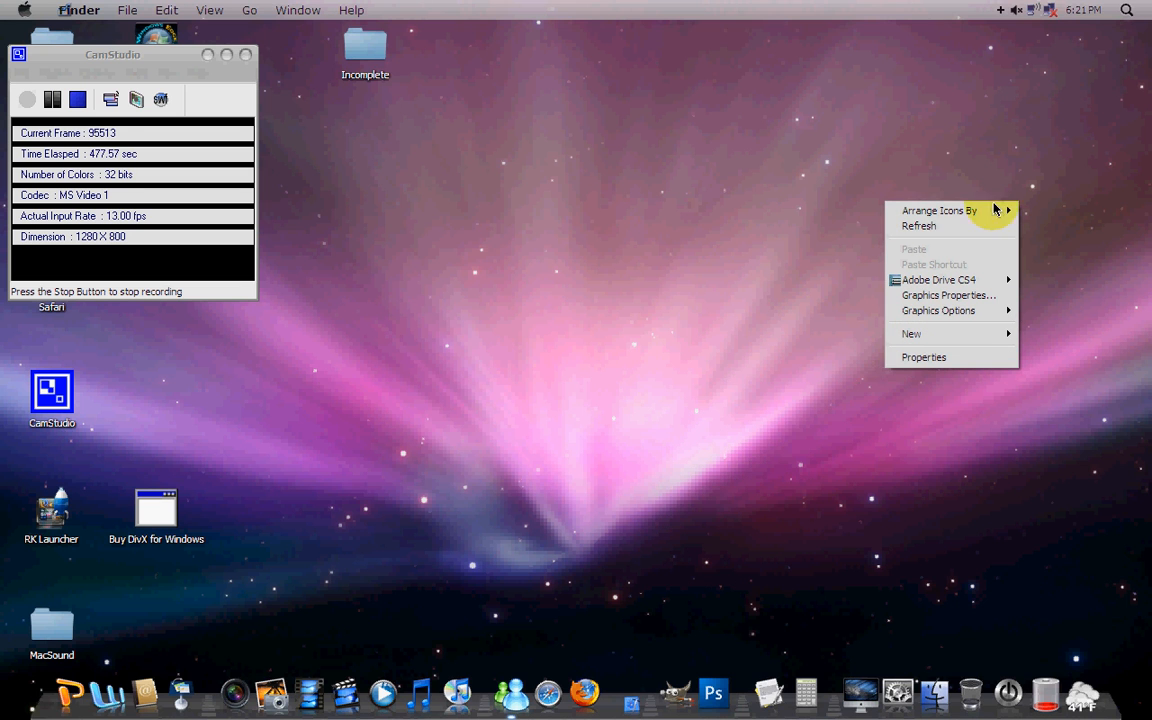
{"action": "mouse_move", "coordinate": [939, 210]}
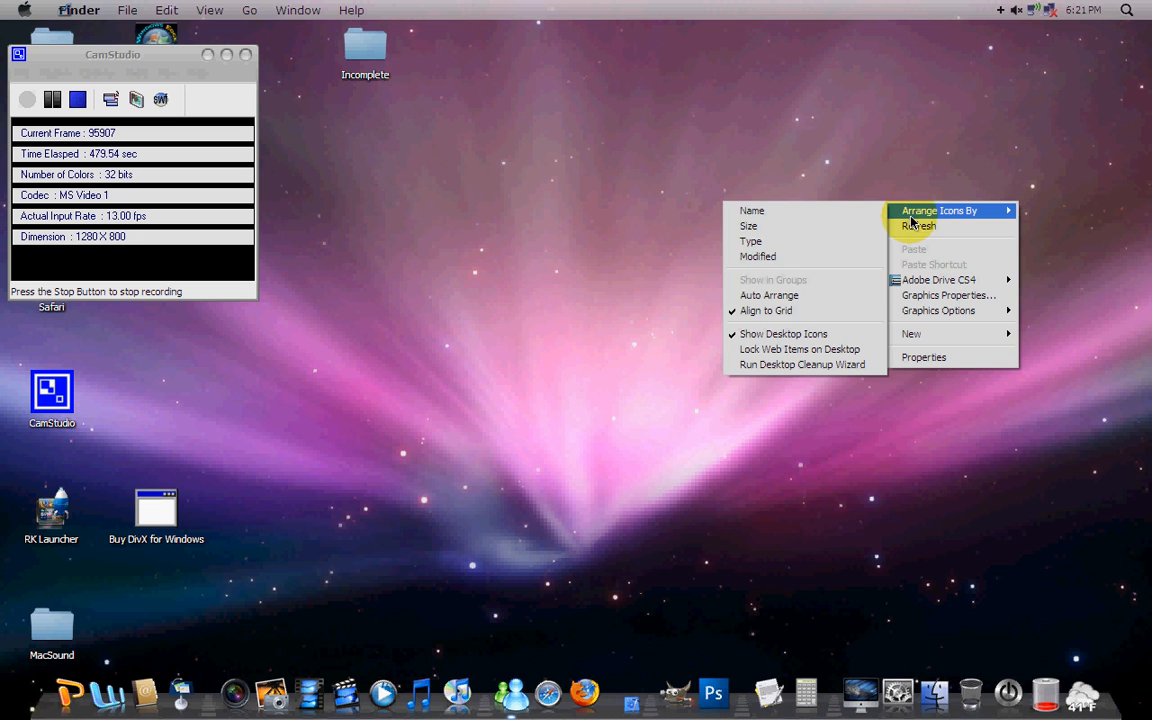
Turn off desktop icons and drag the CamStudio window toward the centre.
{"action": "left_click", "coordinate": [715, 337]}
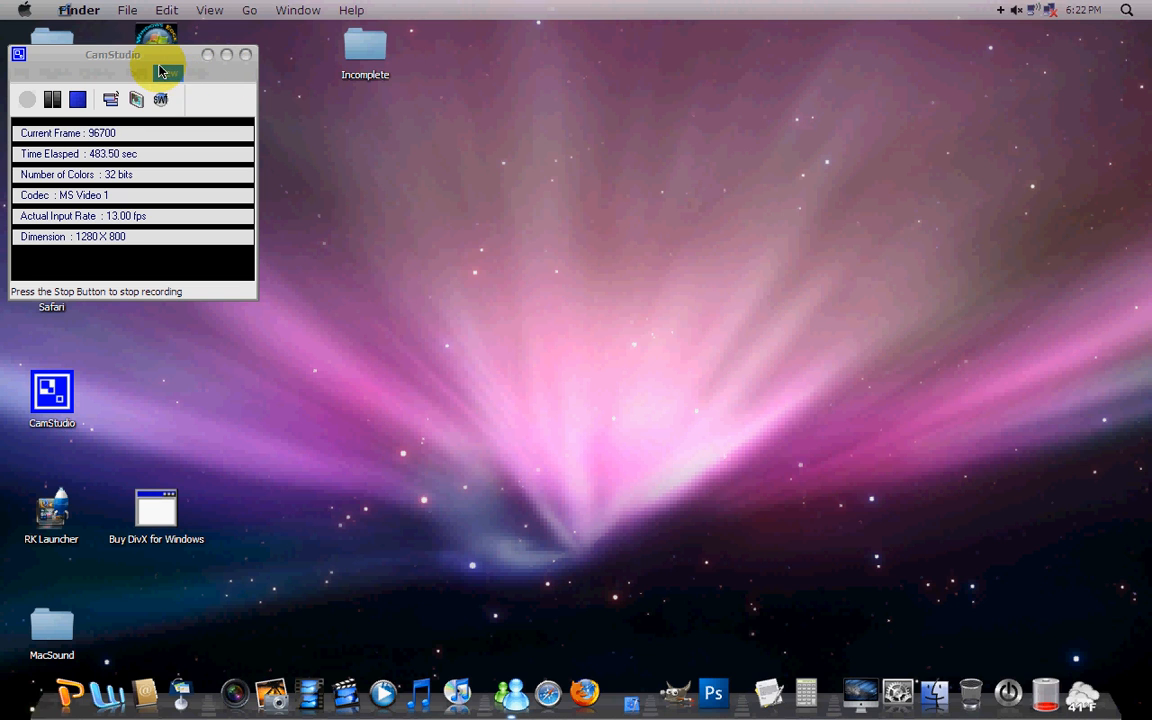
{"action": "left_click_drag", "start_coordinate": [113, 54], "coordinate": [283, 122]}
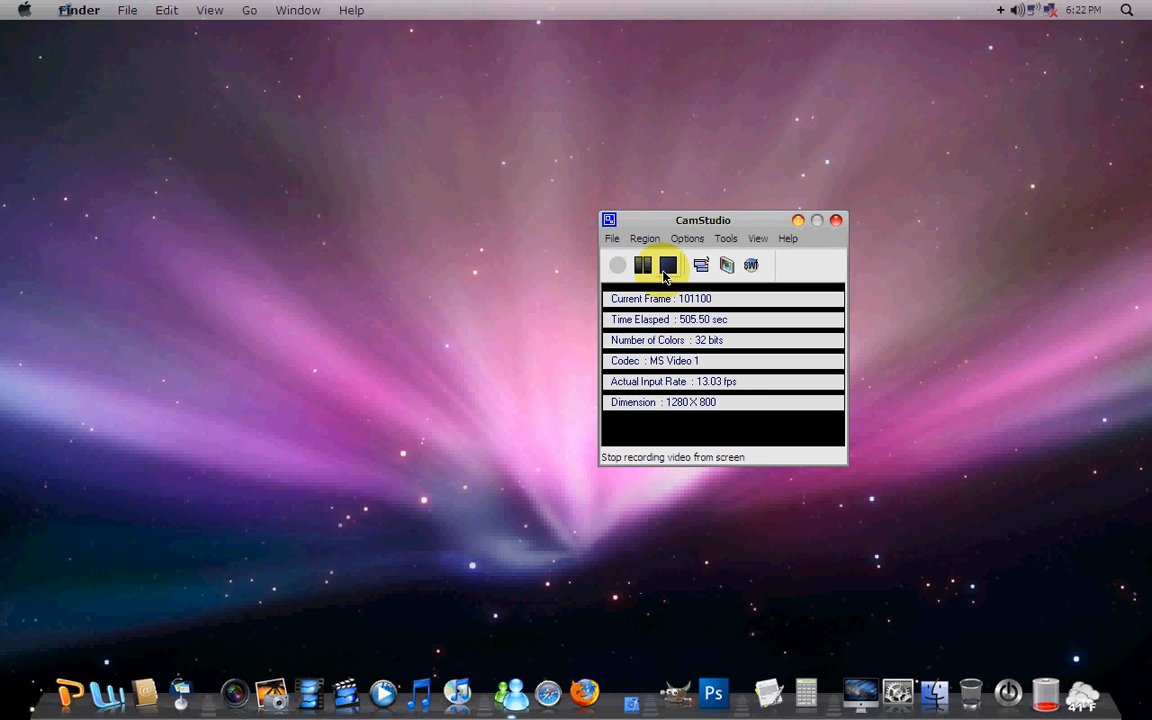
Stop the CamStudio screen recording from its toolbar.
{"action": "left_click", "coordinate": [642, 265]}
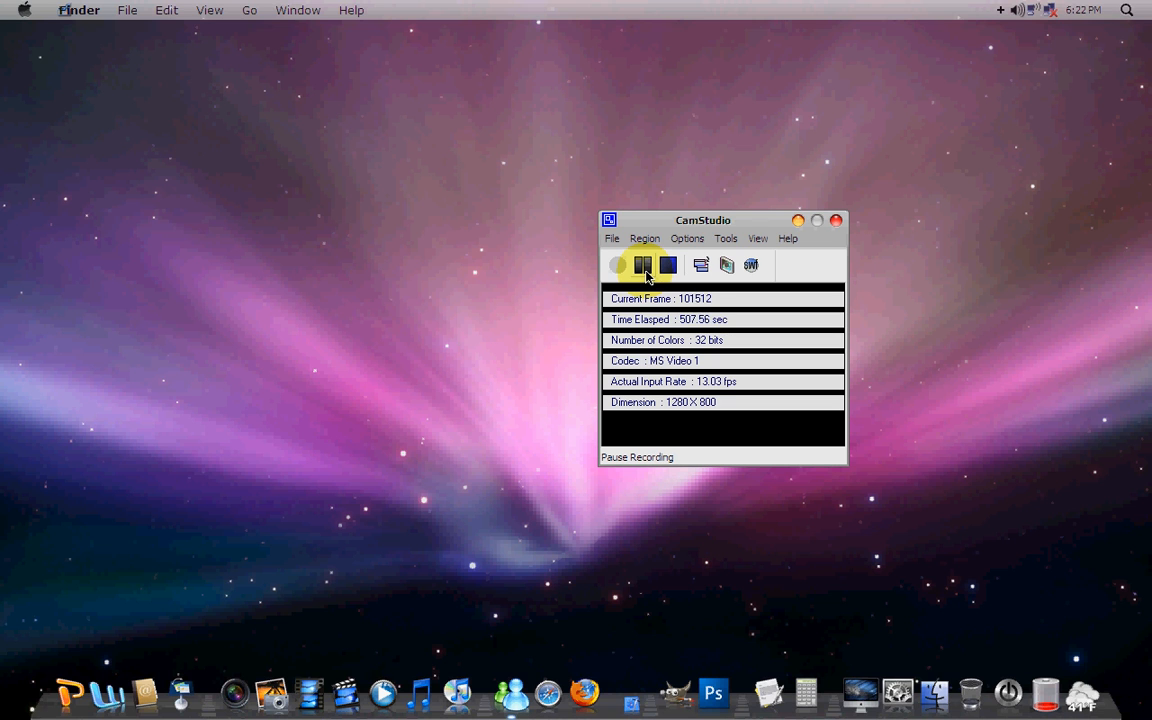